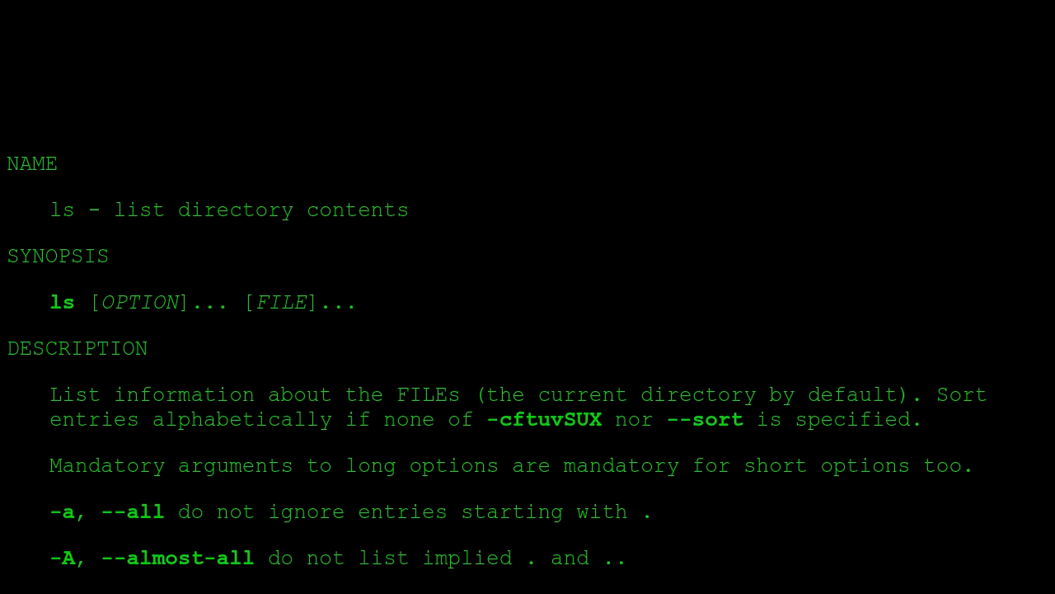
pyautogui.scroll(-3)
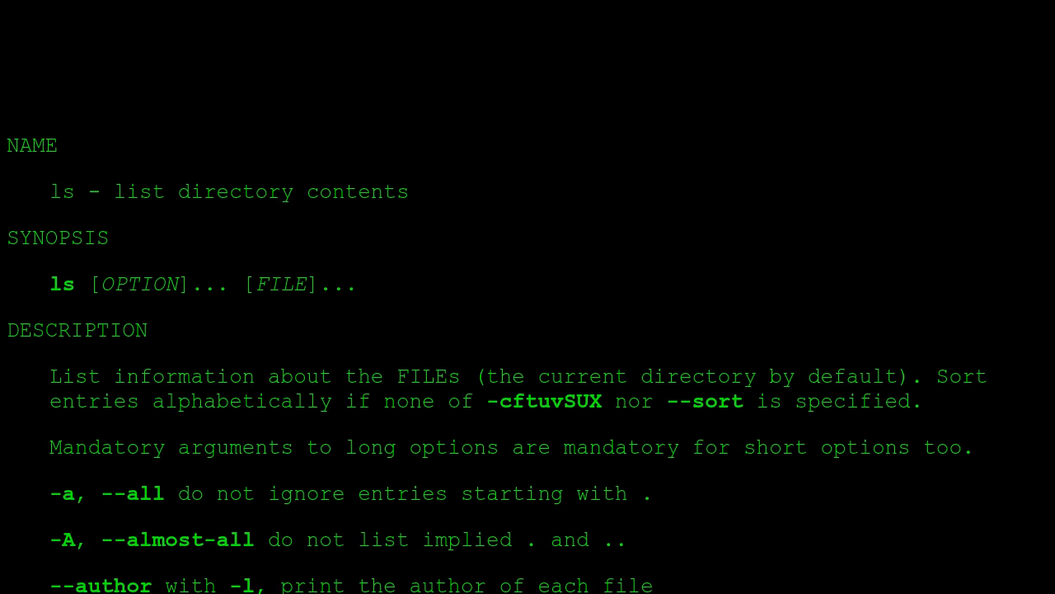
pyautogui.scroll(-3)
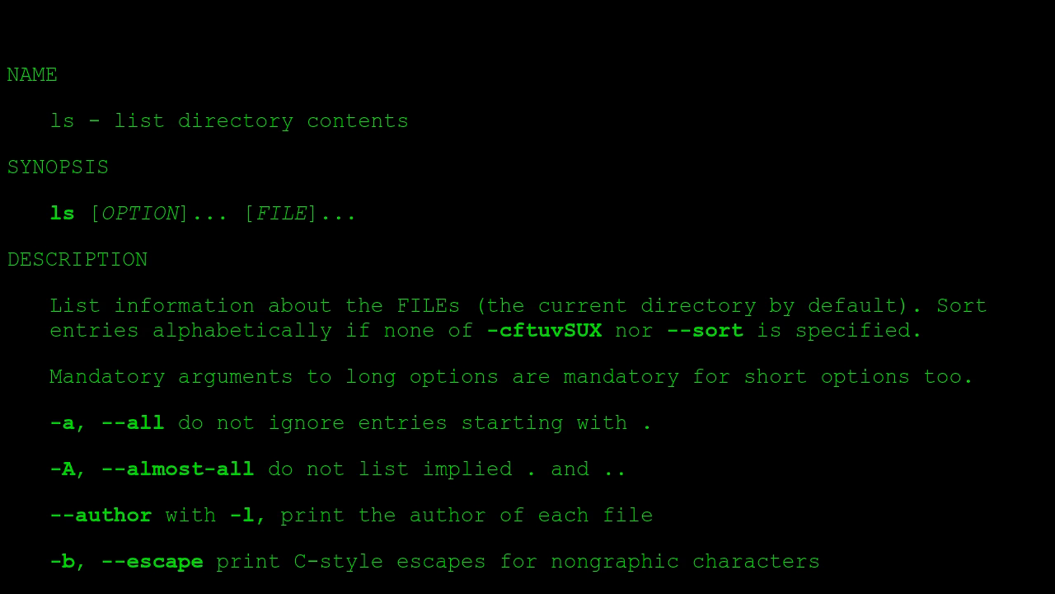
pyautogui.scroll(-3)
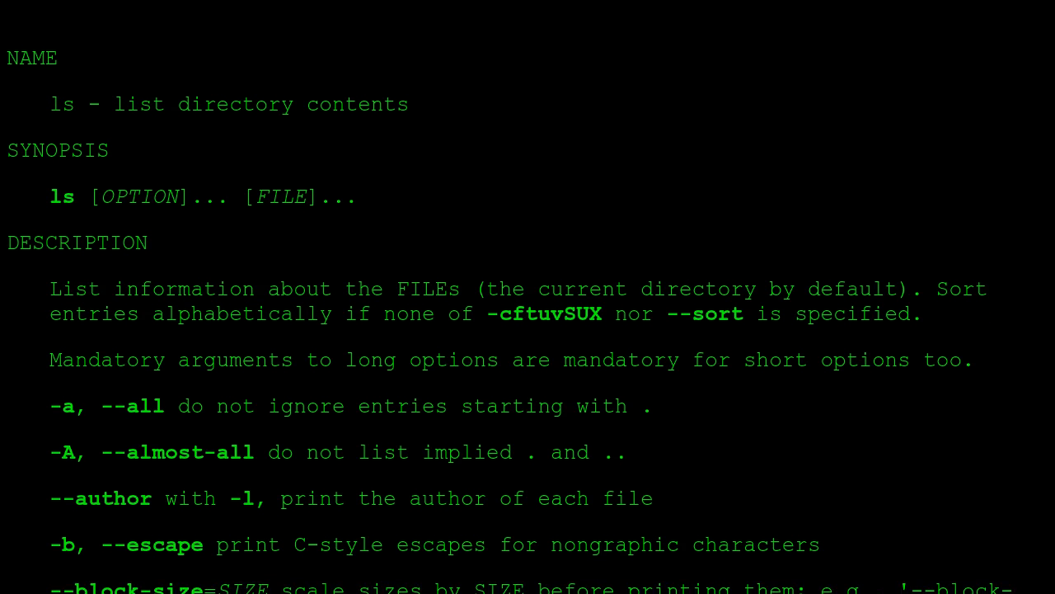
pyautogui.scroll(-3)
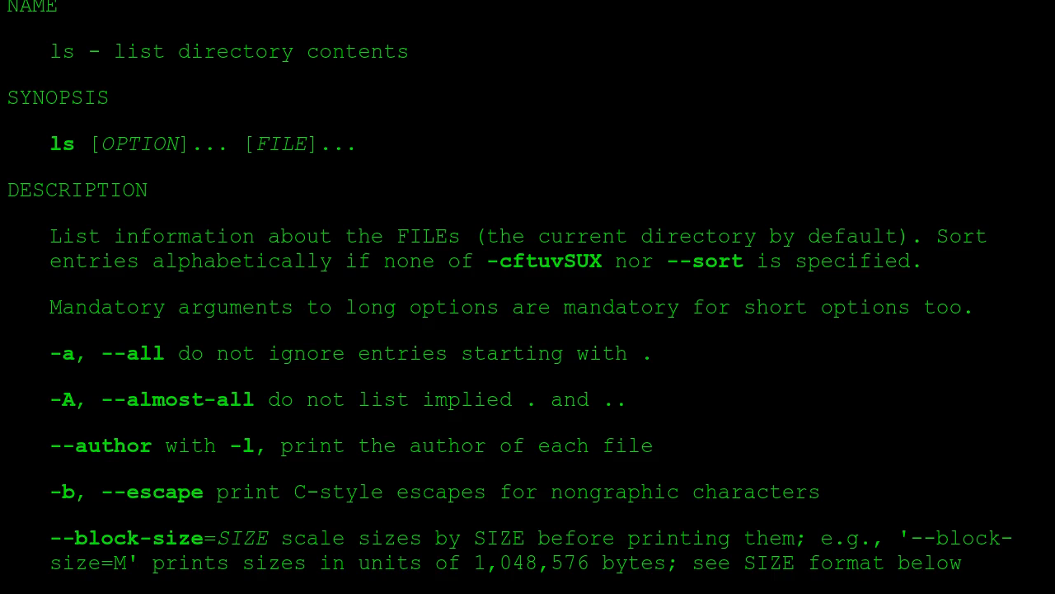
pyautogui.scroll(-3)
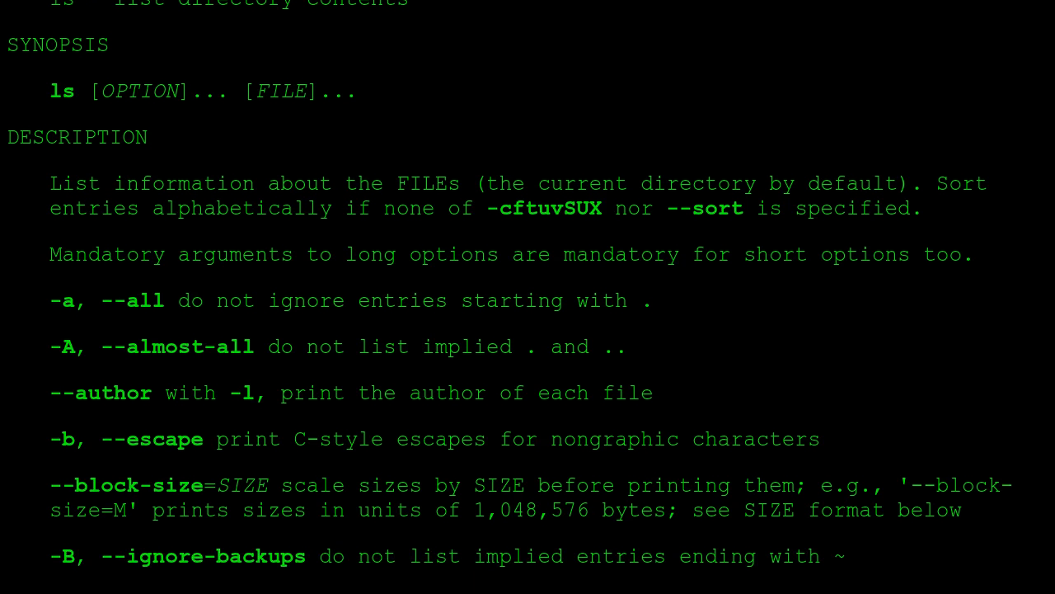
pyautogui.scroll(-3)
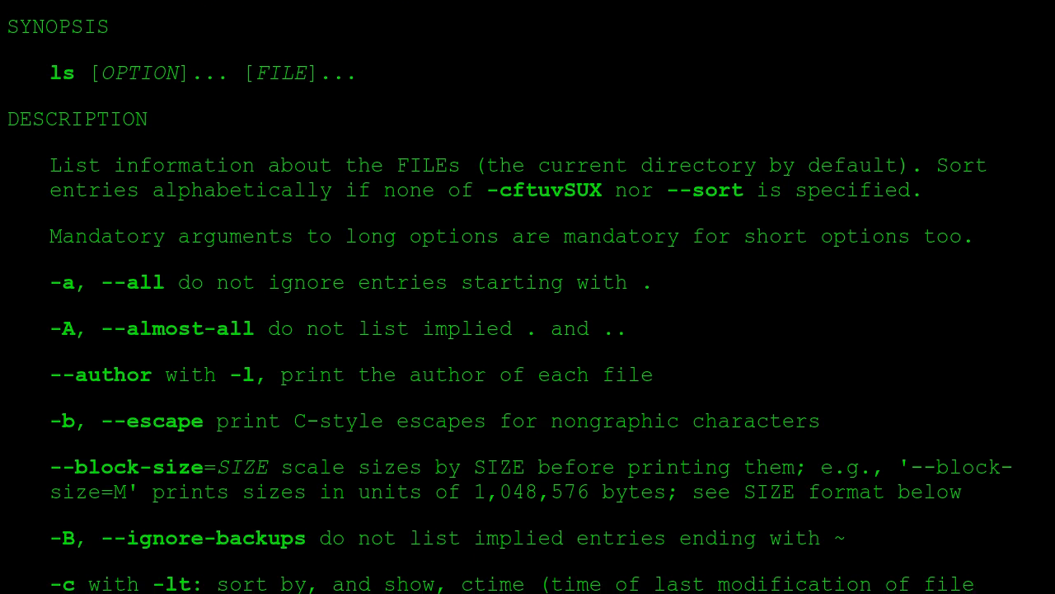
pyautogui.scroll(-3)
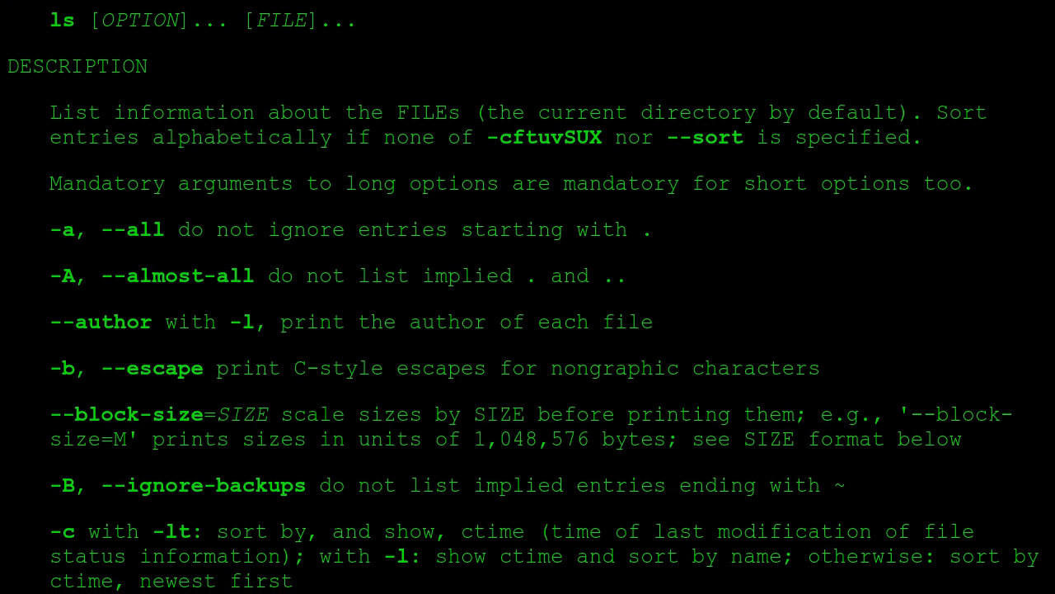
pyautogui.scroll(-3)
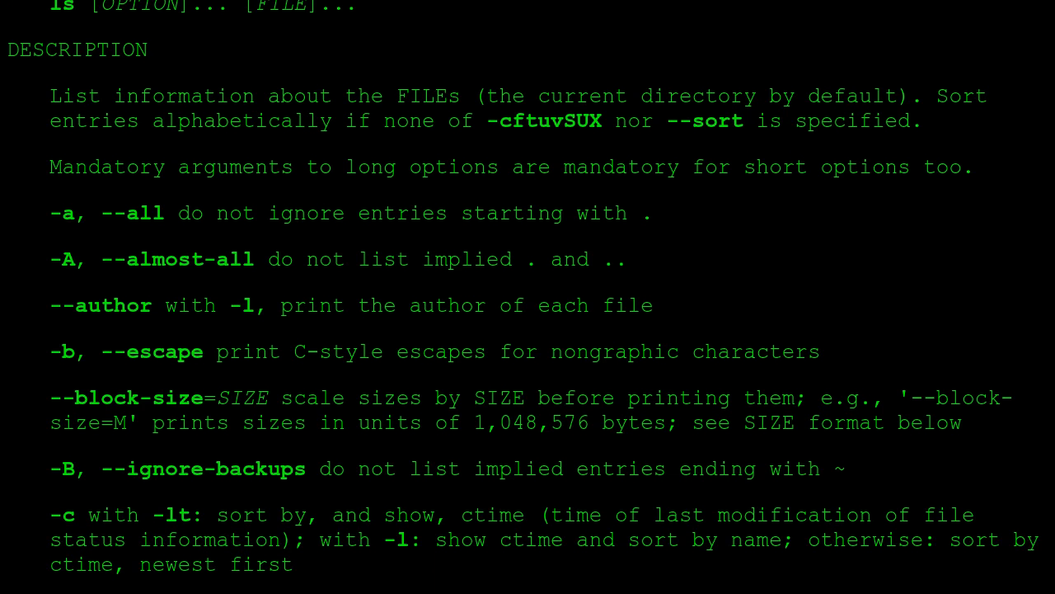
pyautogui.scroll(-3)
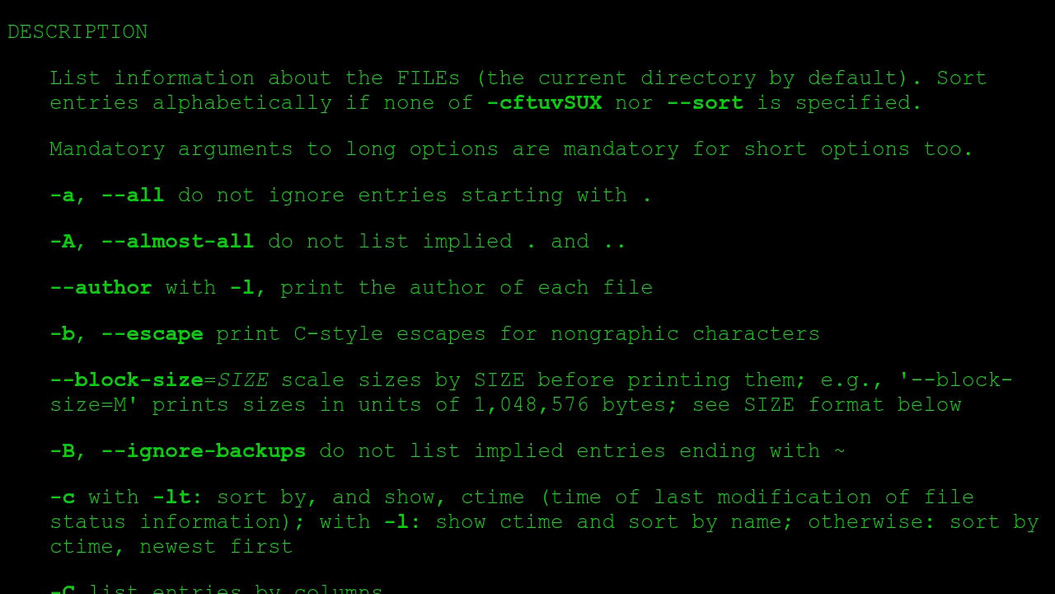
pyautogui.scroll(-3)
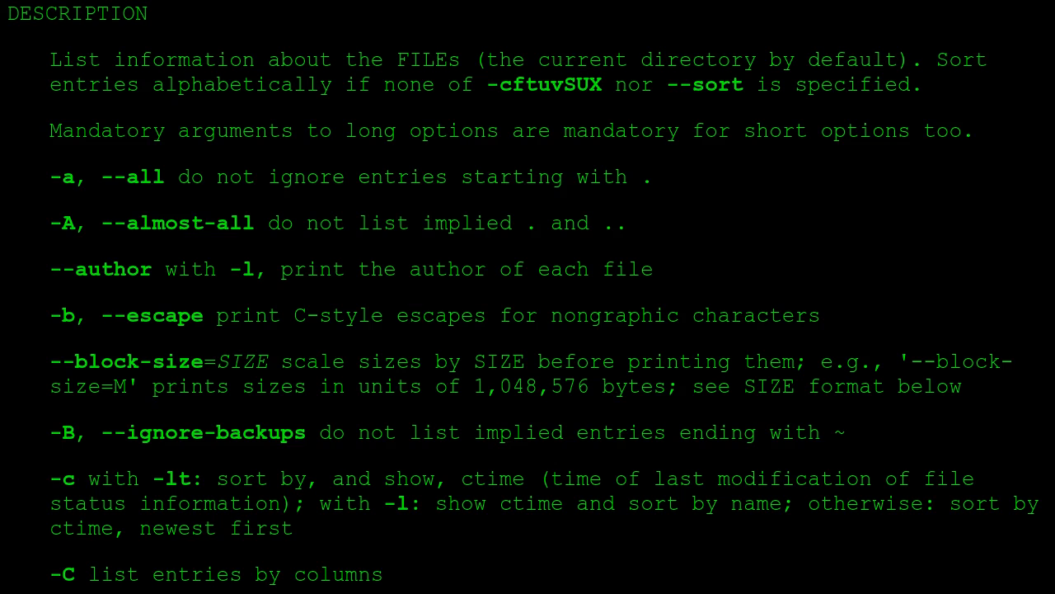
pyautogui.scroll(-3)
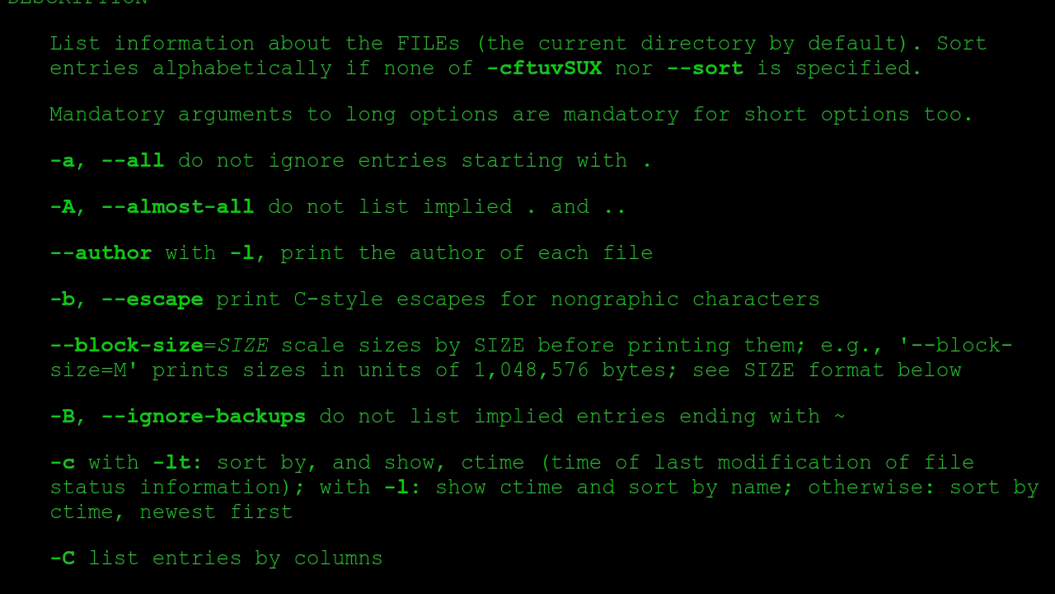
pyautogui.scroll(-3)
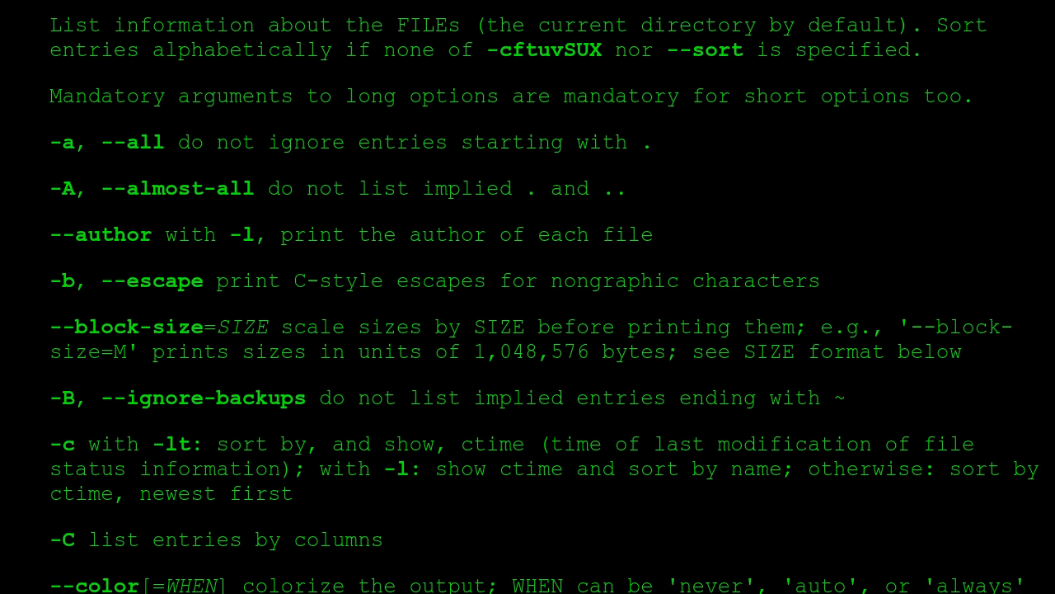
pyautogui.scroll(-3)
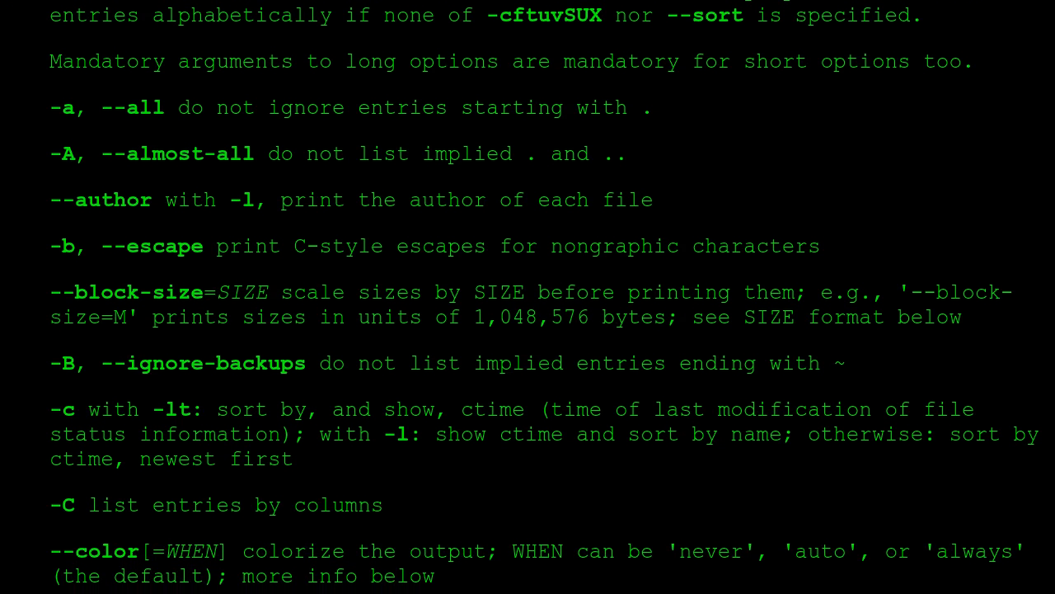
pyautogui.scroll(-3)
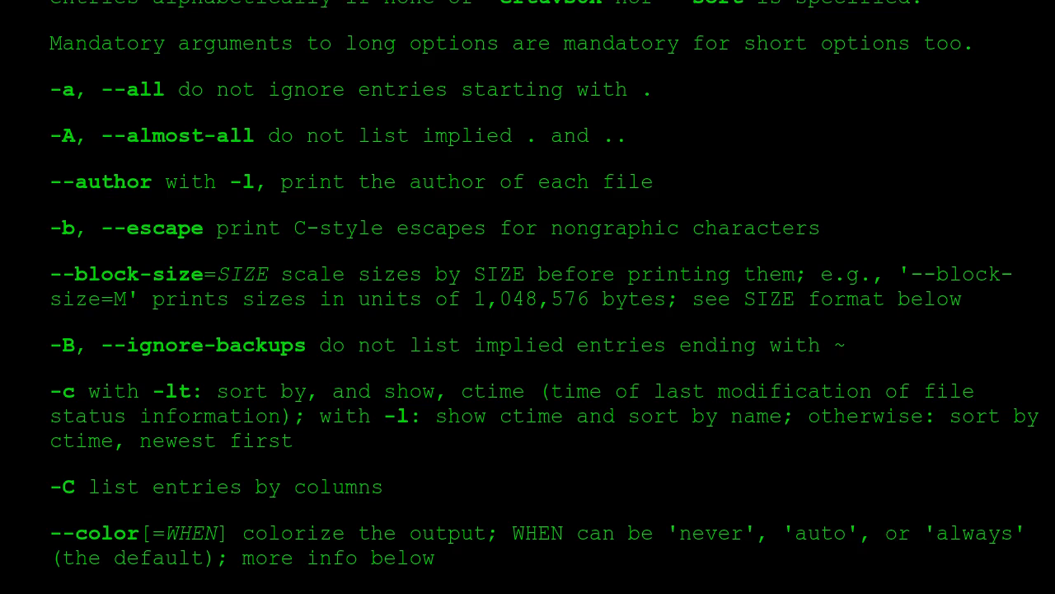
pyautogui.scroll(-3)
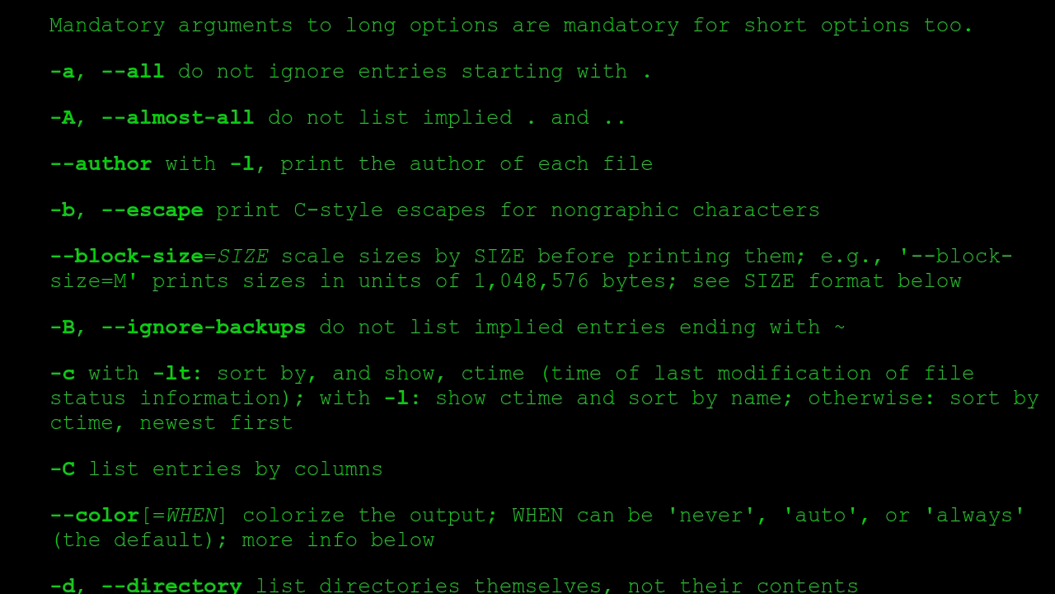
pyautogui.scroll(-3)
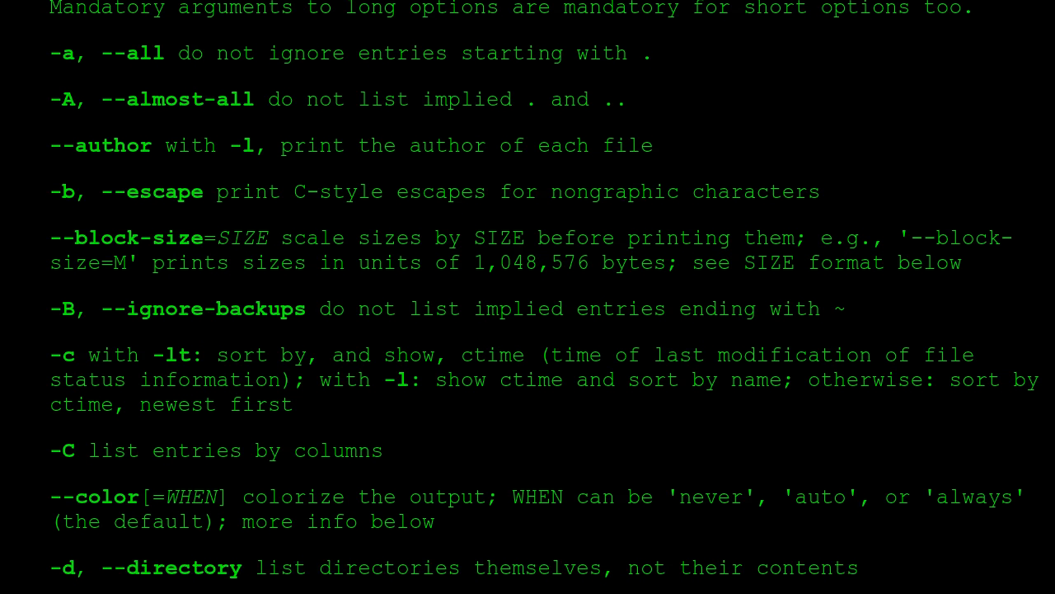
pyautogui.scroll(-3)
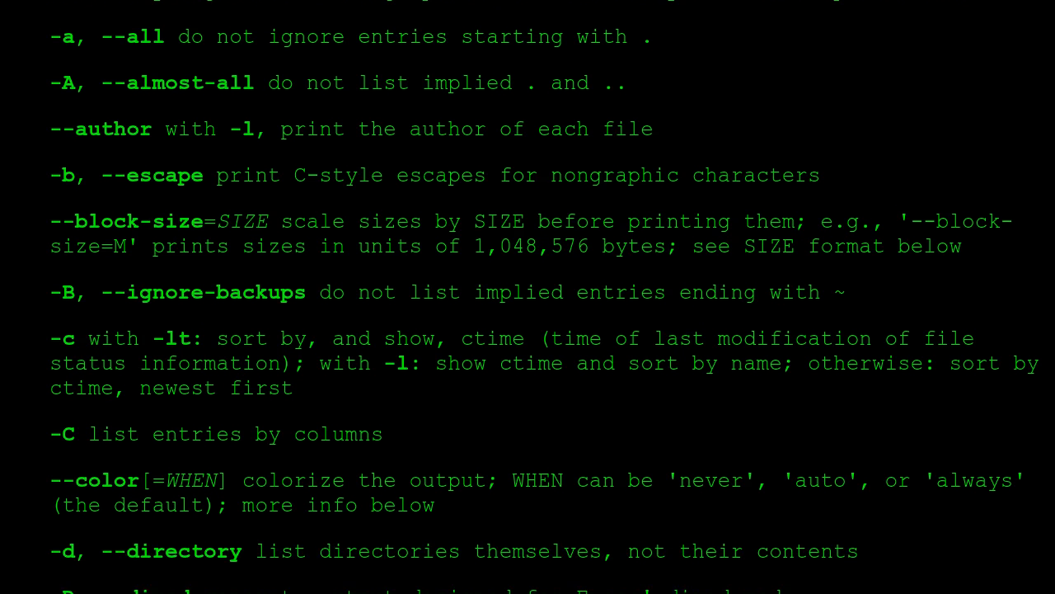
pyautogui.scroll(-3)
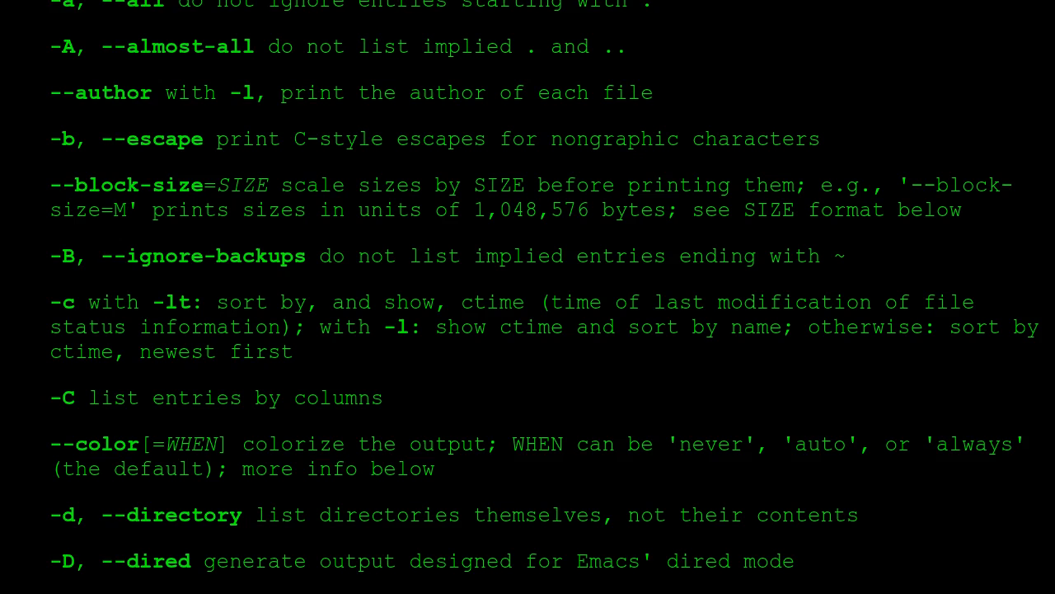
pyautogui.scroll(-3)
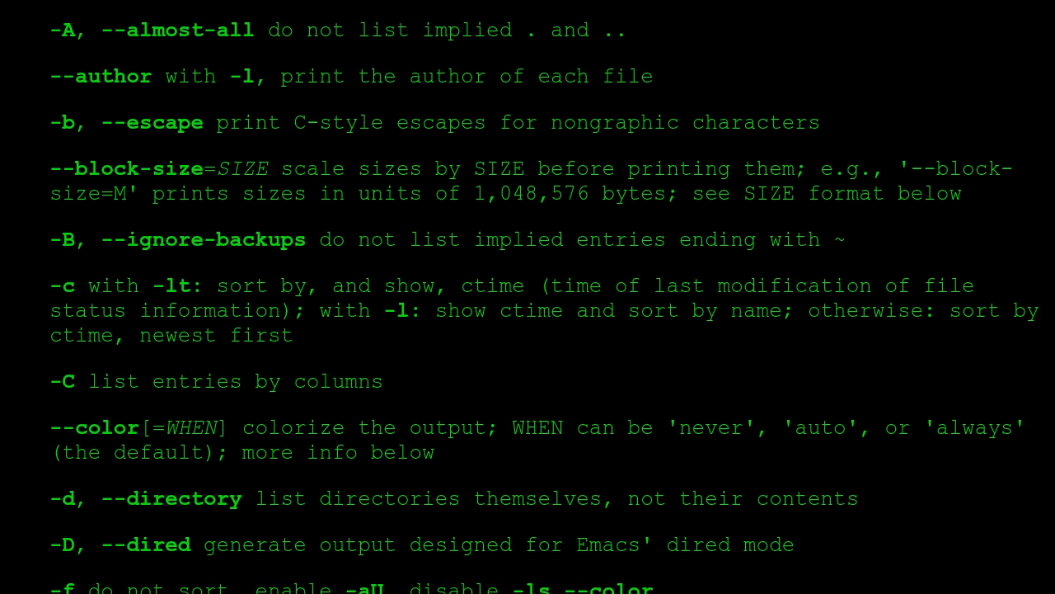
pyautogui.scroll(-3)
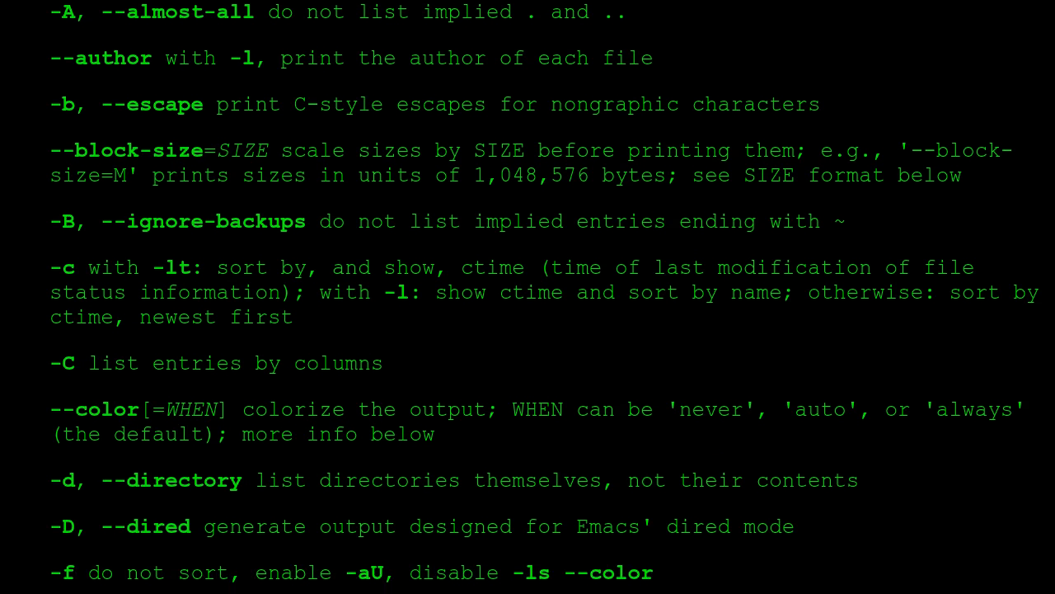
pyautogui.scroll(-3)
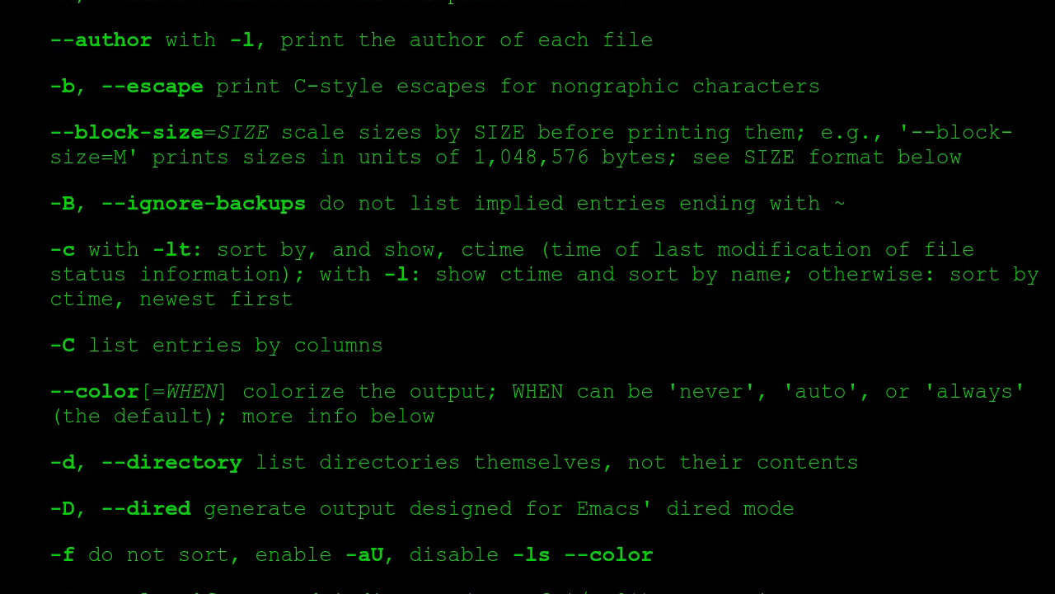
pyautogui.scroll(-3)
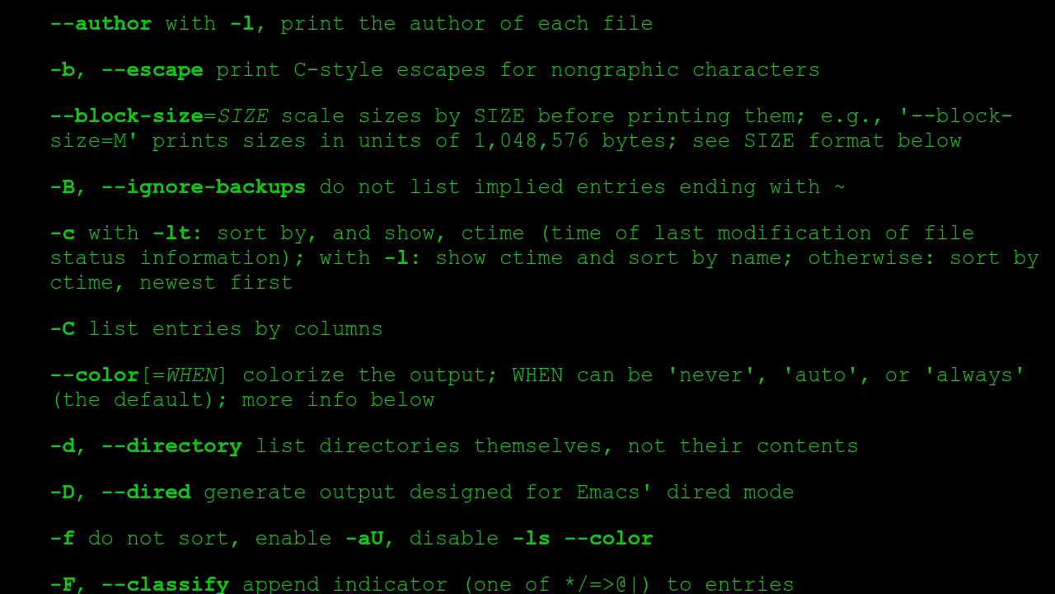
pyautogui.scroll(-3)
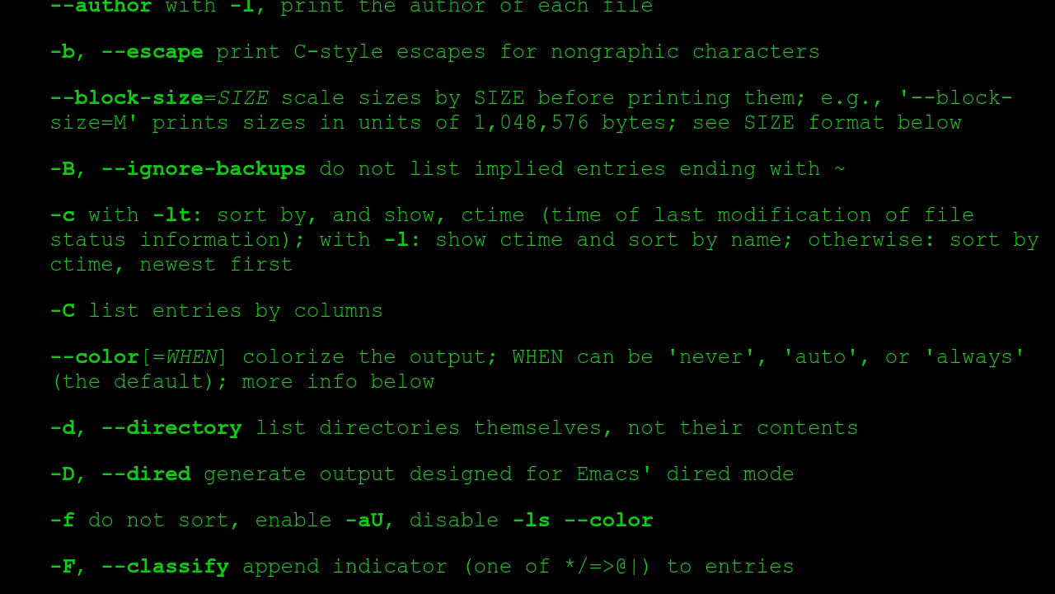
pyautogui.scroll(-3)
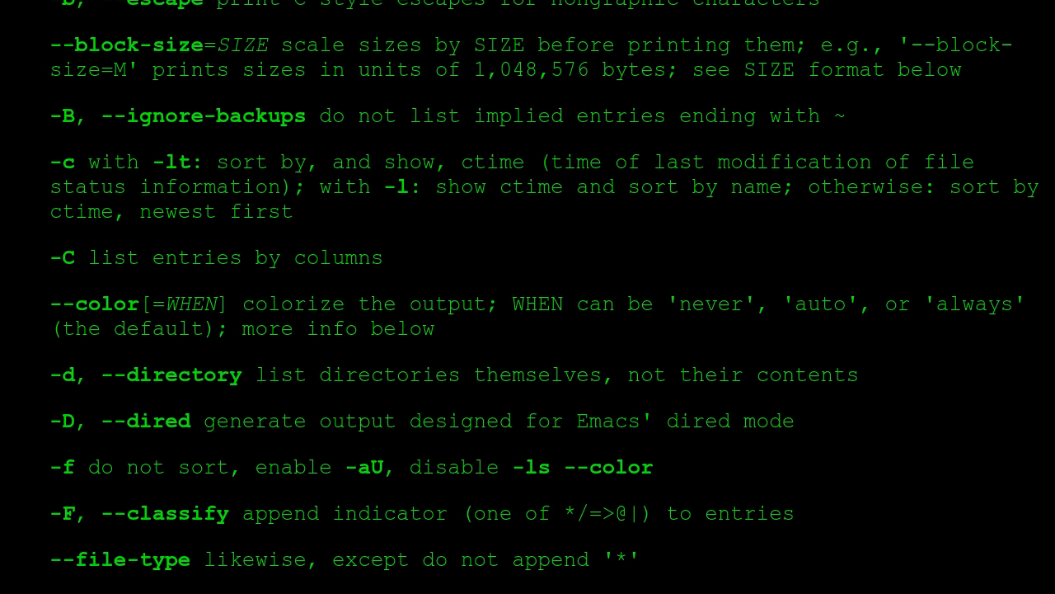
pyautogui.scroll(-3)
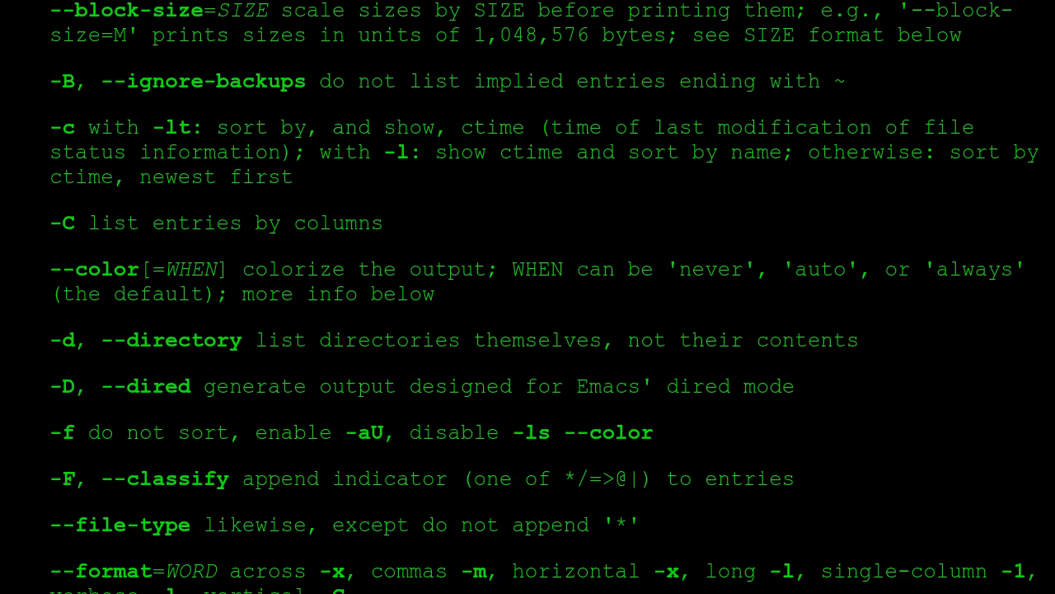
pyautogui.scroll(-3)
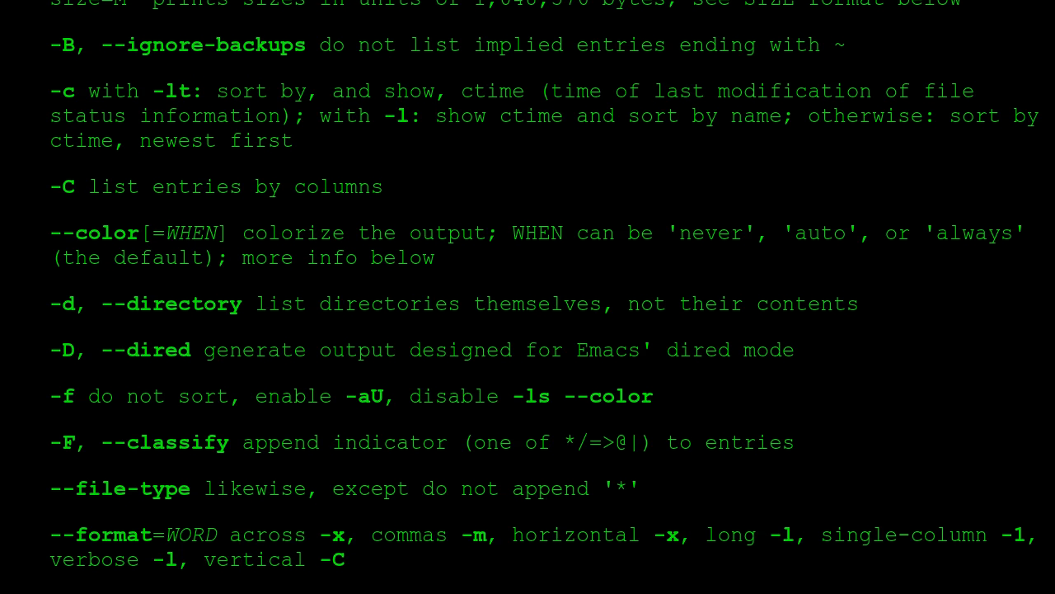
pyautogui.scroll(-3)
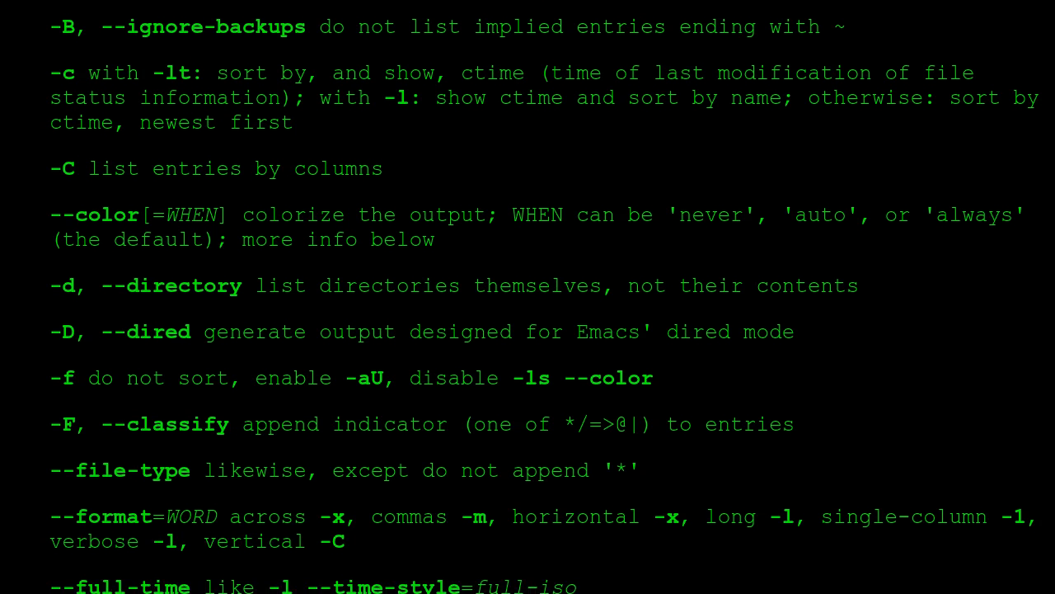
pyautogui.scroll(-3)
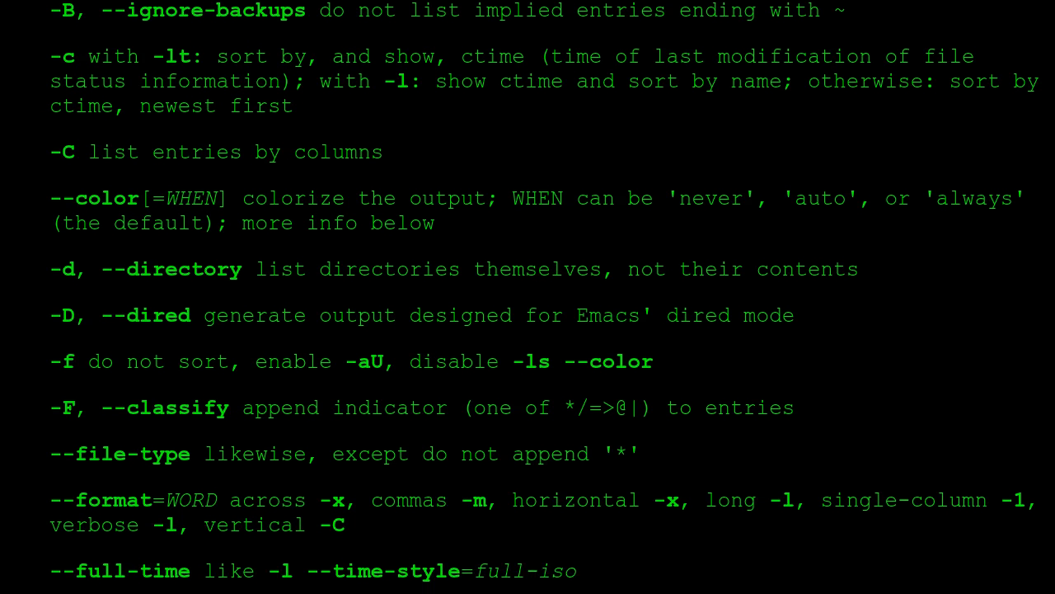
pyautogui.scroll(-3)
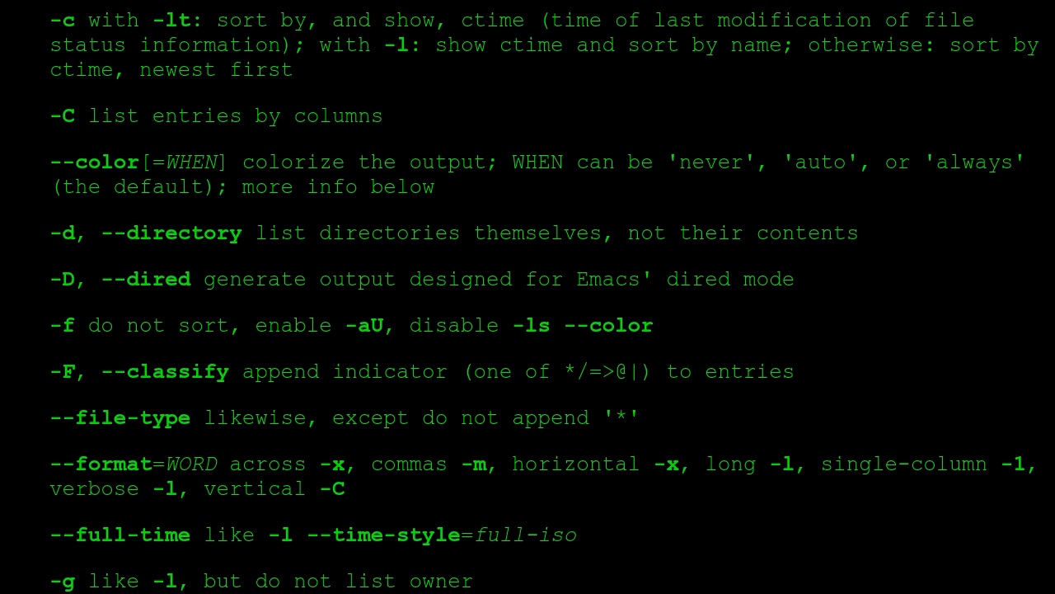
pyautogui.scroll(-3)
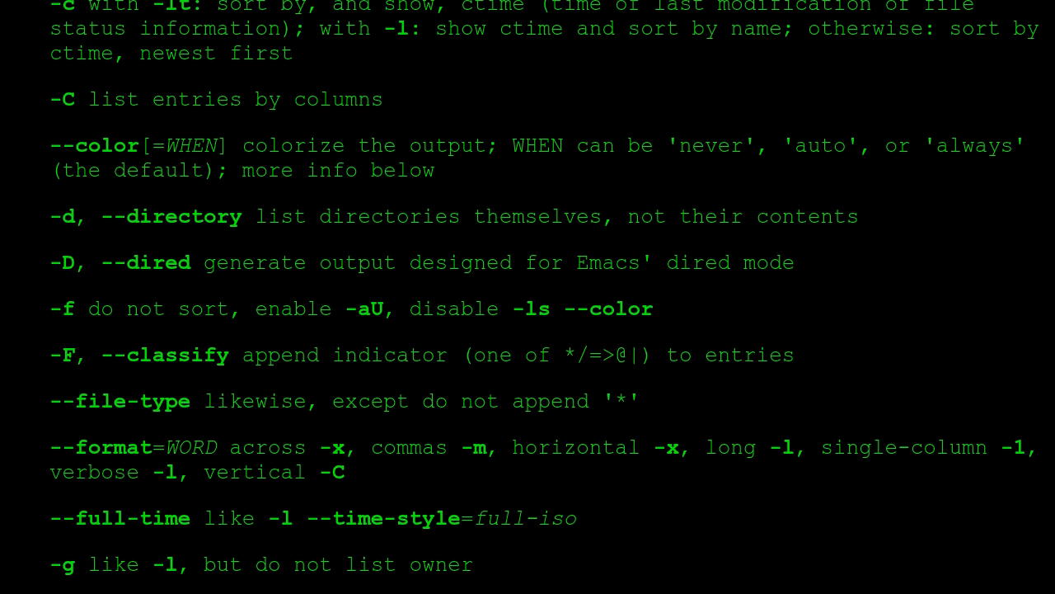
pyautogui.scroll(-3)
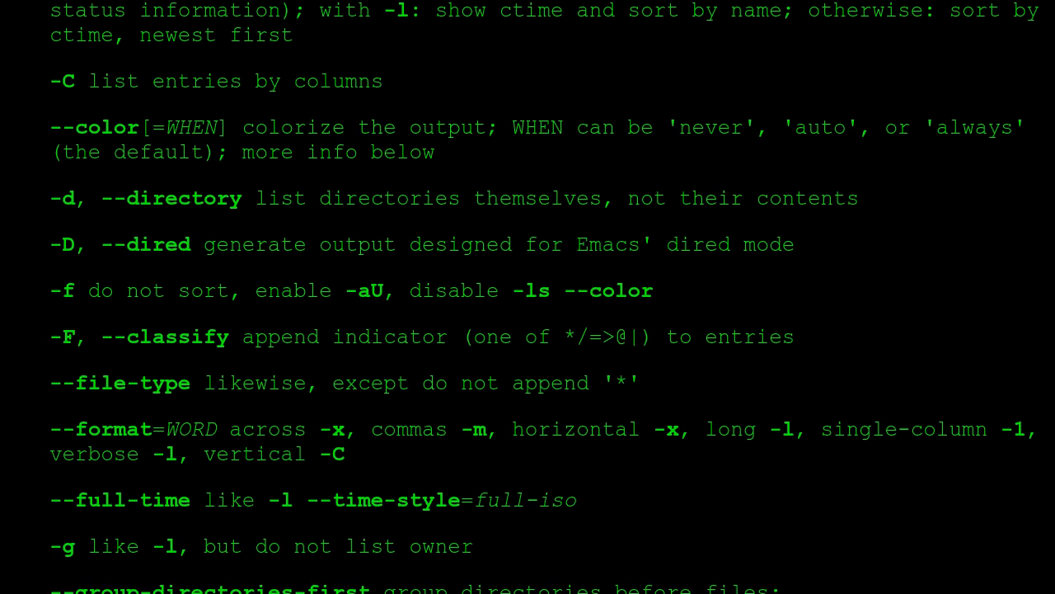
pyautogui.scroll(-3)
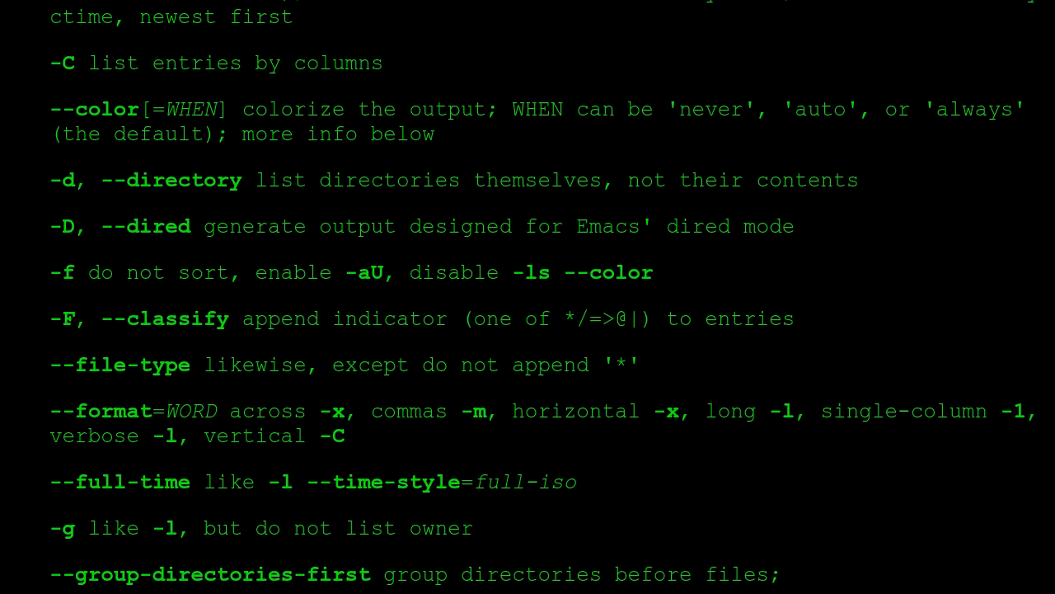
pyautogui.scroll(-3)
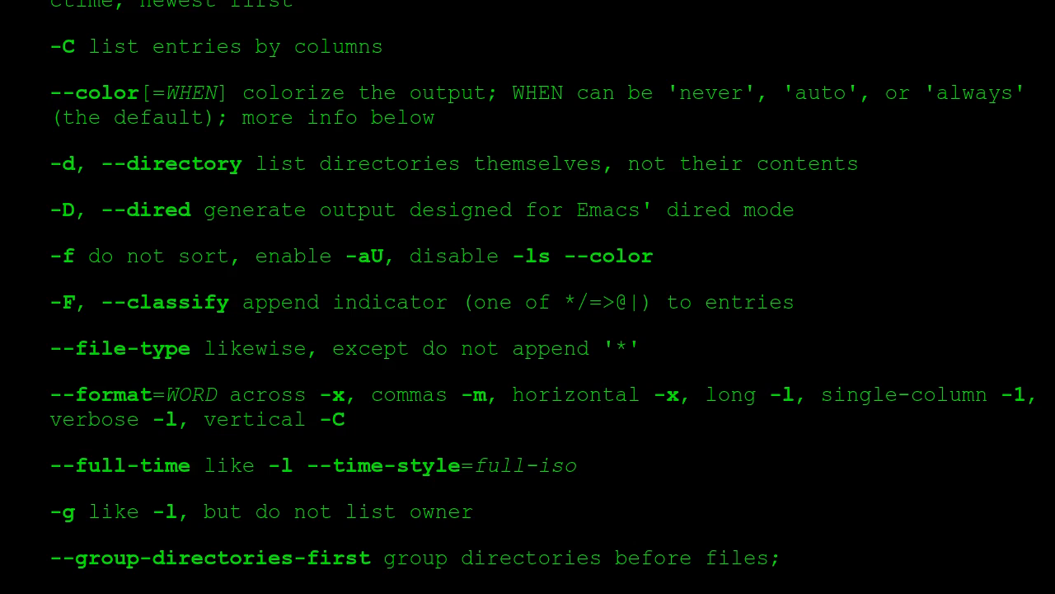
pyautogui.scroll(-3)
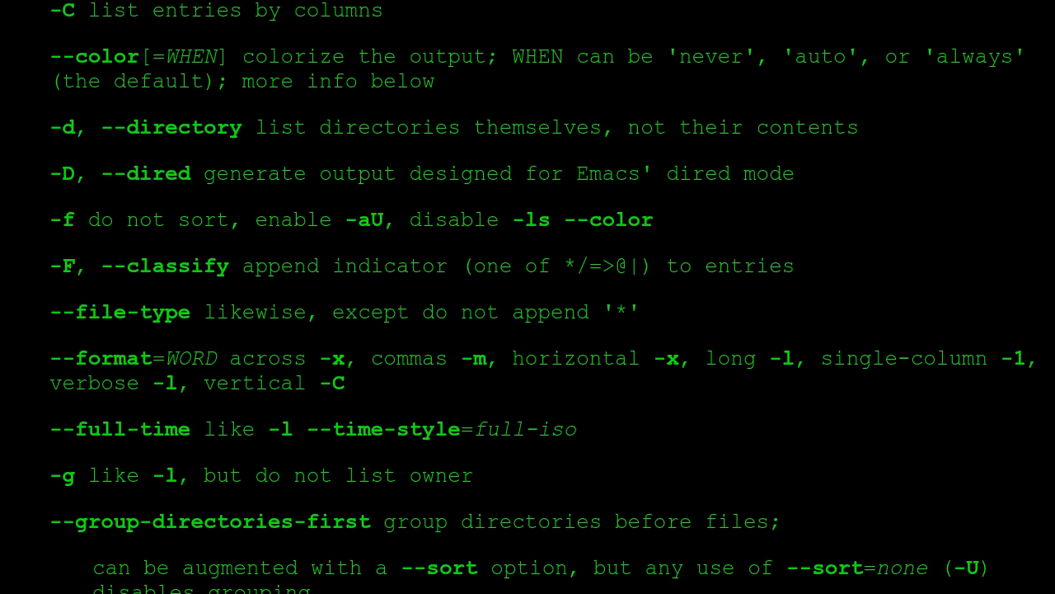
pyautogui.scroll(-3)
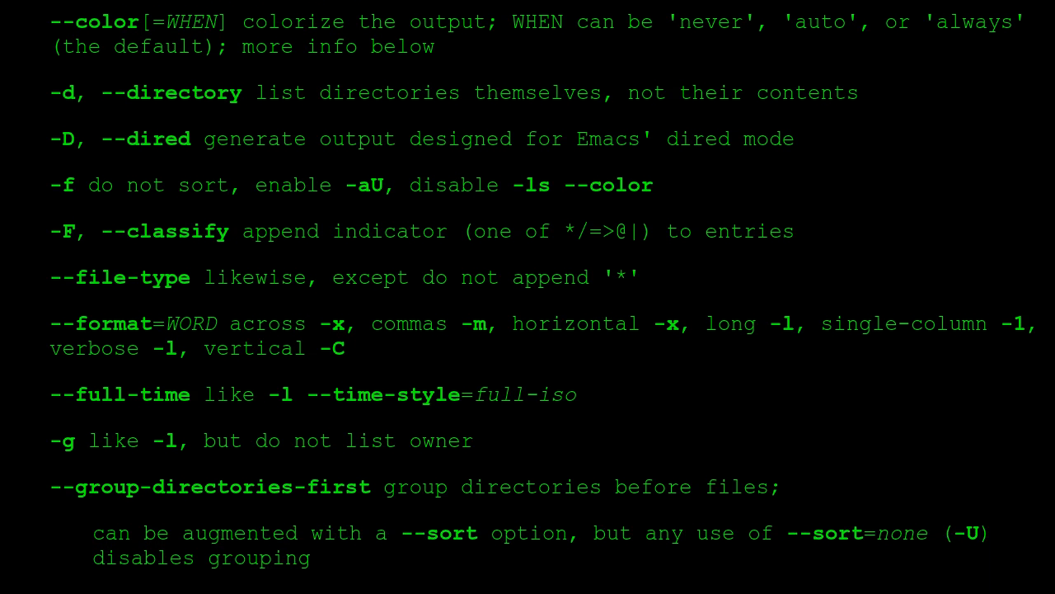
pyautogui.scroll(-3)
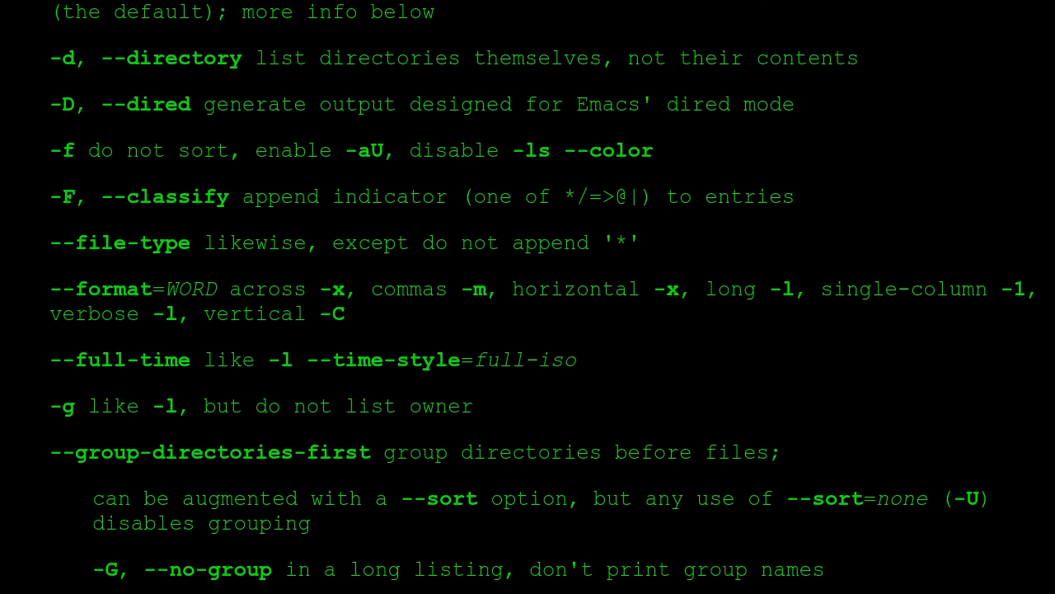
pyautogui.scroll(-3)
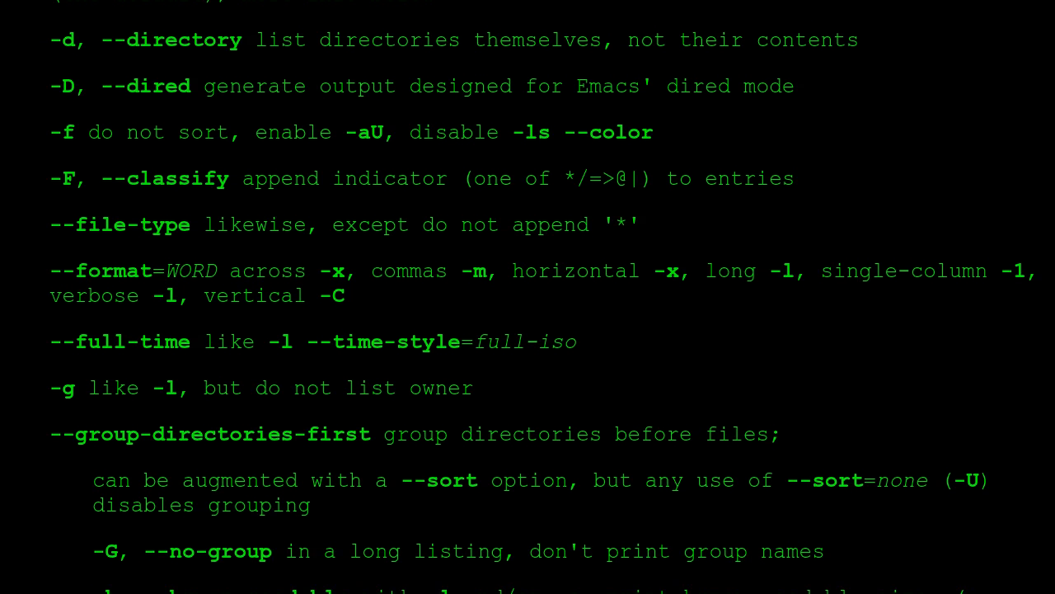
pyautogui.scroll(-3)
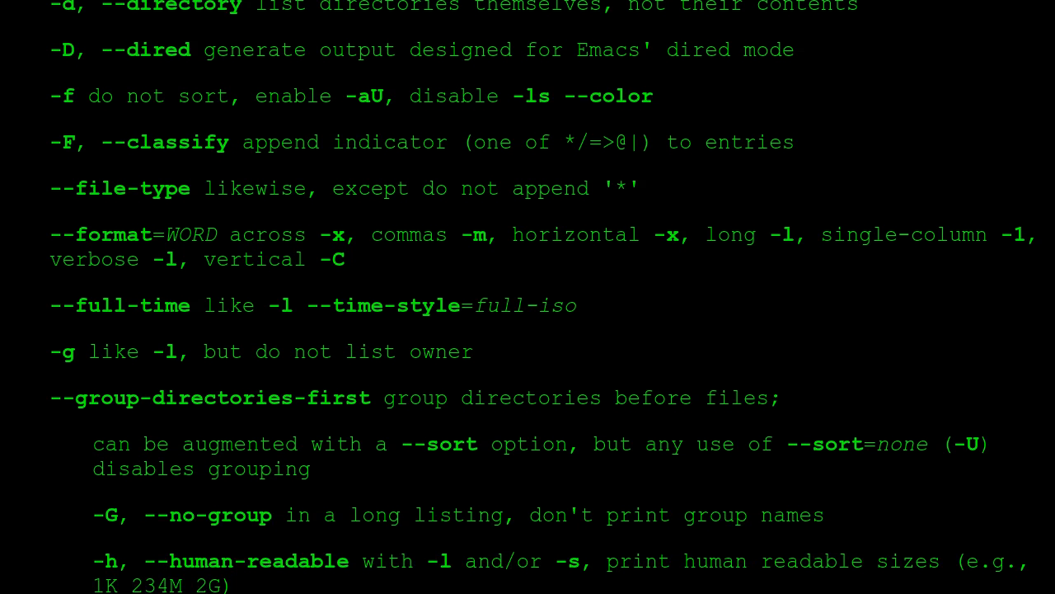
pyautogui.scroll(-3)
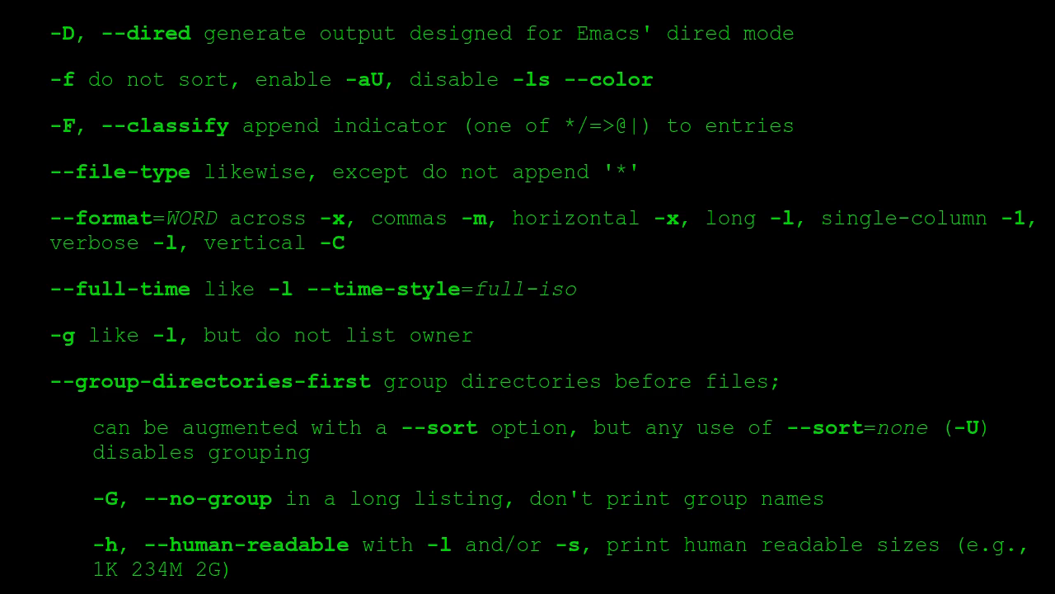
pyautogui.scroll(-3)
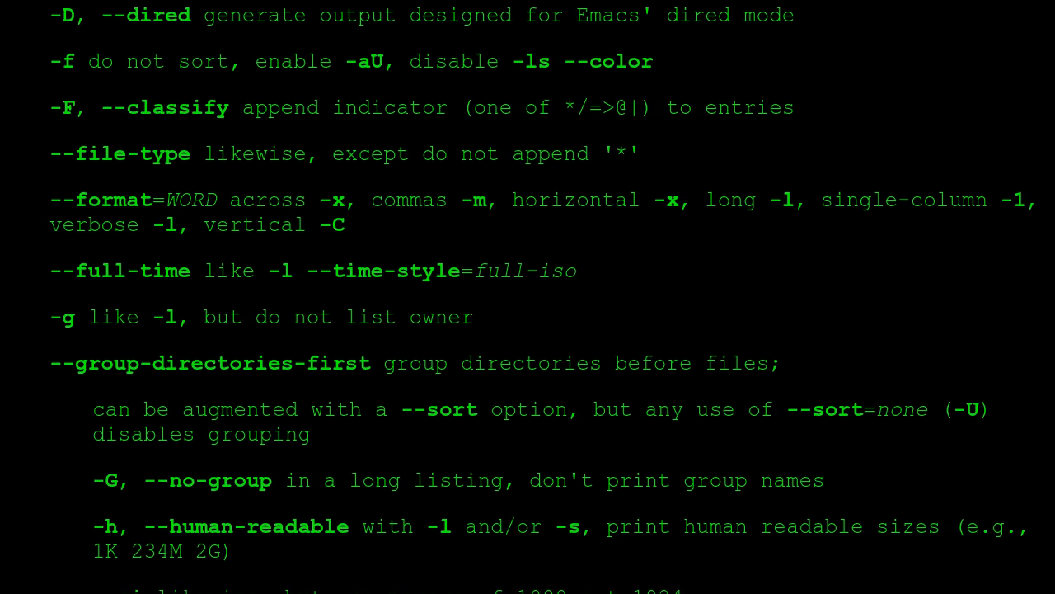
pyautogui.scroll(-3)
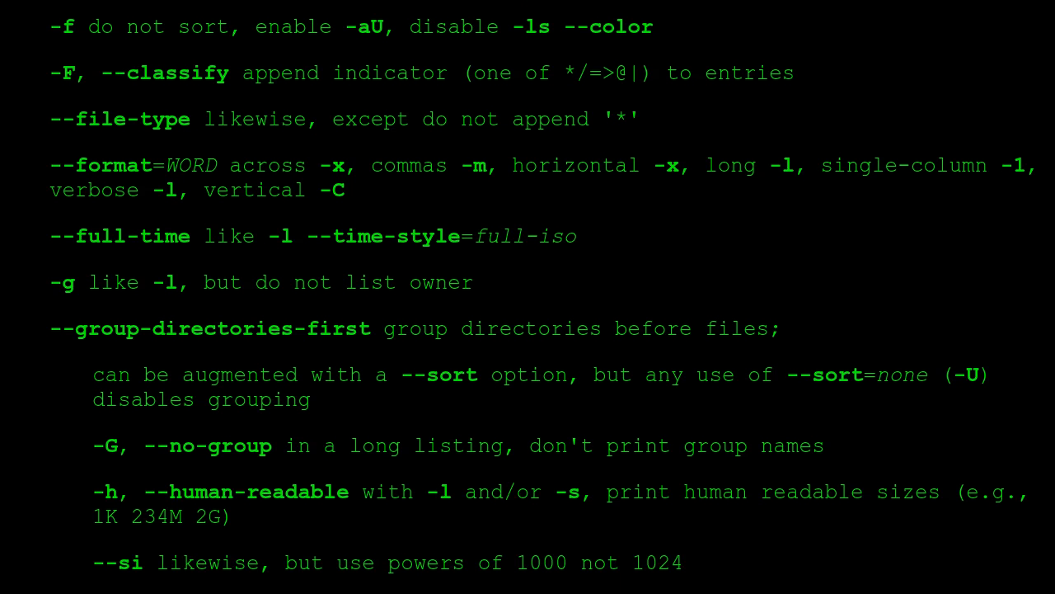
pyautogui.scroll(-3)
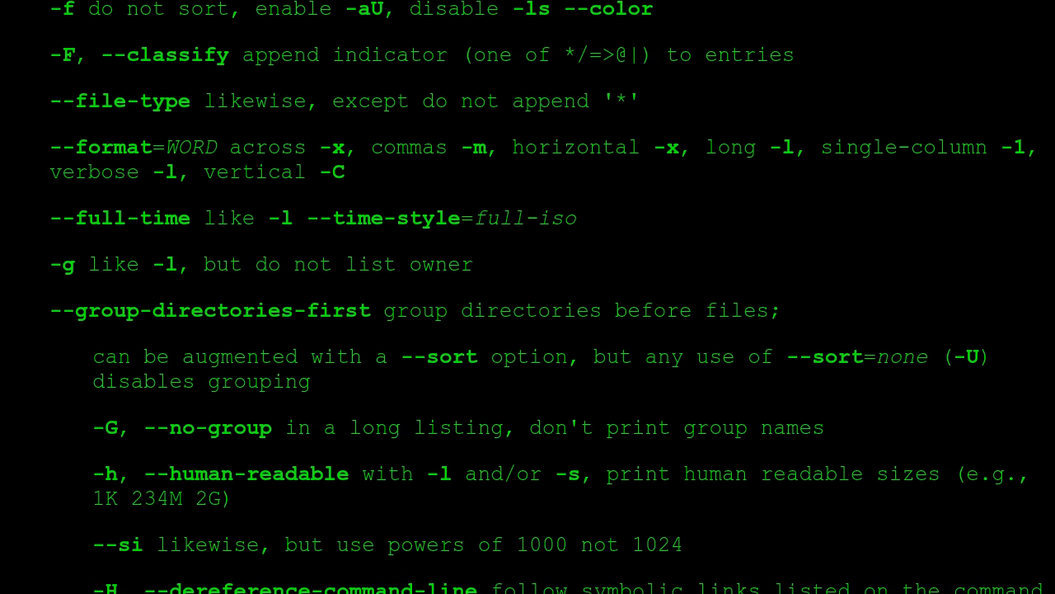
pyautogui.scroll(-3)
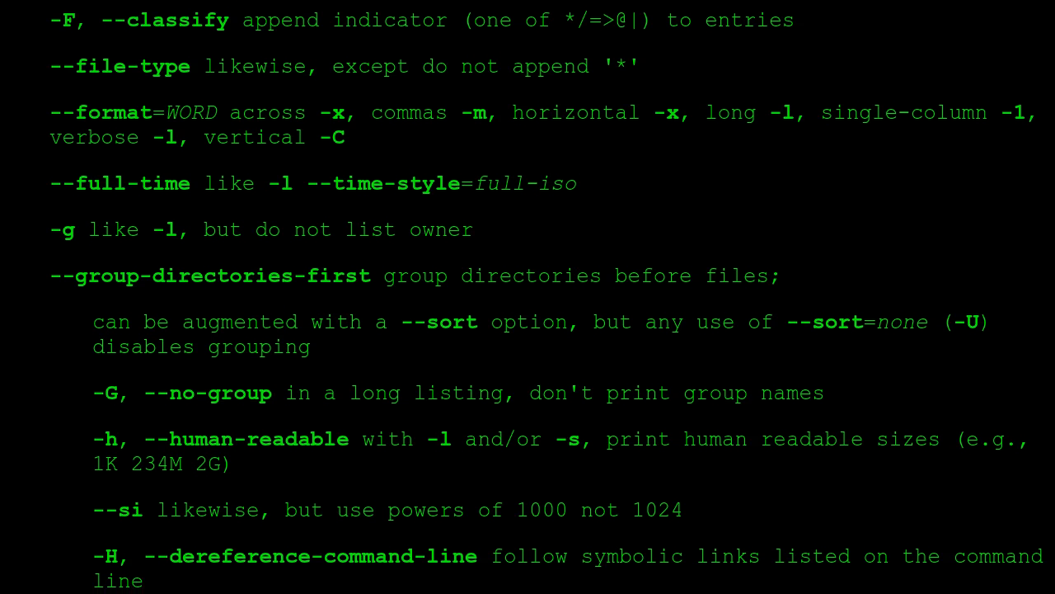
pyautogui.scroll(-3)
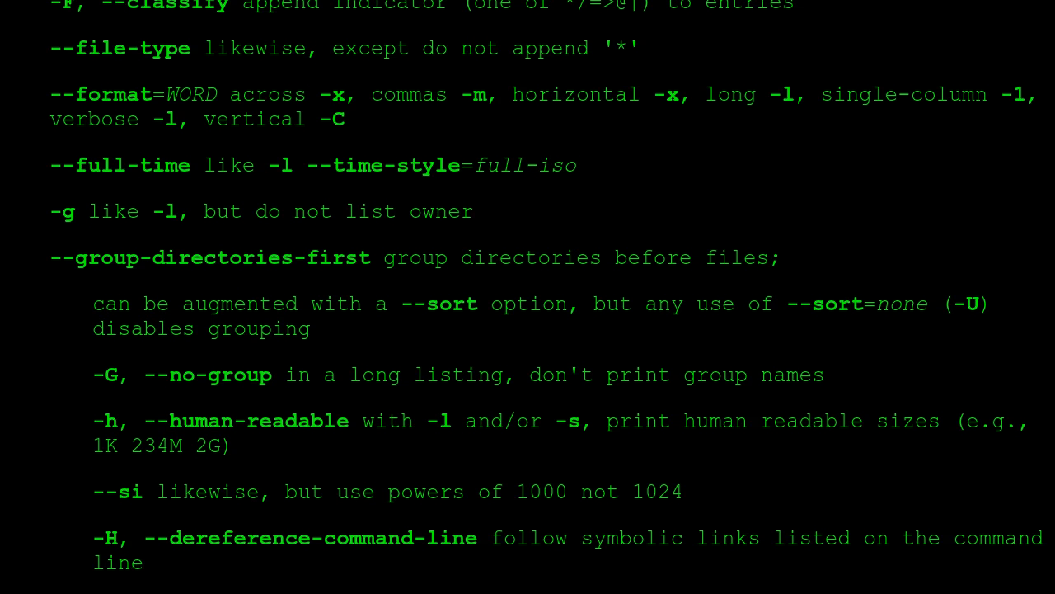
pyautogui.scroll(-3)
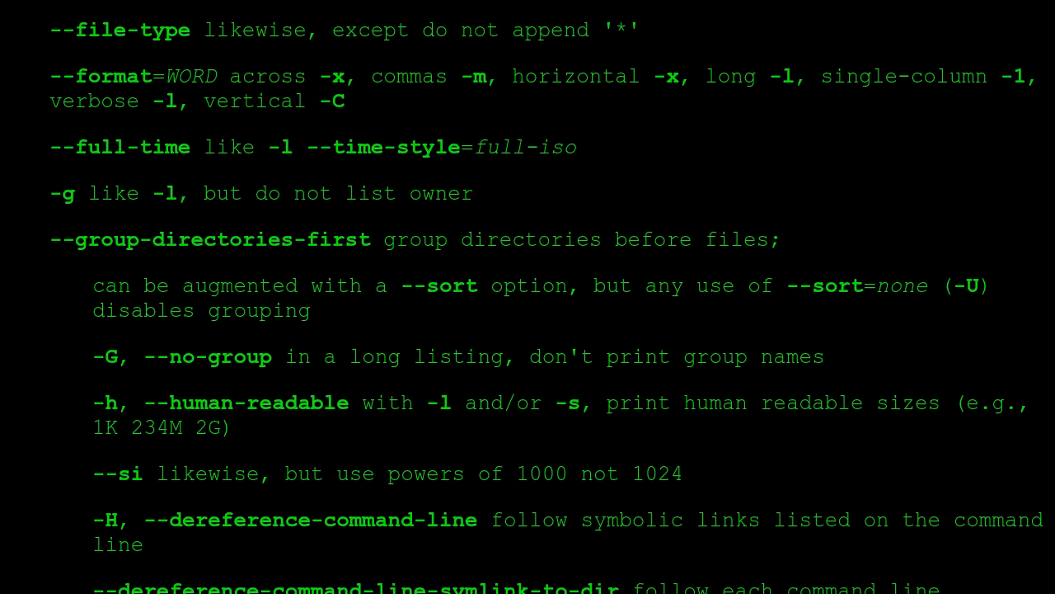
pyautogui.scroll(-3)
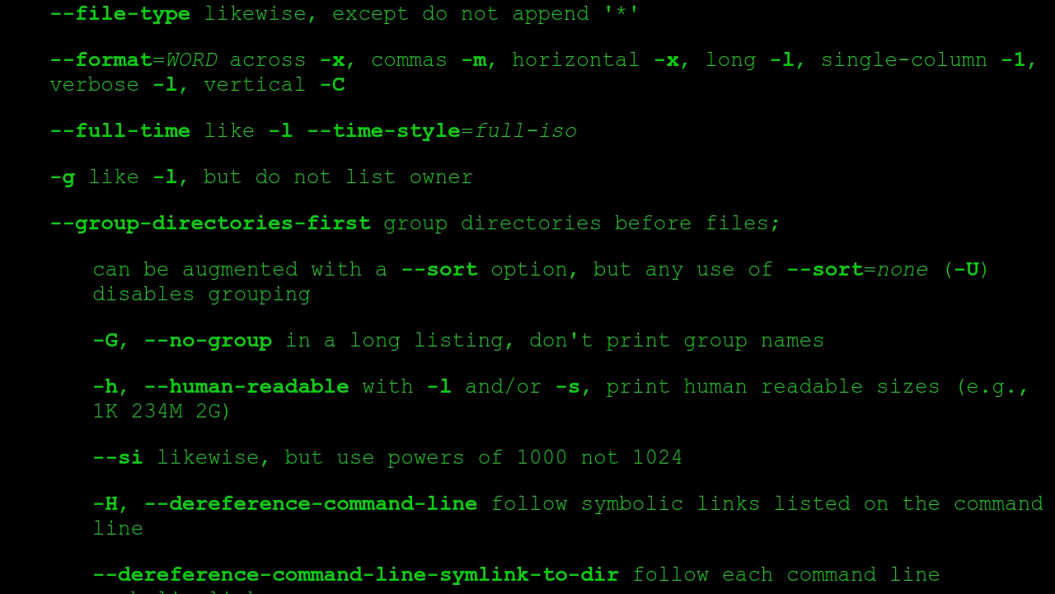
pyautogui.scroll(-3)
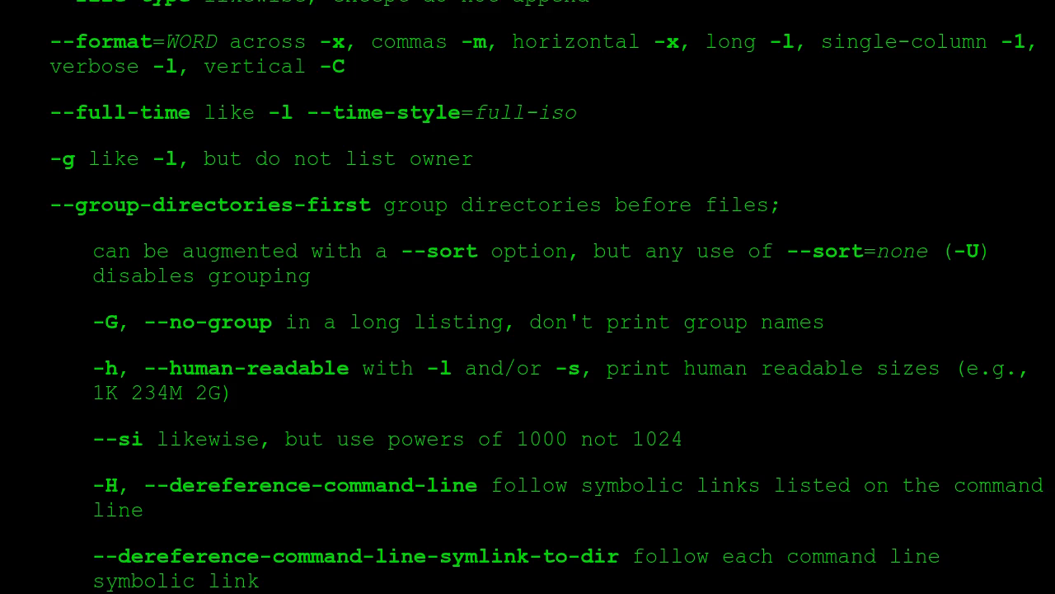
pyautogui.scroll(-3)
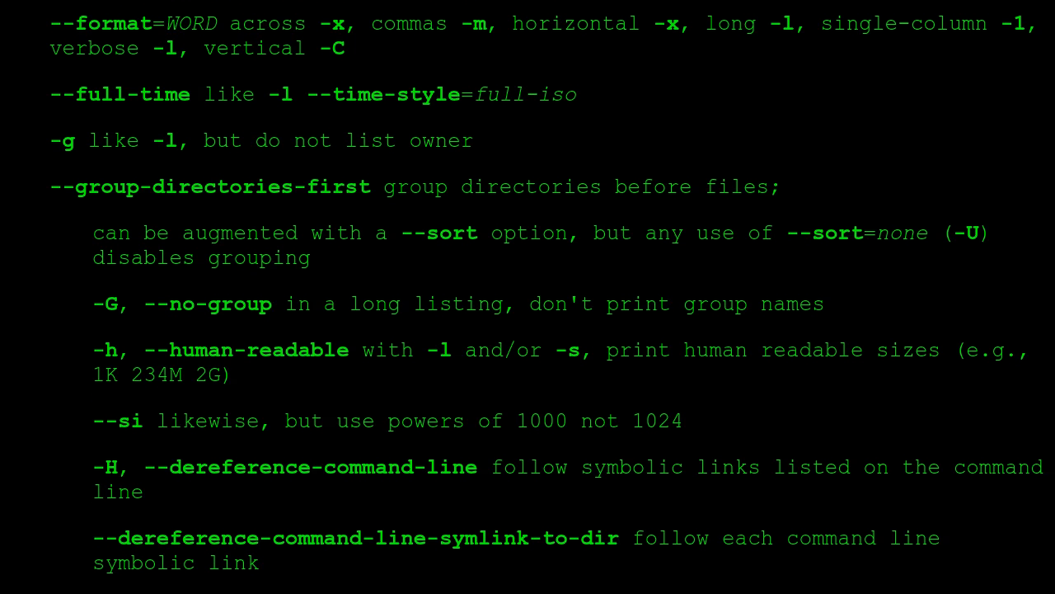
pyautogui.scroll(-3)
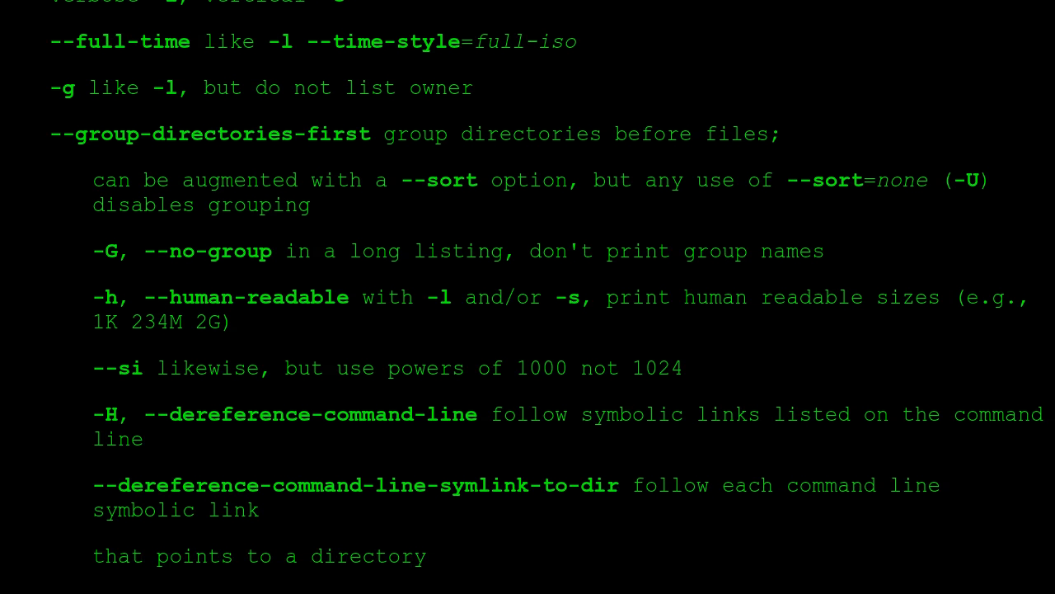
pyautogui.scroll(-3)
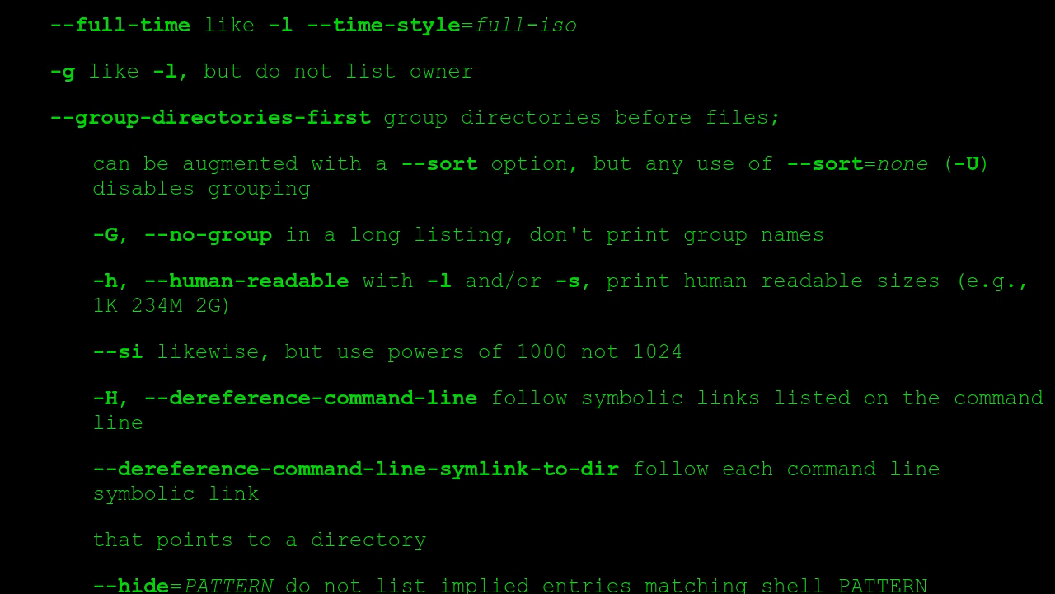
pyautogui.scroll(-3)
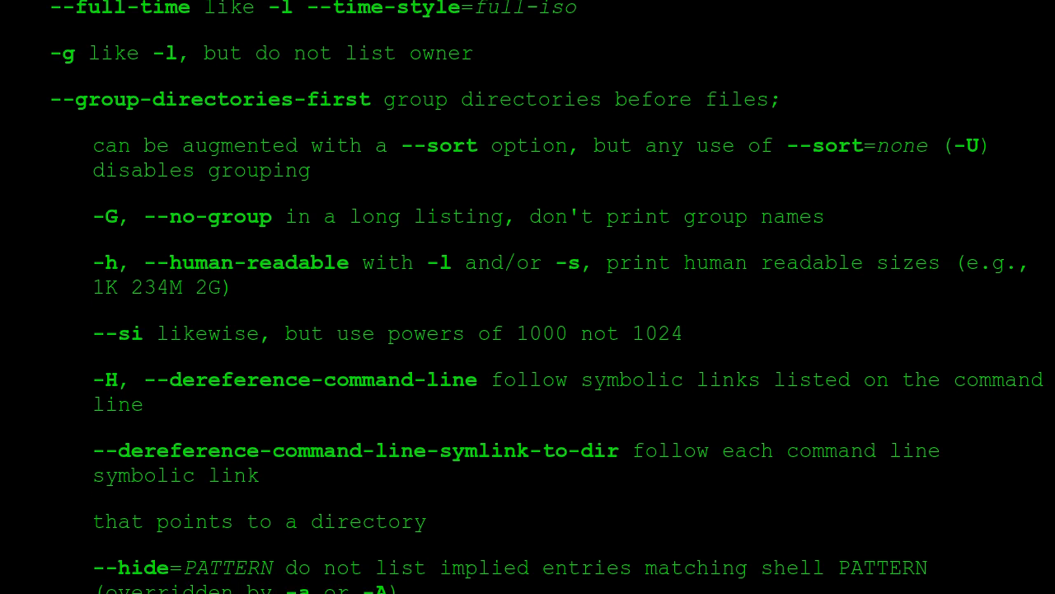
pyautogui.scroll(-3)
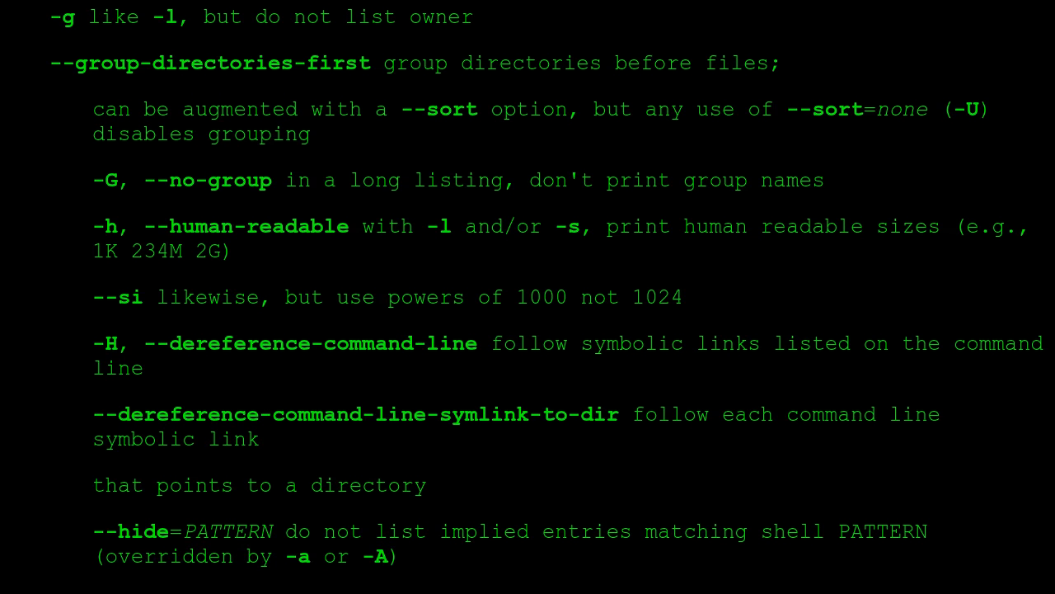
pyautogui.scroll(-3)
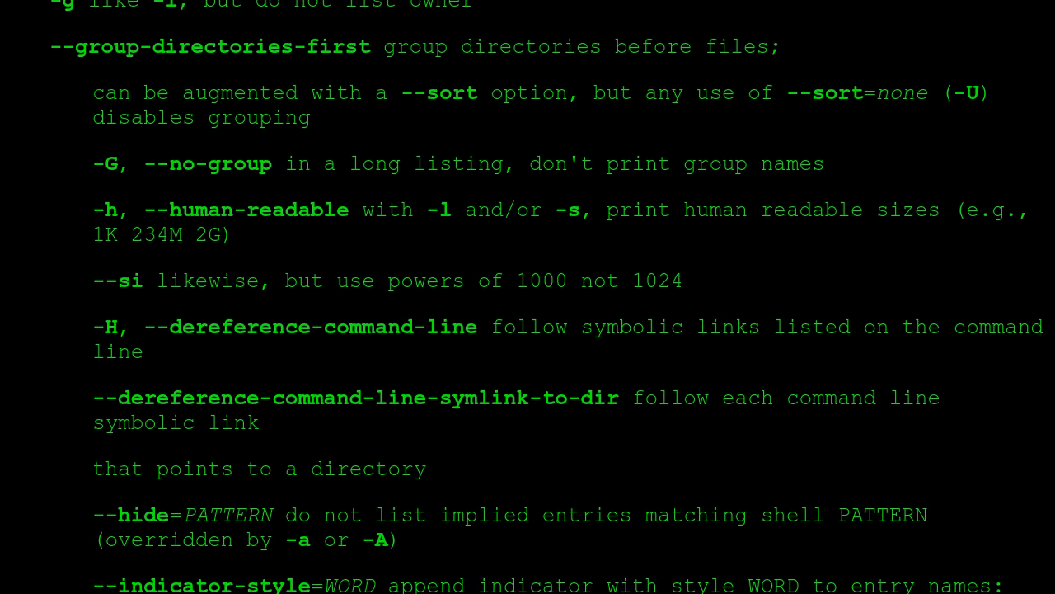
pyautogui.scroll(-3)
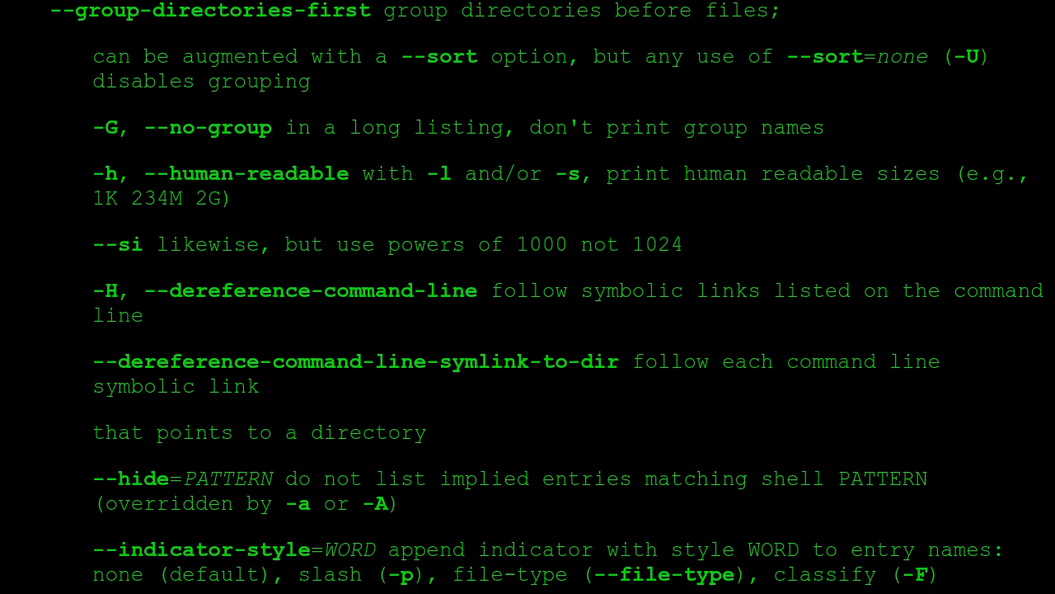
pyautogui.scroll(-3)
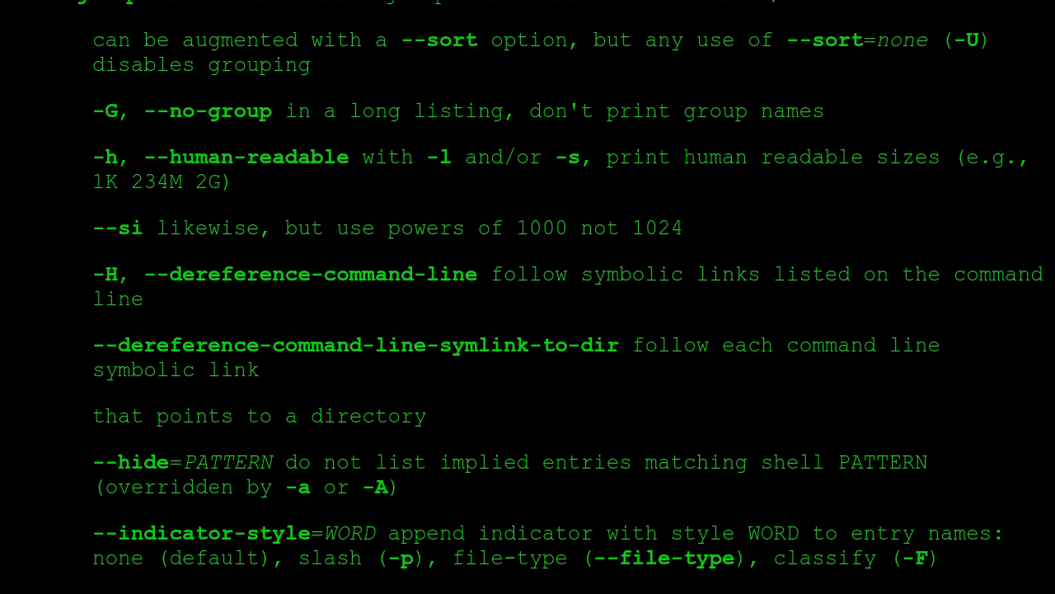
pyautogui.scroll(-3)
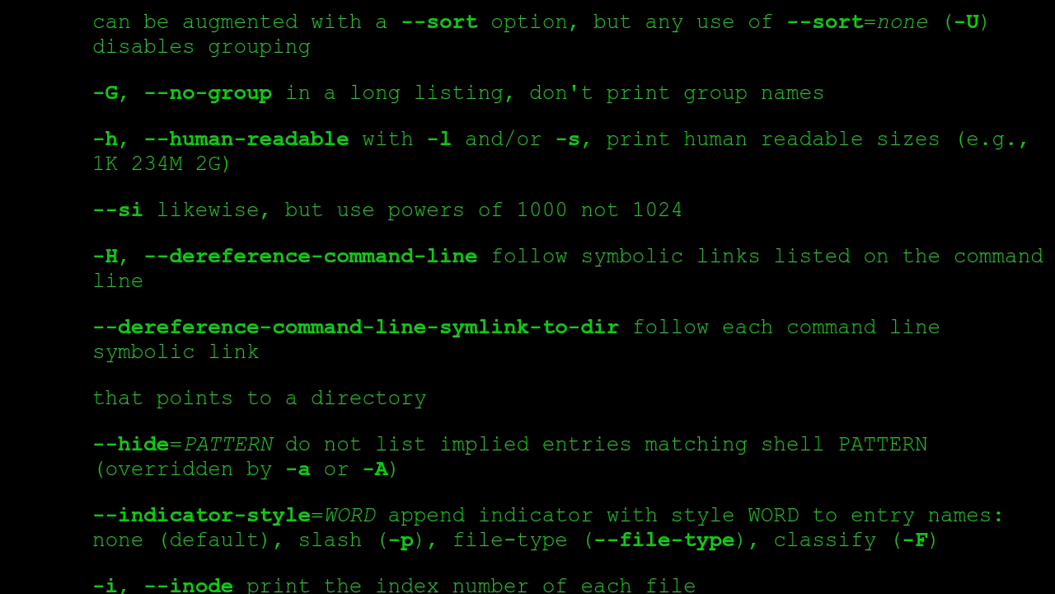
pyautogui.scroll(-3)
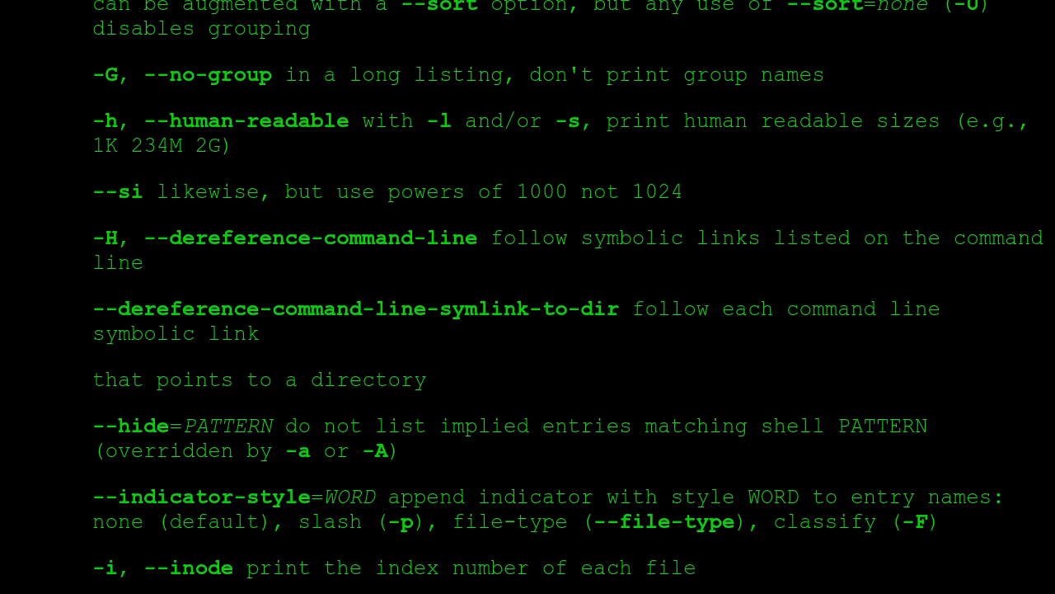
pyautogui.scroll(-3)
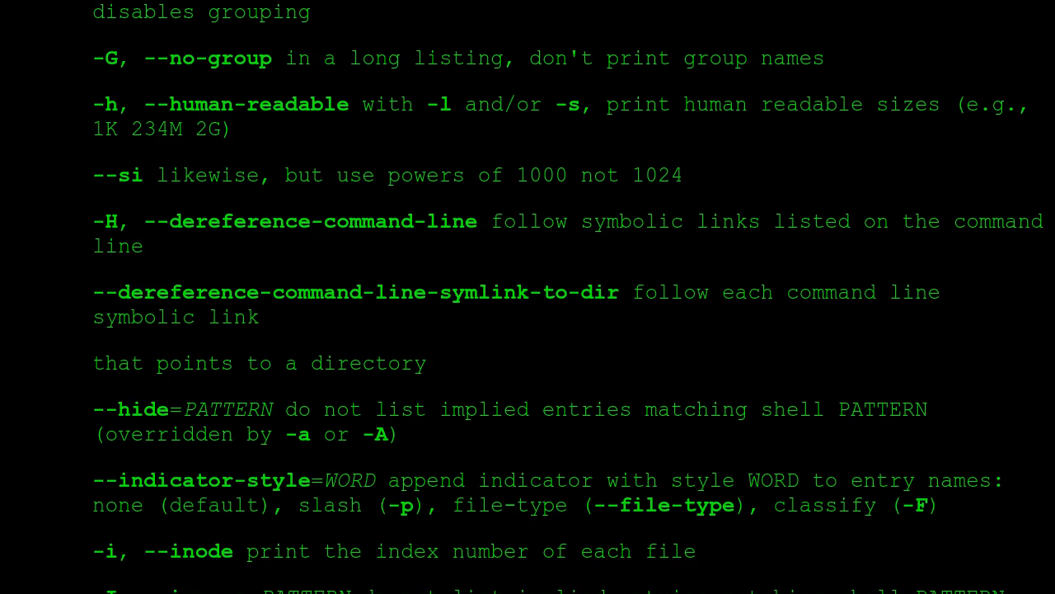
pyautogui.scroll(-3)
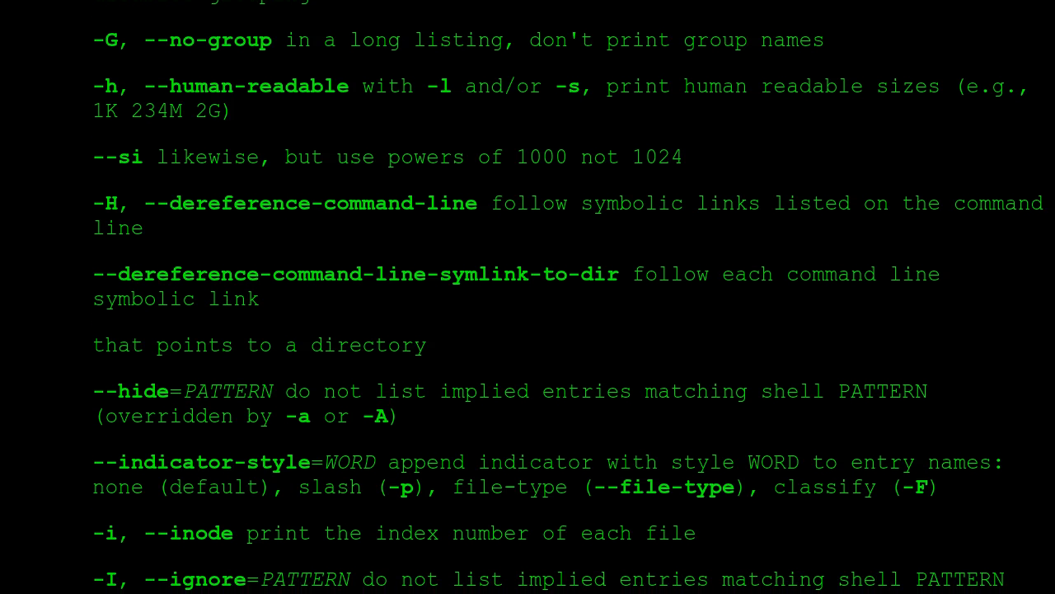
pyautogui.scroll(-3)
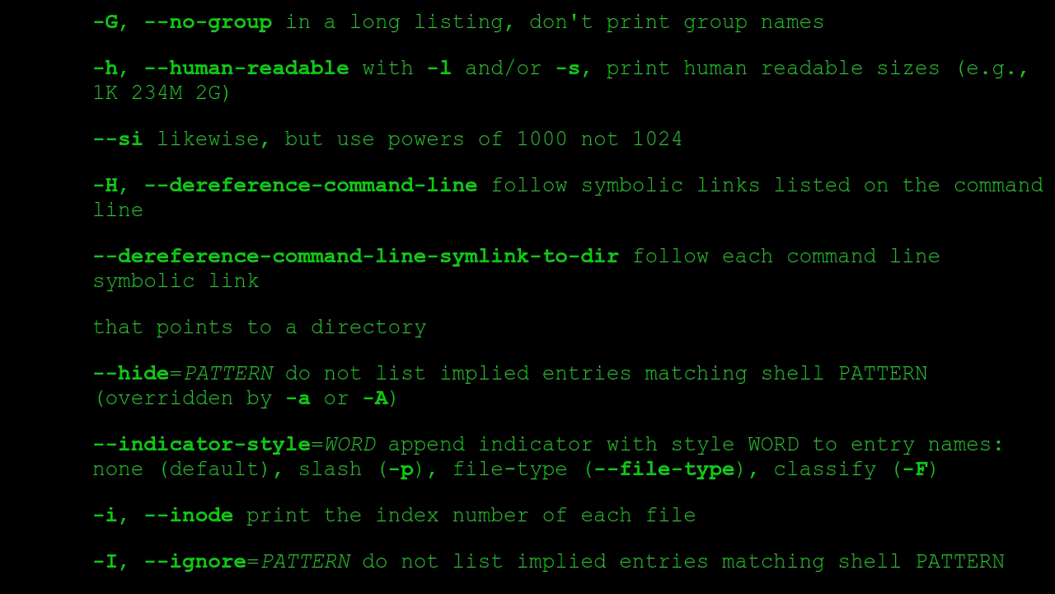
pyautogui.scroll(-3)
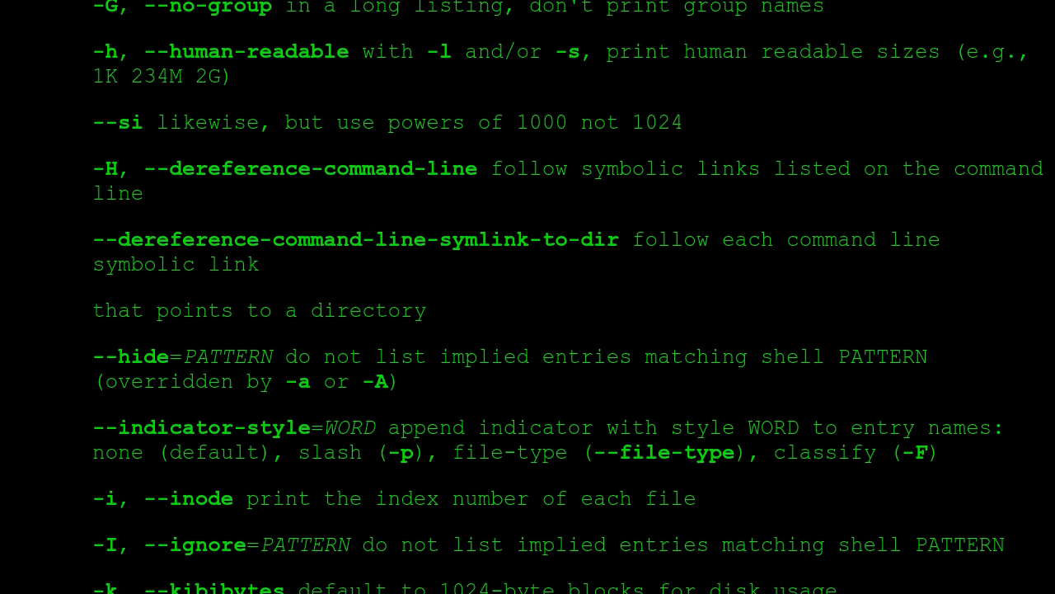
pyautogui.scroll(-3)
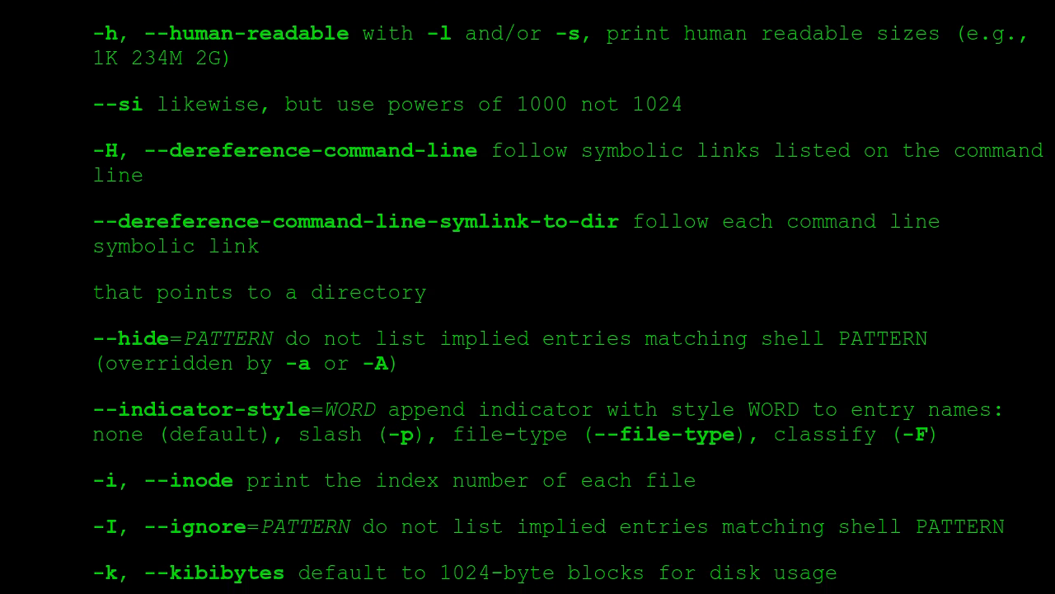
pyautogui.scroll(-3)
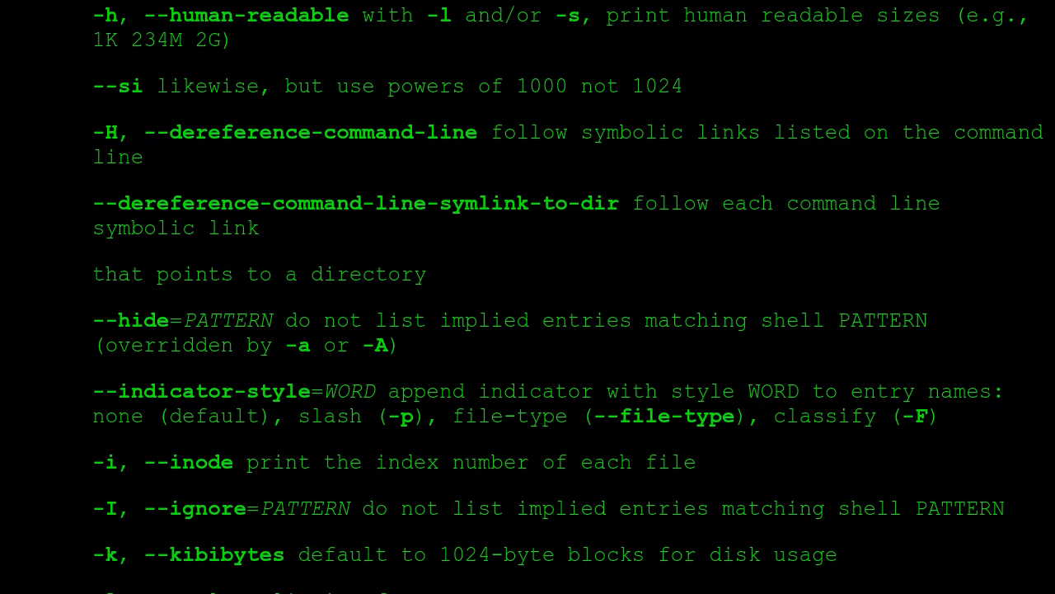
pyautogui.scroll(-3)
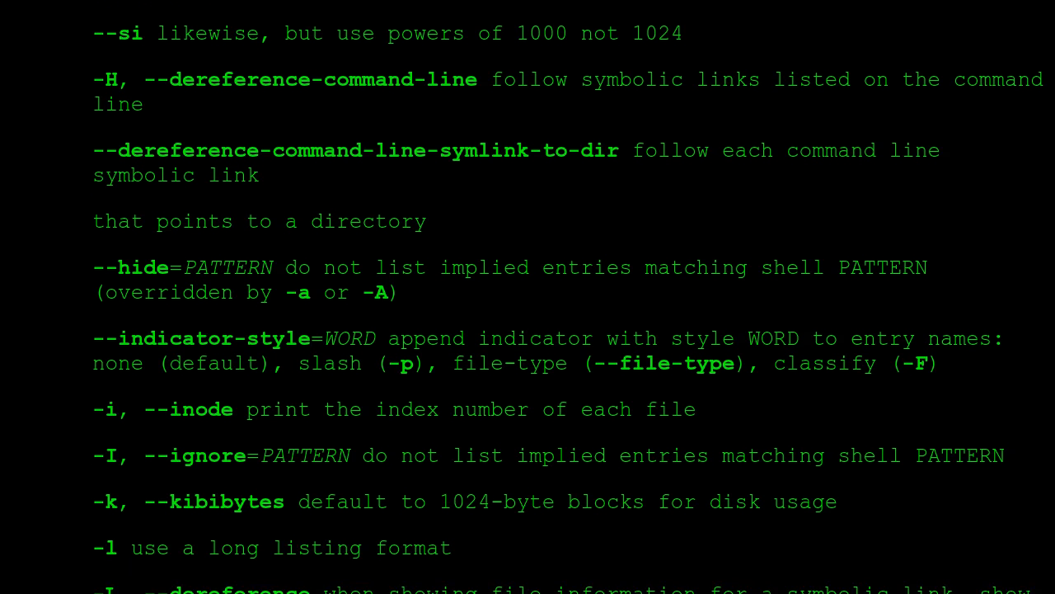
pyautogui.scroll(-3)
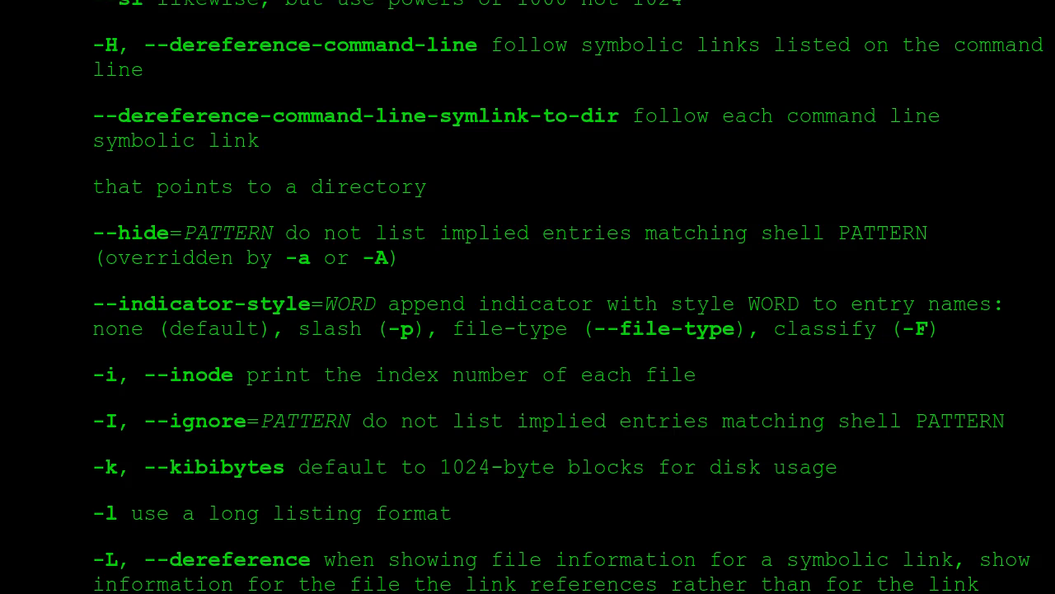
pyautogui.scroll(-3)
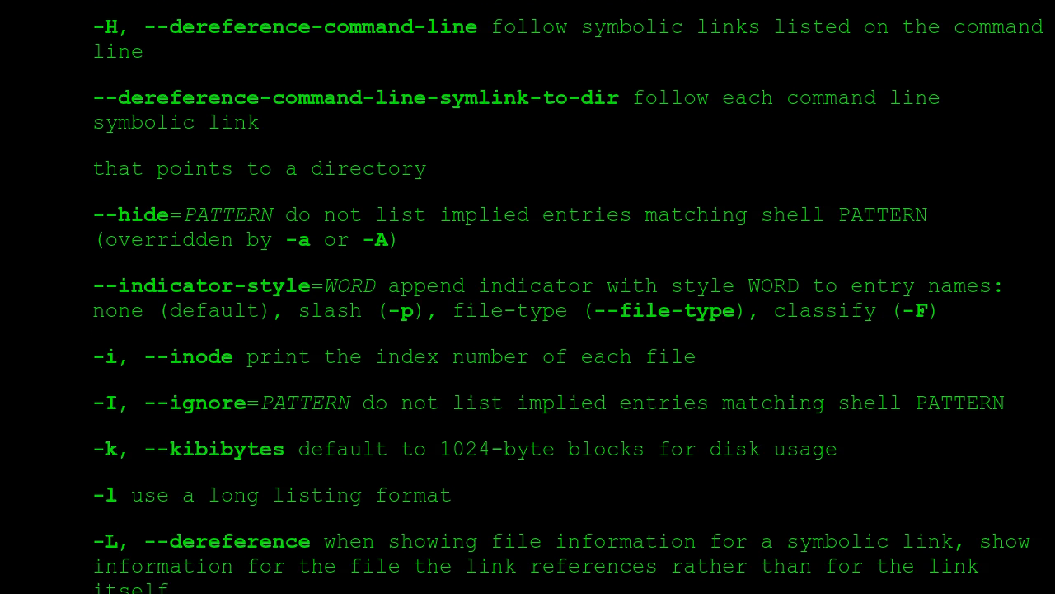
pyautogui.scroll(-3)
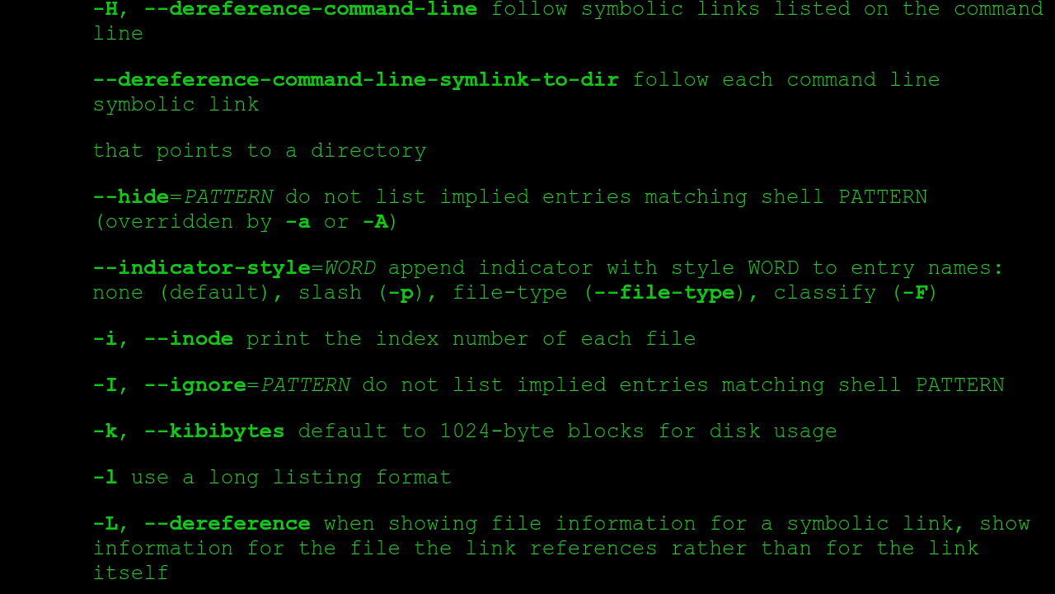
pyautogui.scroll(-3)
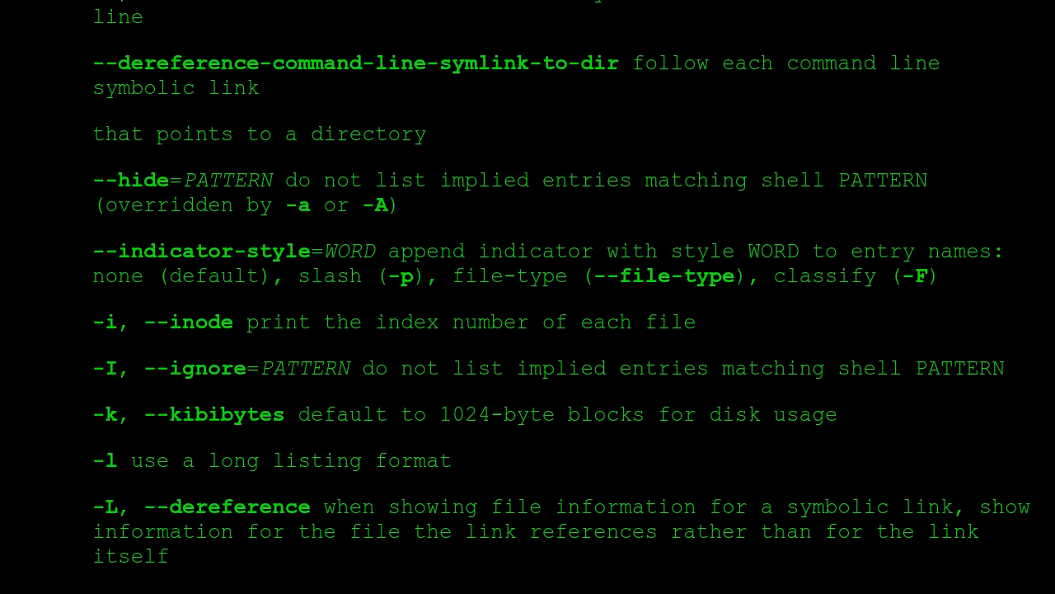
pyautogui.scroll(-3)
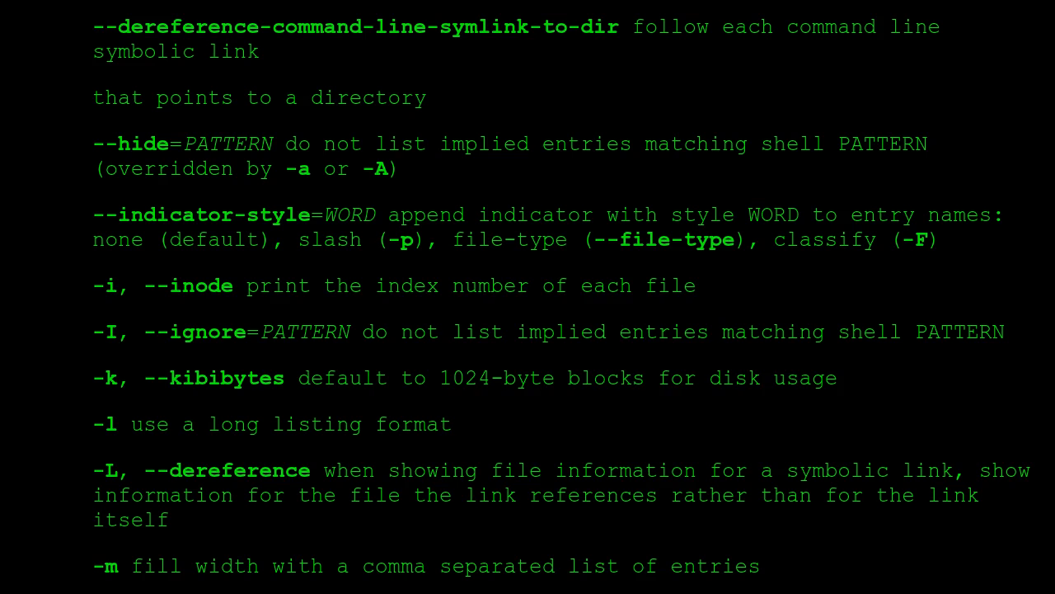
pyautogui.scroll(-3)
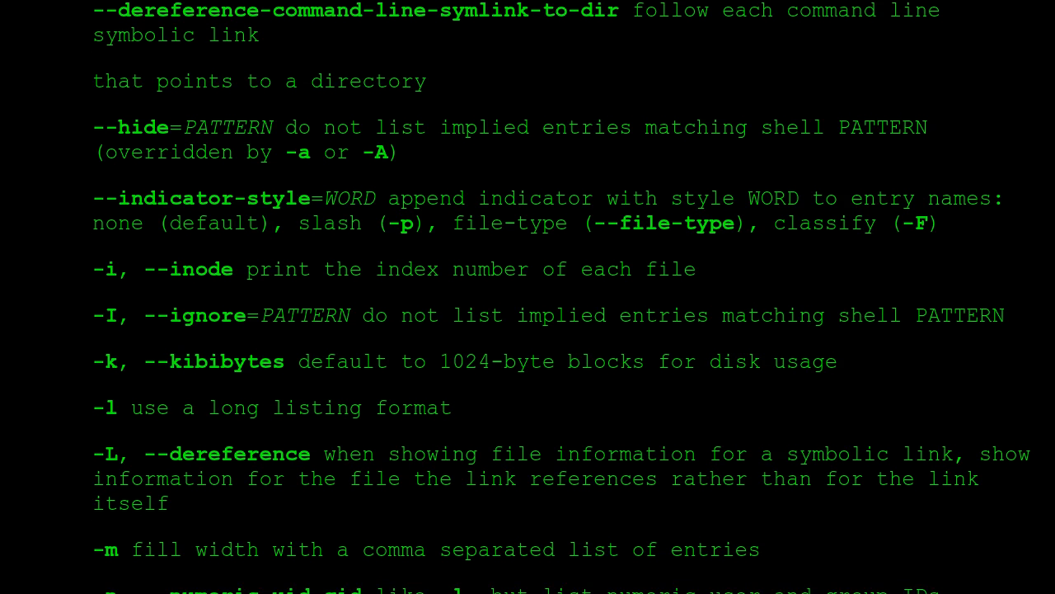
pyautogui.scroll(-3)
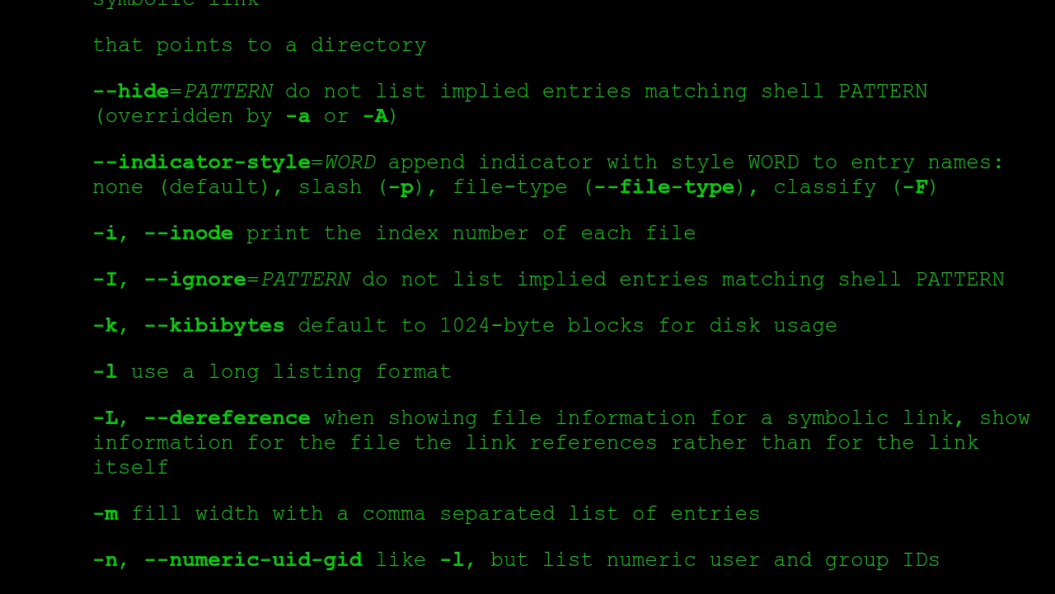
pyautogui.scroll(-3)
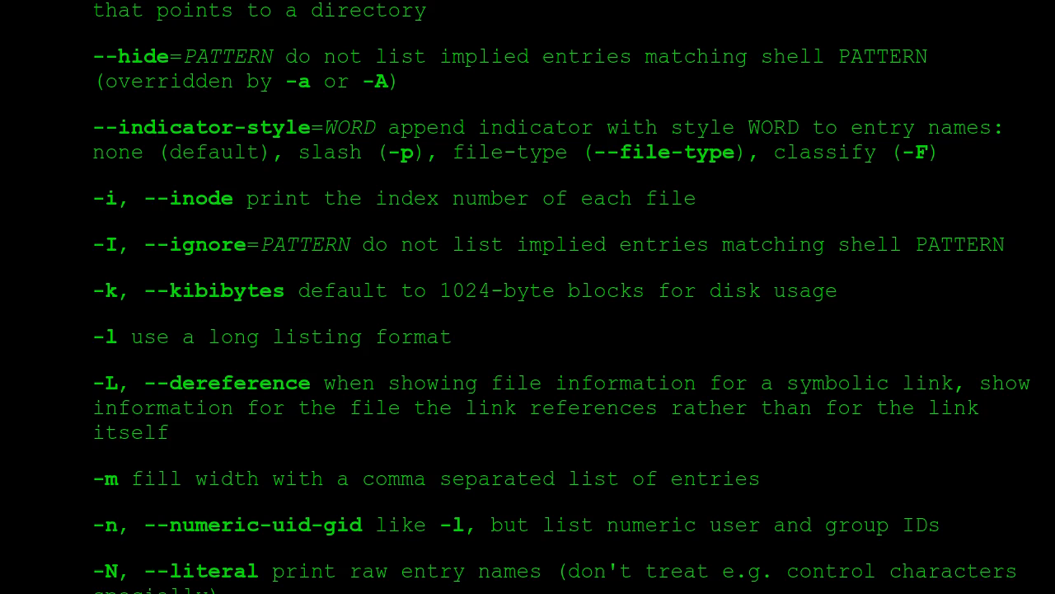
pyautogui.scroll(-3)
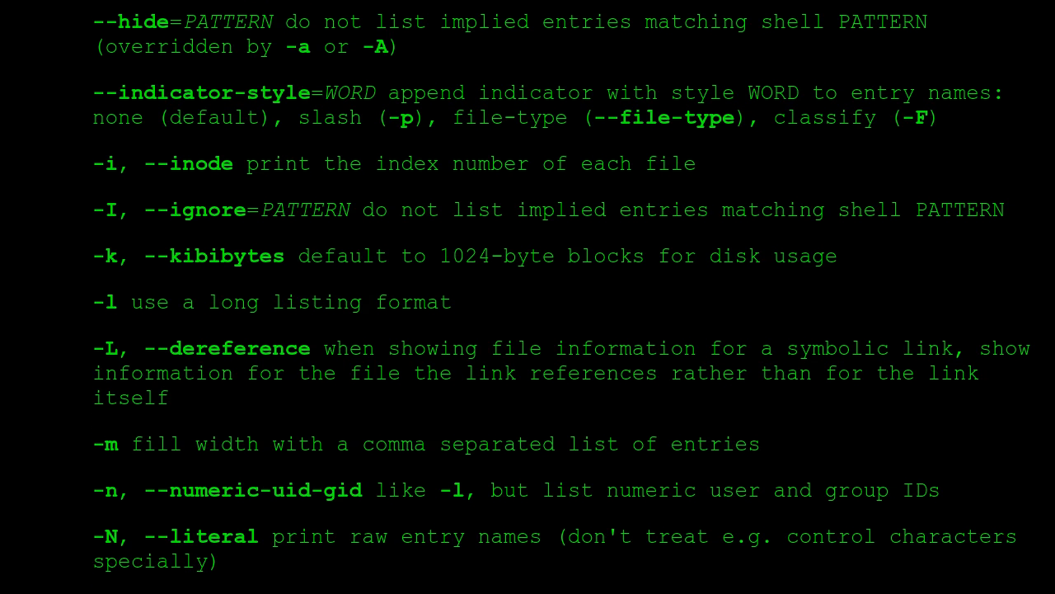
pyautogui.scroll(-3)
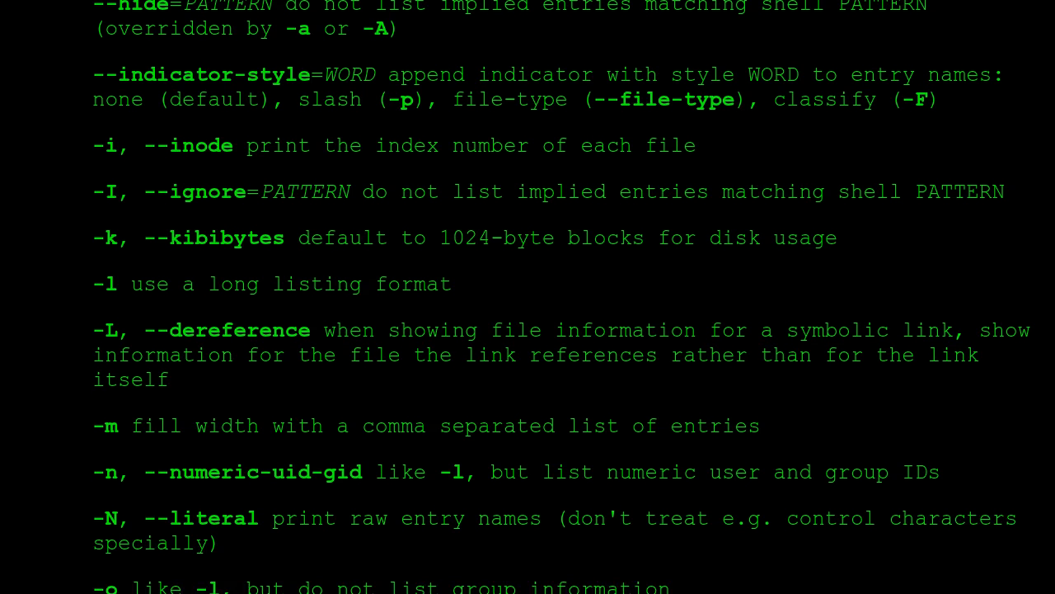
pyautogui.scroll(-3)
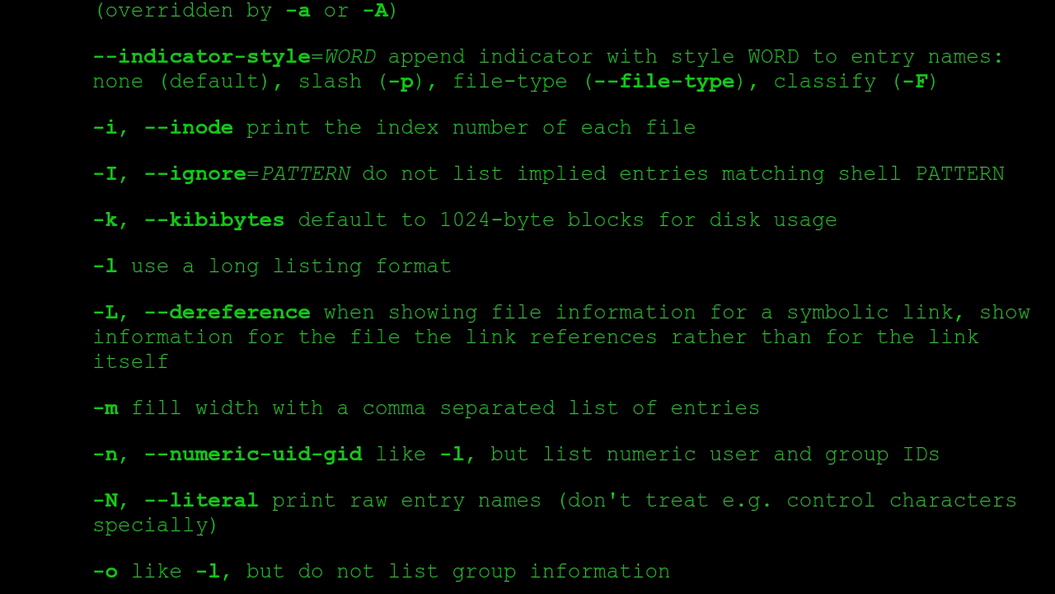
pyautogui.scroll(-3)
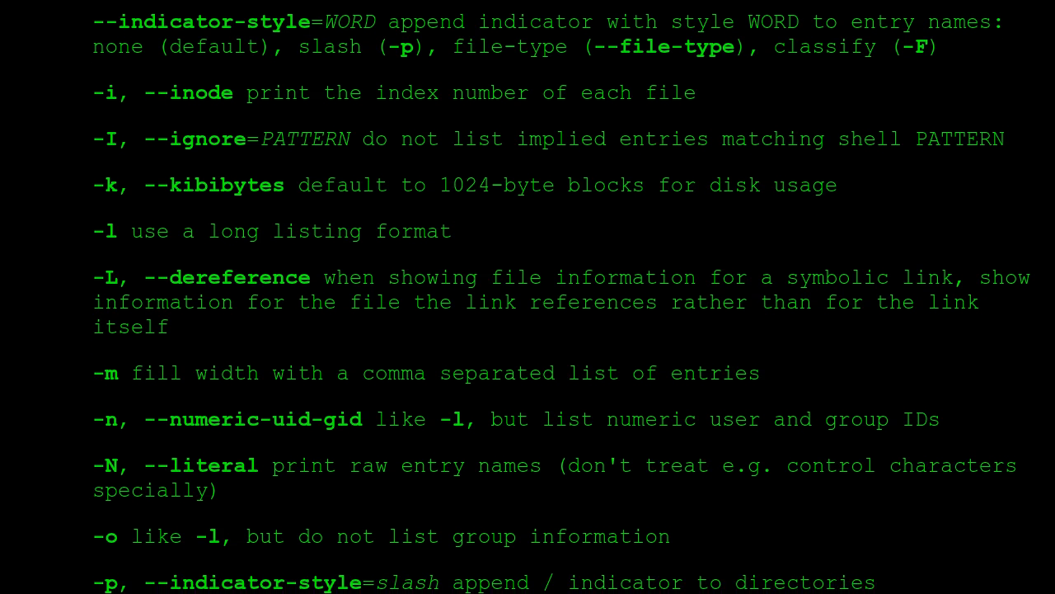
pyautogui.scroll(-3)
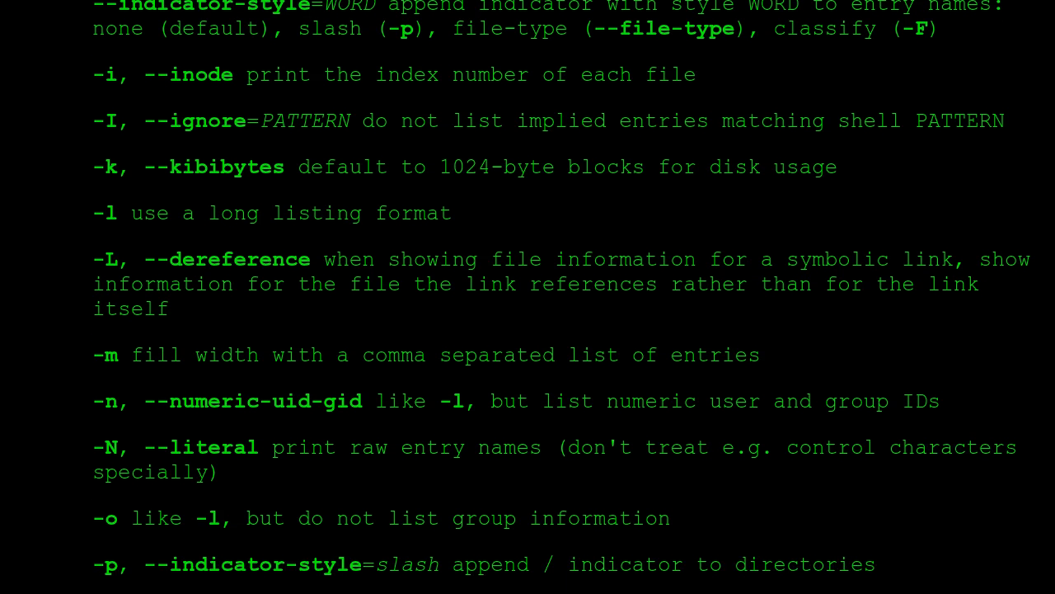
pyautogui.scroll(-3)
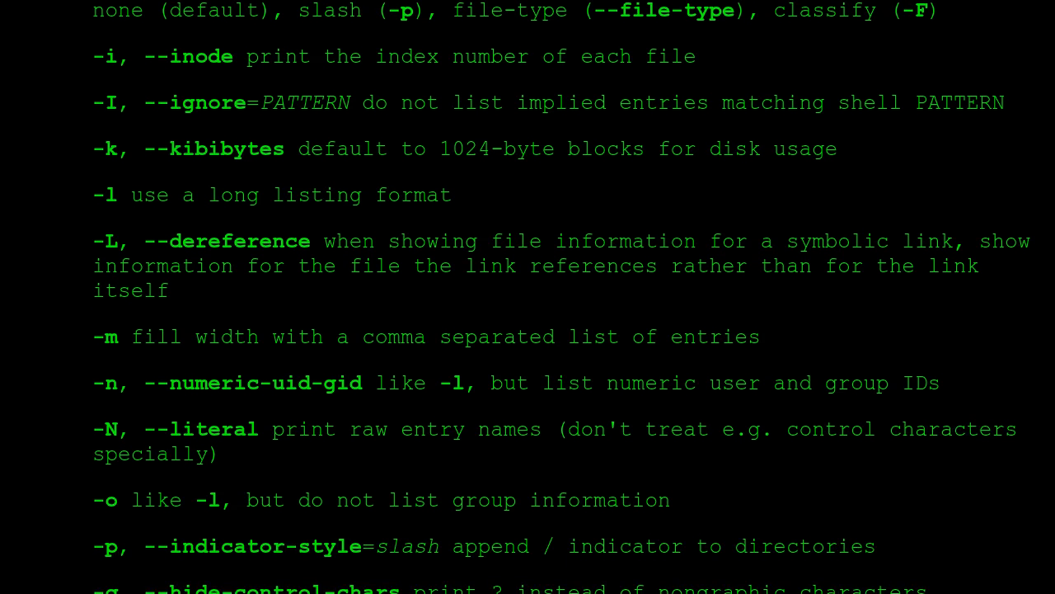
pyautogui.scroll(-3)
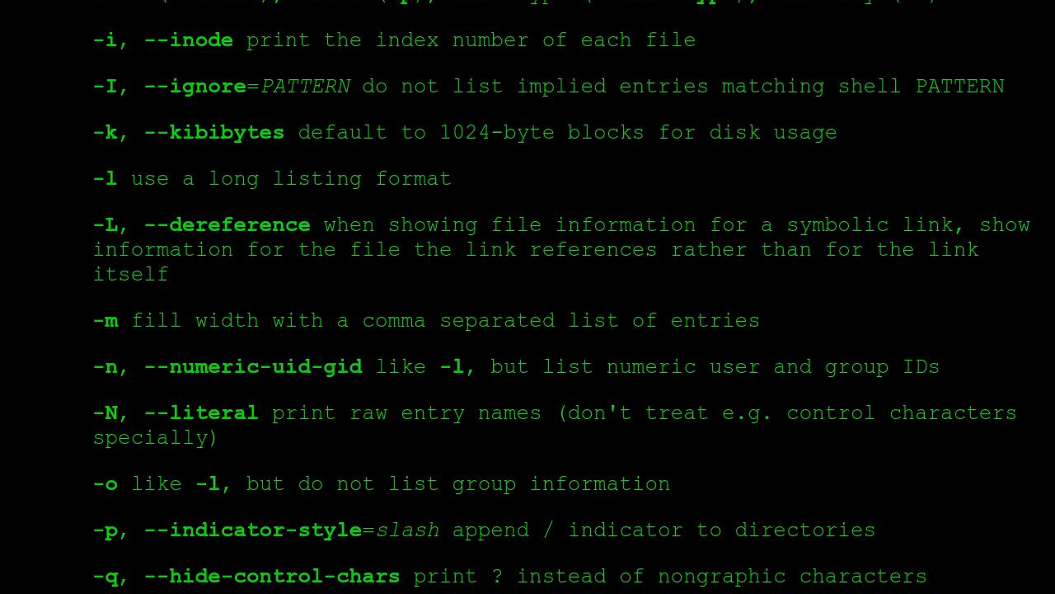
pyautogui.scroll(-3)
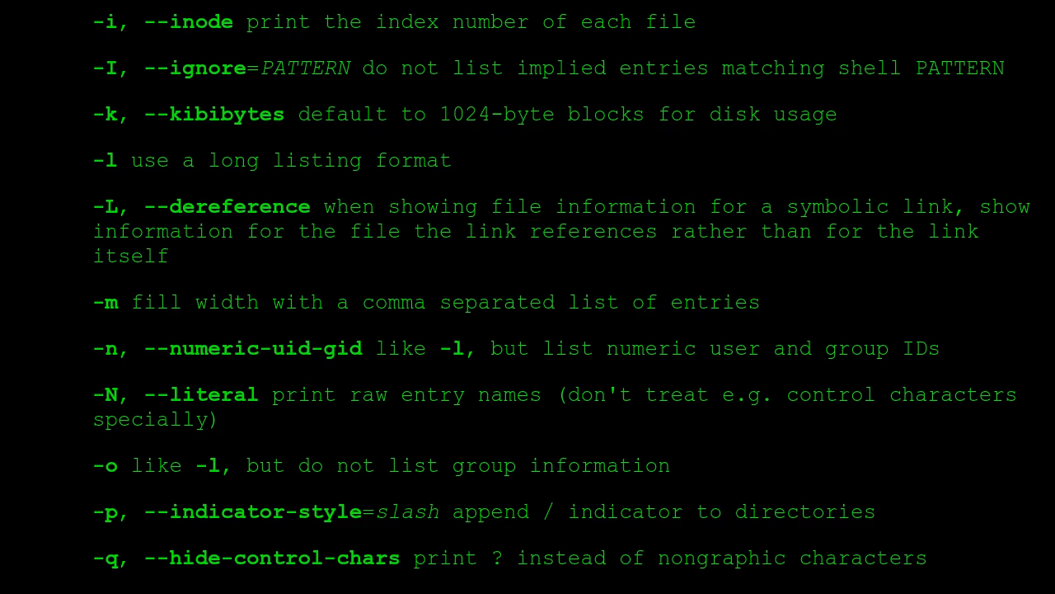
pyautogui.scroll(-3)
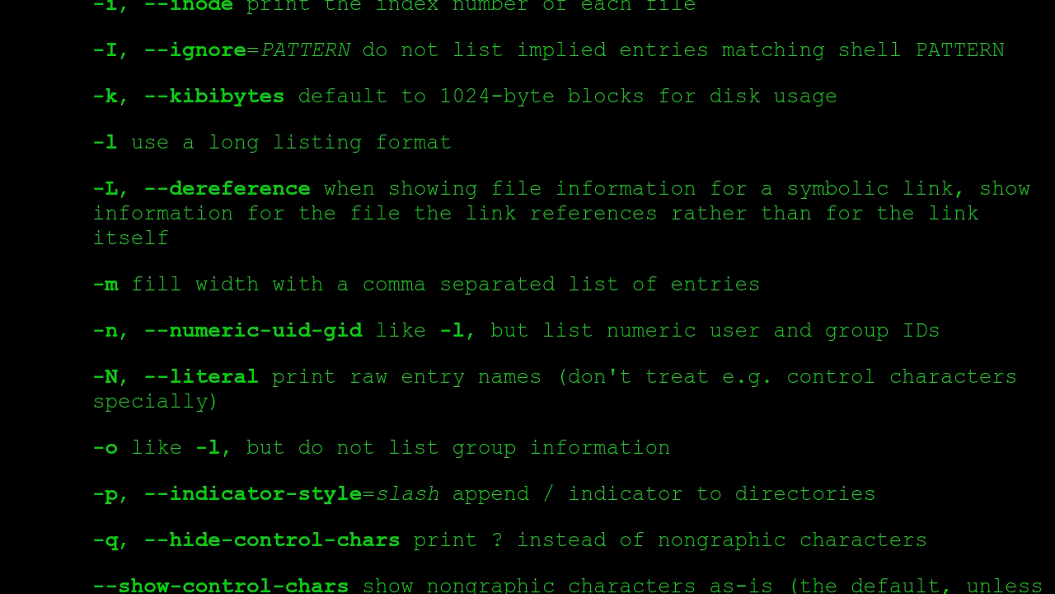
pyautogui.scroll(-3)
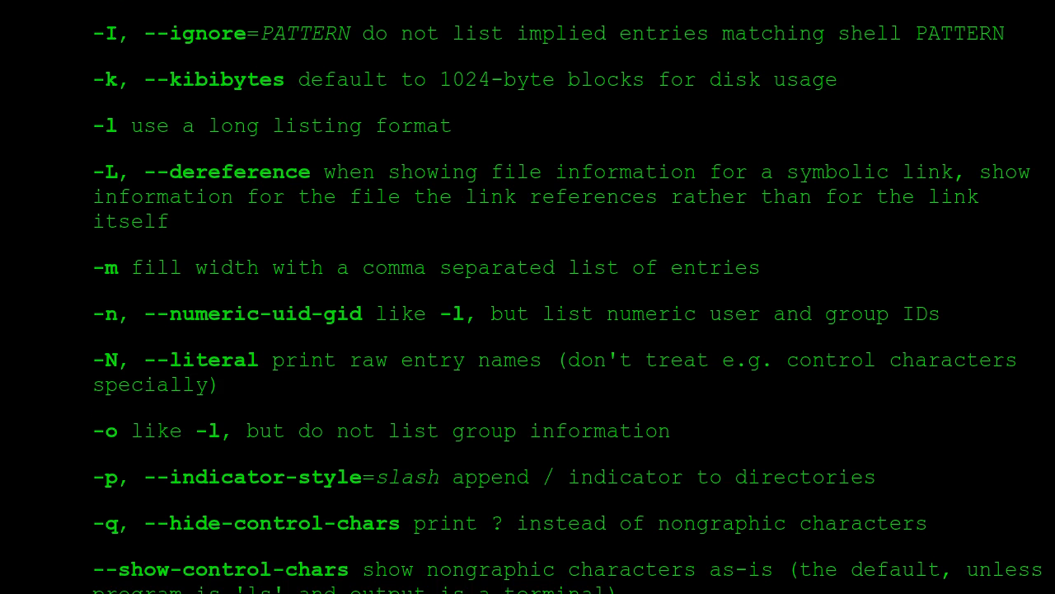
pyautogui.scroll(-3)
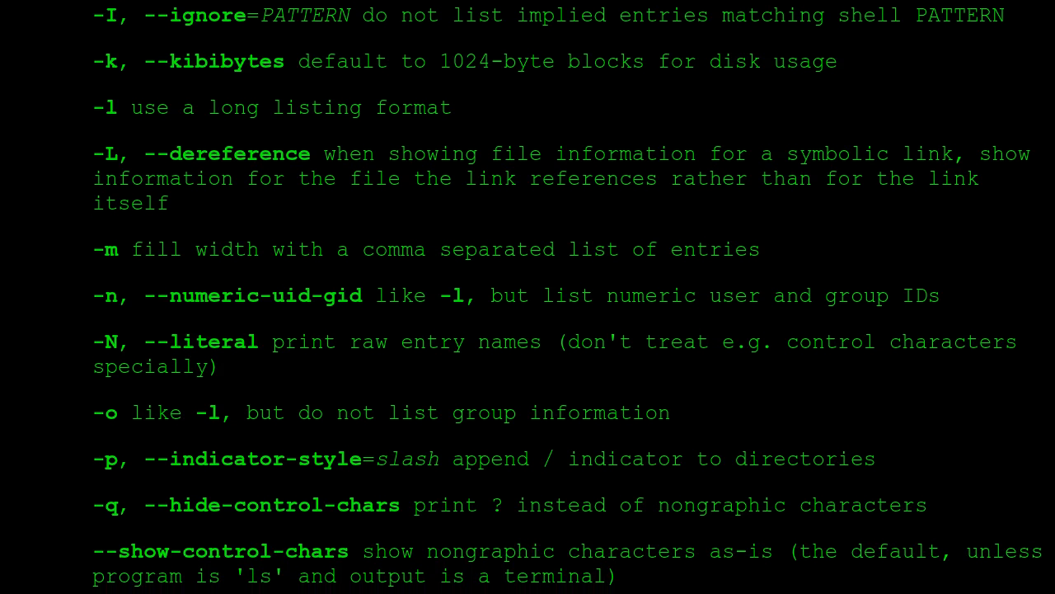
pyautogui.scroll(-3)
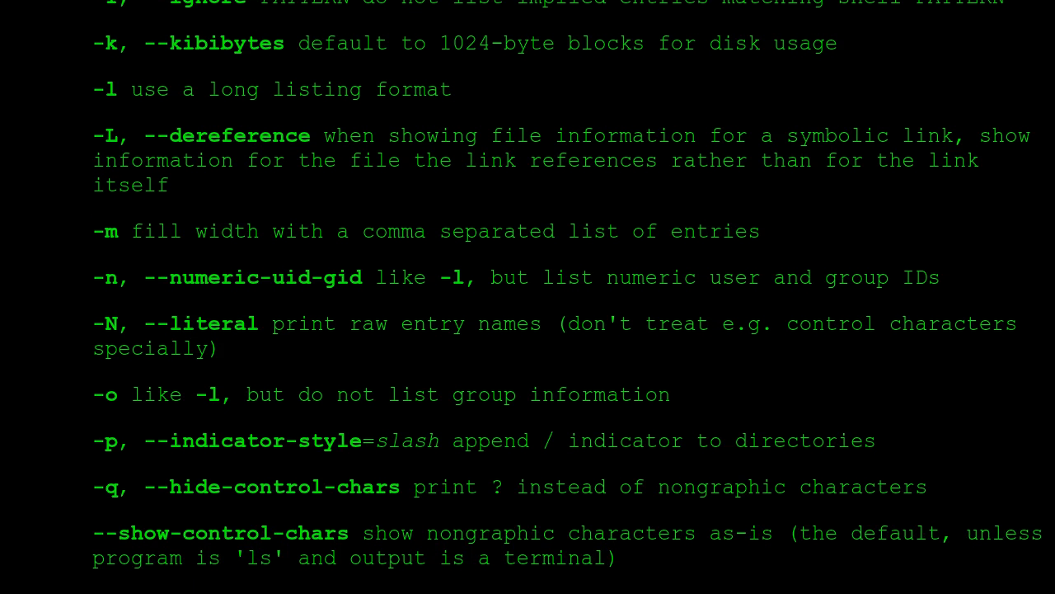
pyautogui.scroll(-3)
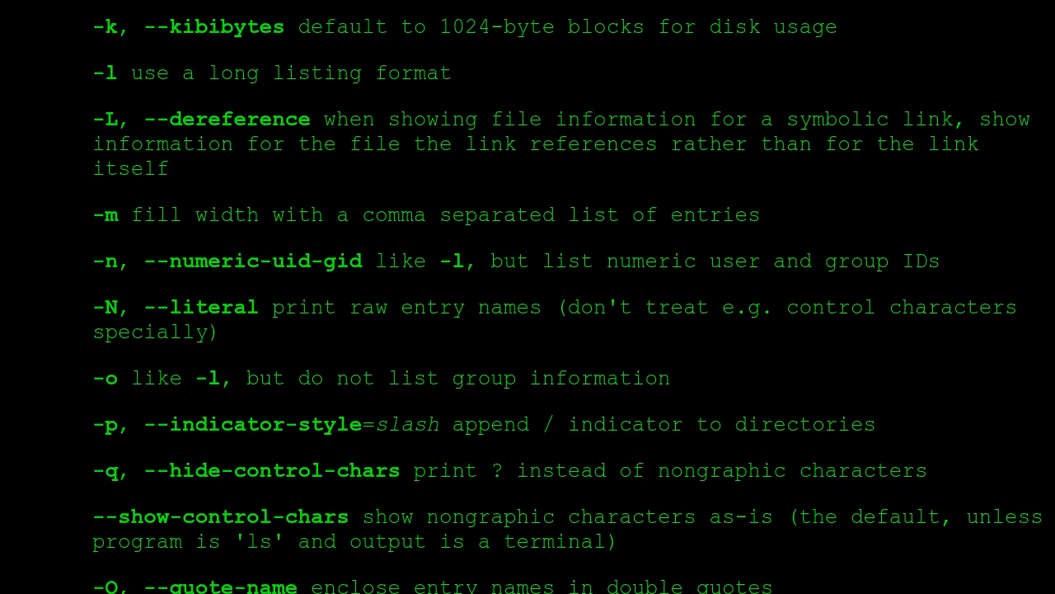
pyautogui.scroll(-3)
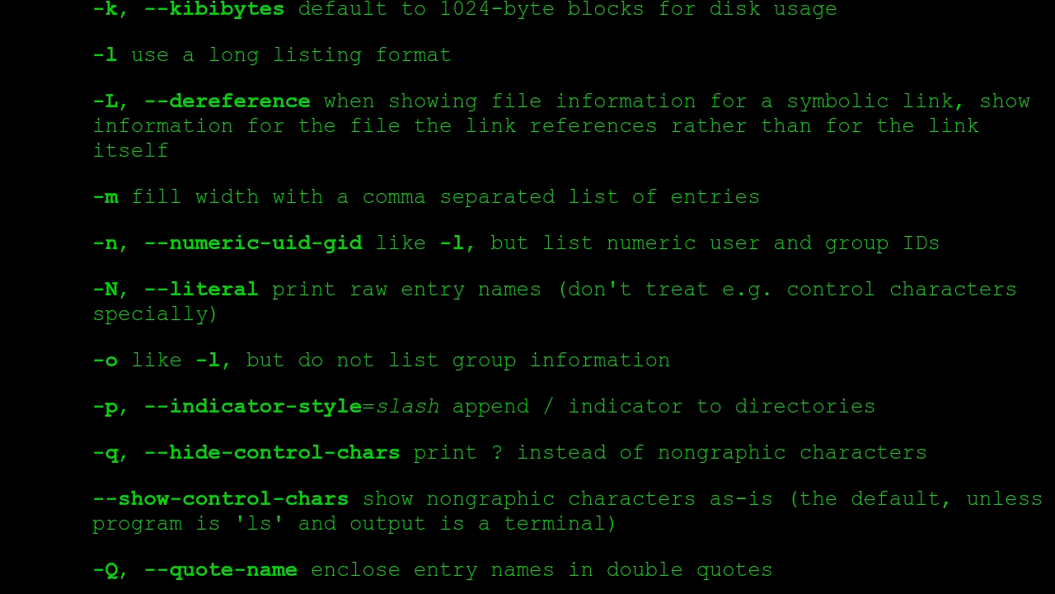
pyautogui.scroll(-3)
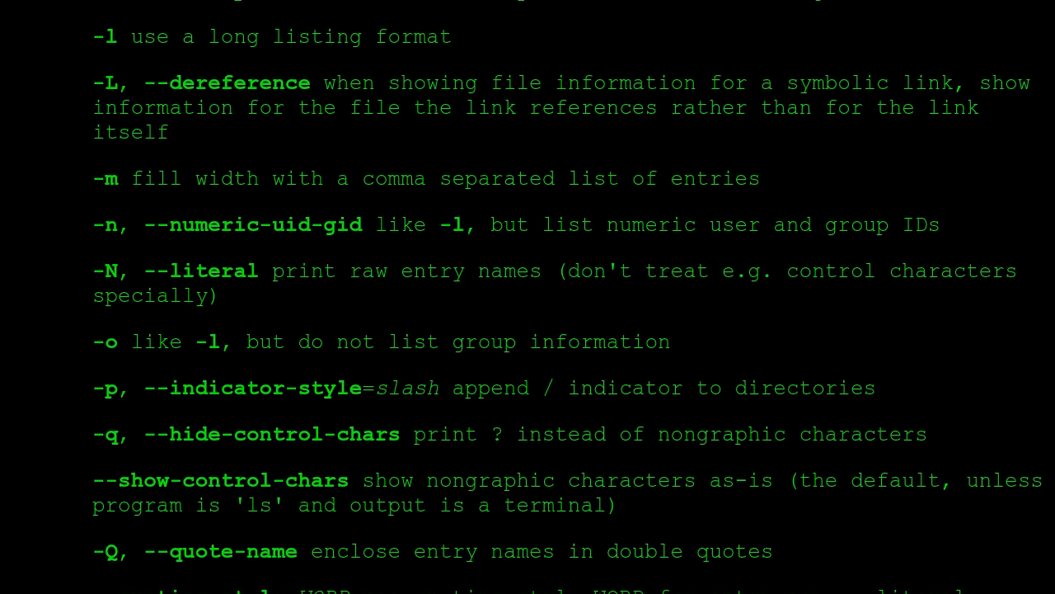
pyautogui.scroll(-3)
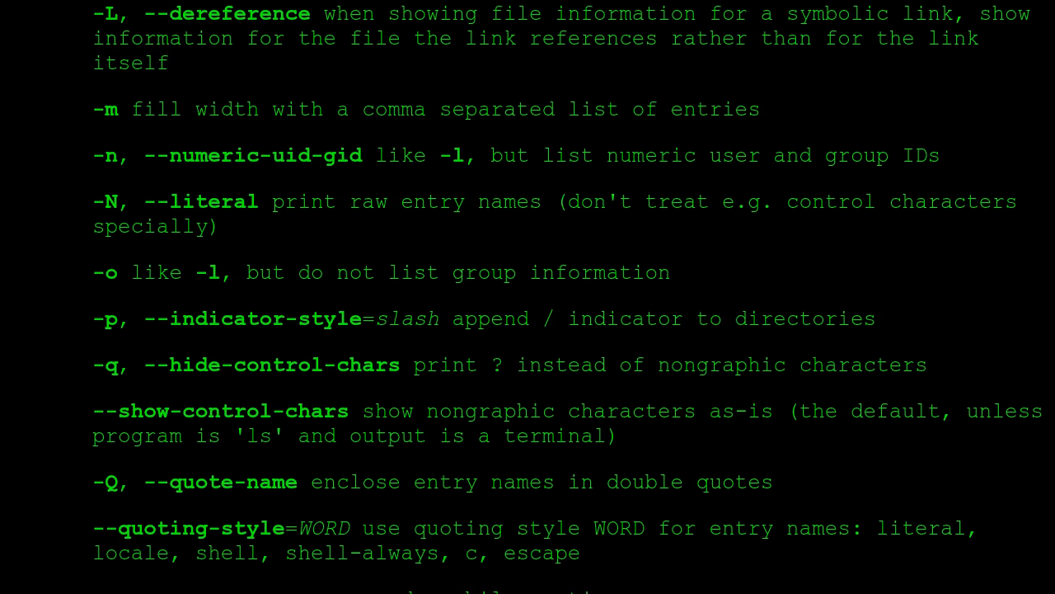
pyautogui.scroll(-3)
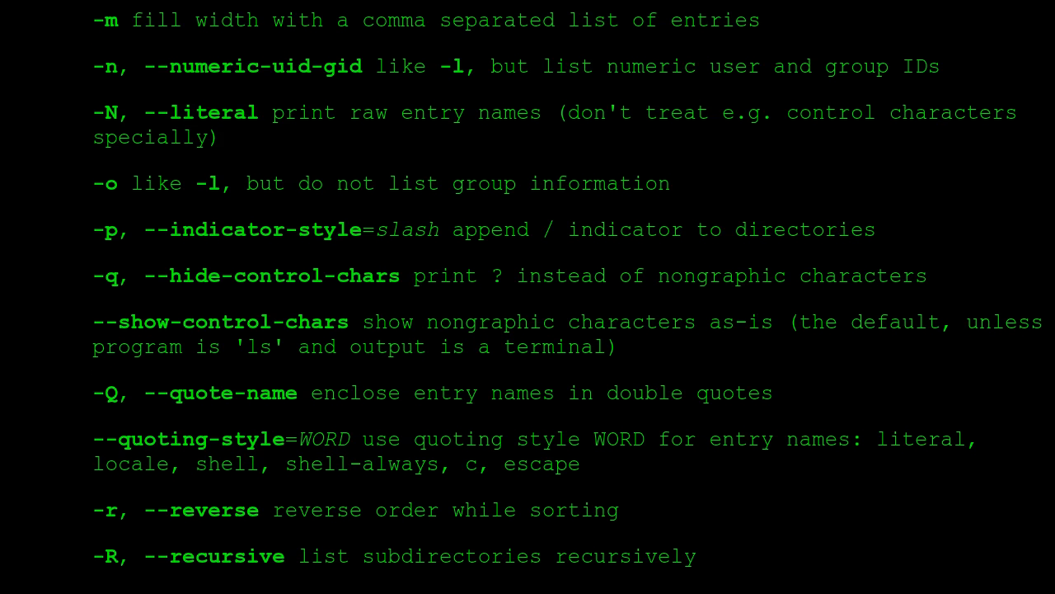
pyautogui.scroll(-3)
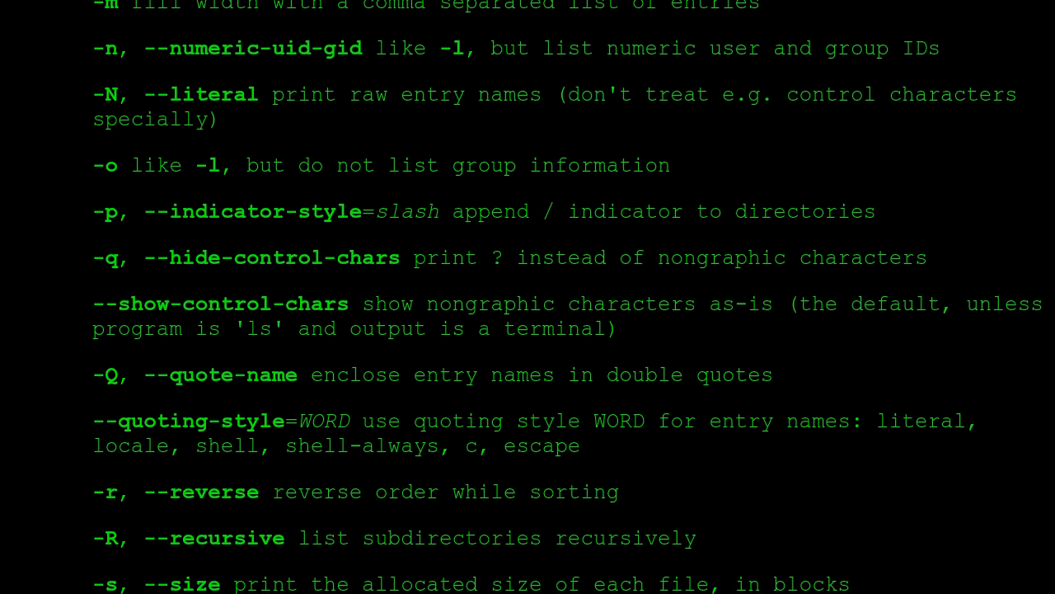
pyautogui.scroll(-3)
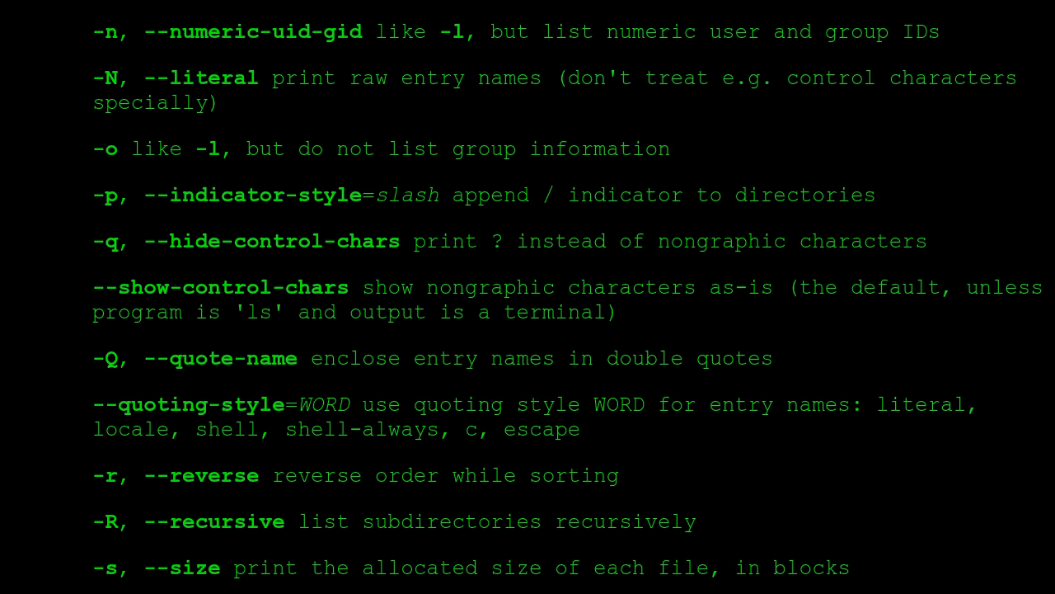
pyautogui.scroll(-3)
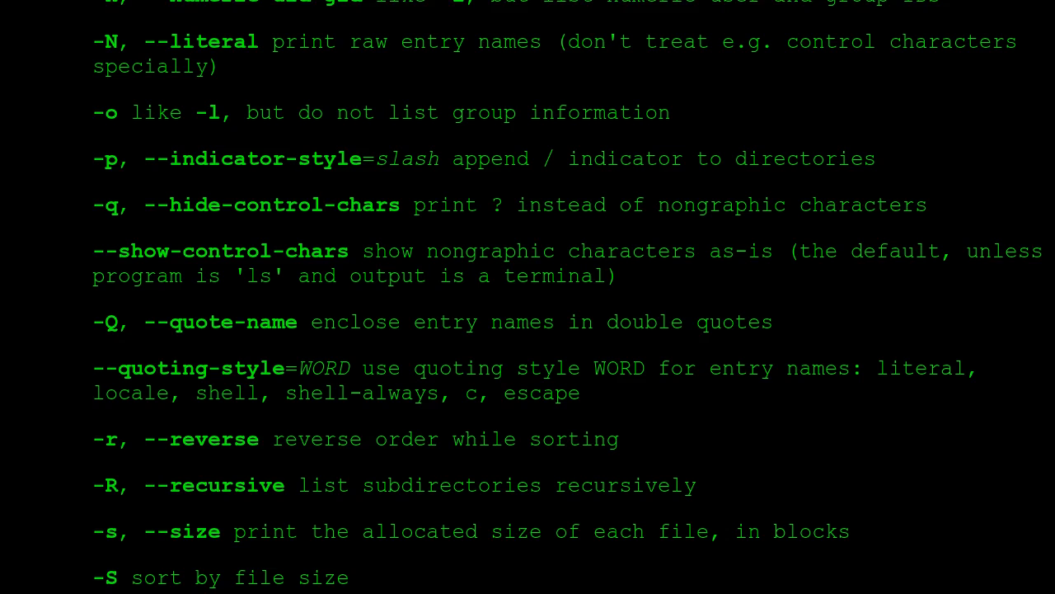
pyautogui.scroll(-3)
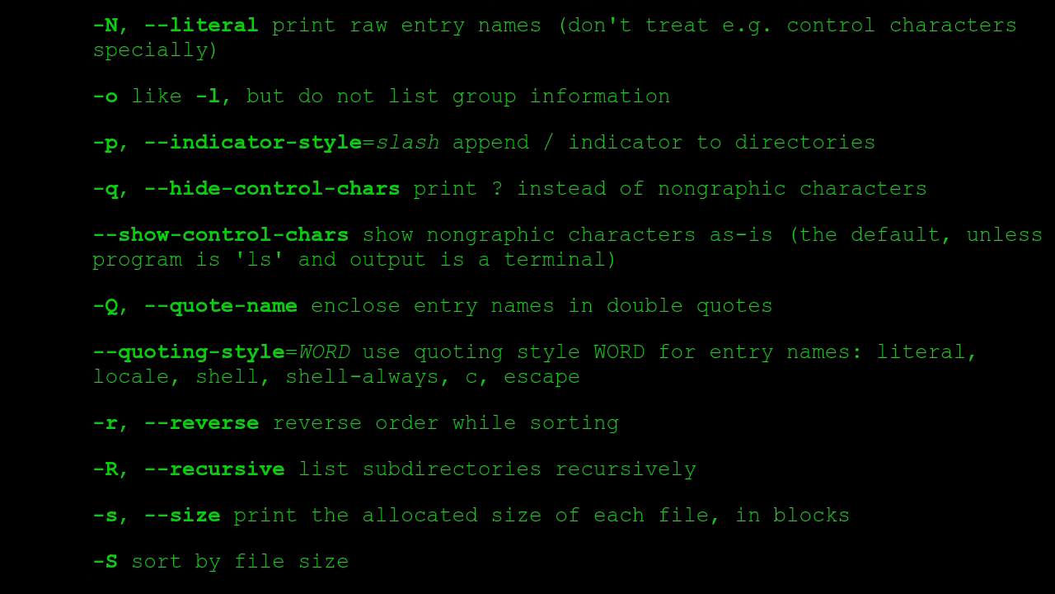
pyautogui.scroll(-3)
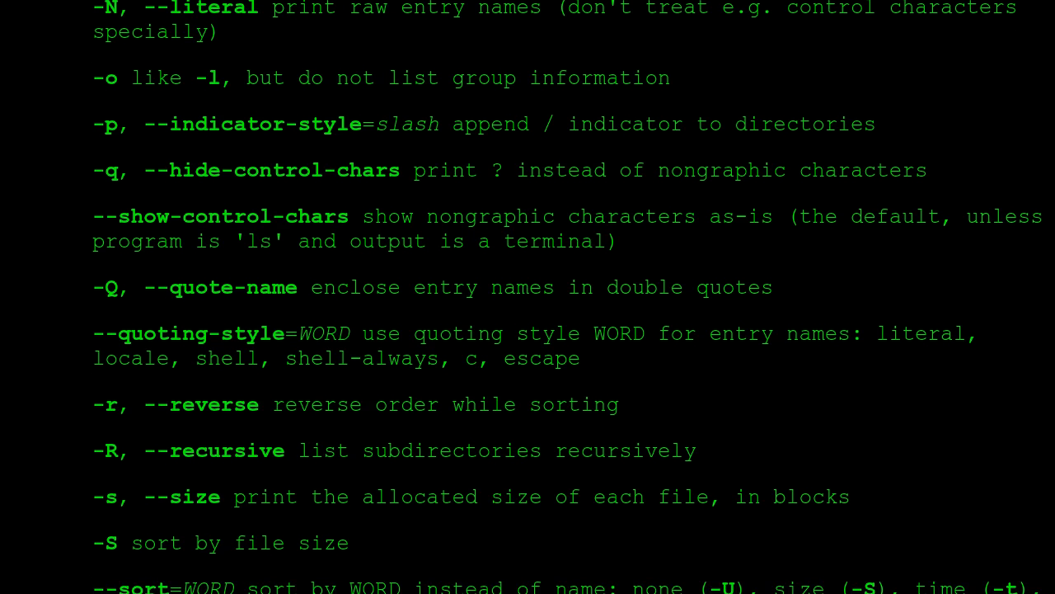
pyautogui.scroll(-3)
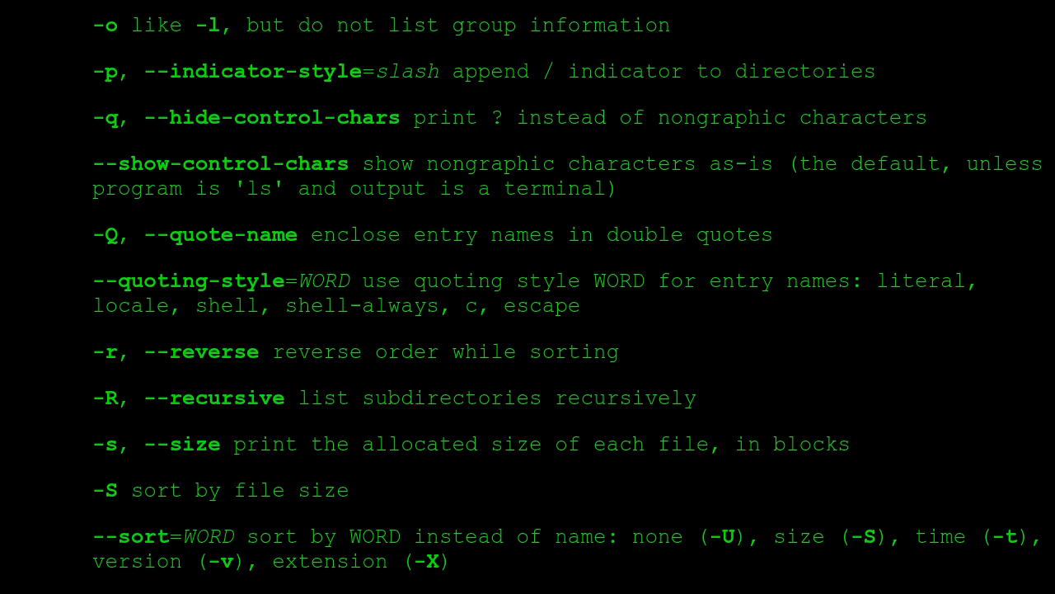
pyautogui.scroll(-3)
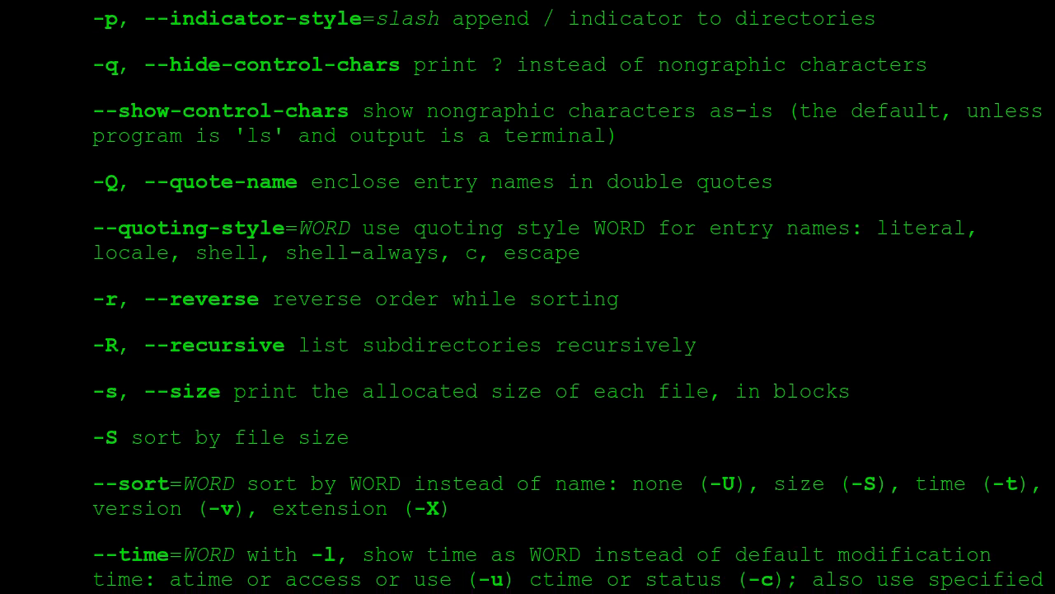
pyautogui.scroll(-3)
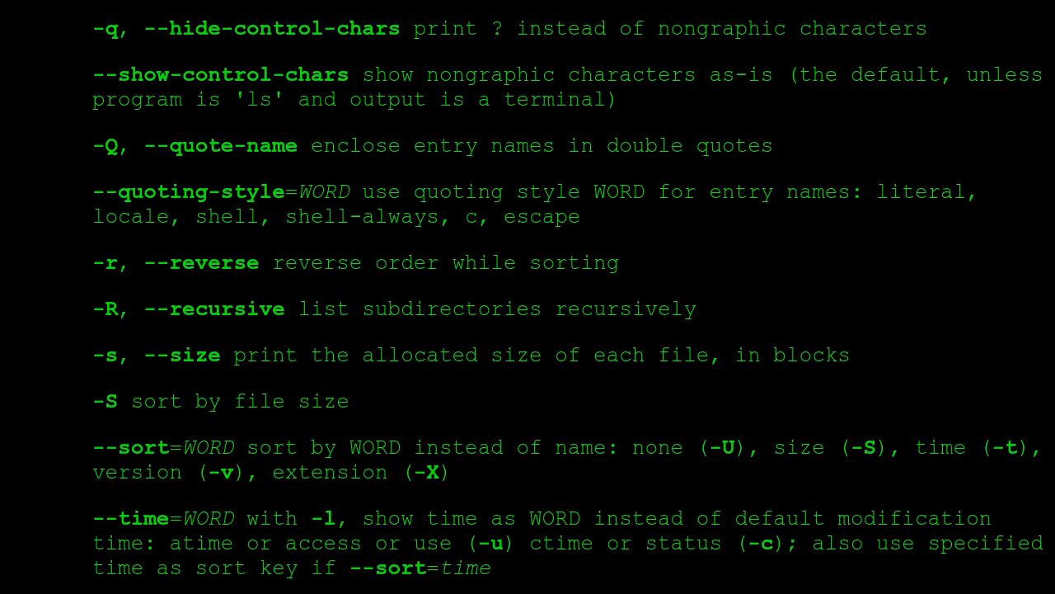
pyautogui.scroll(-3)
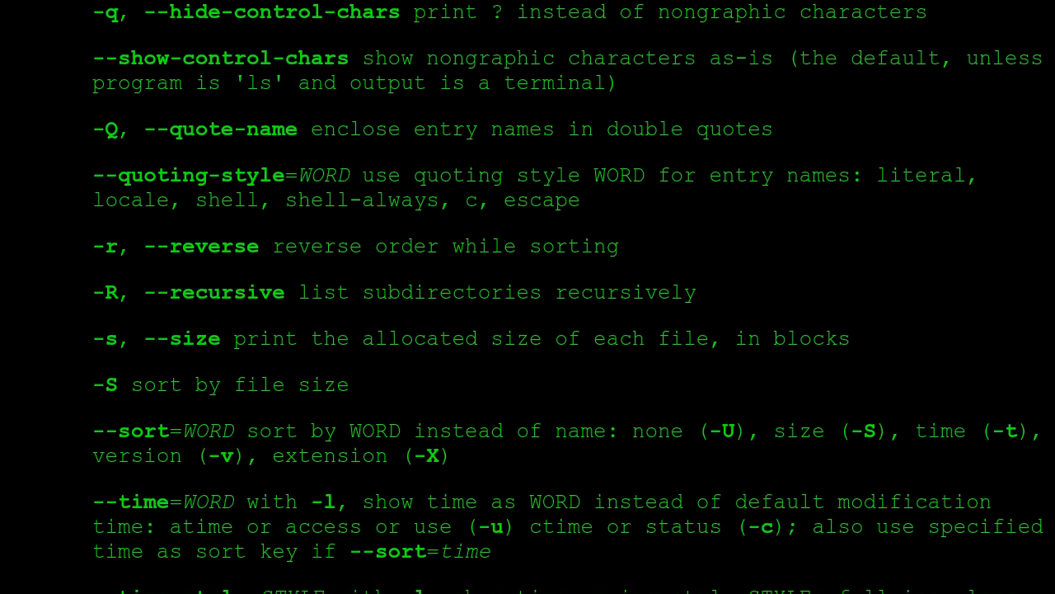
pyautogui.scroll(-3)
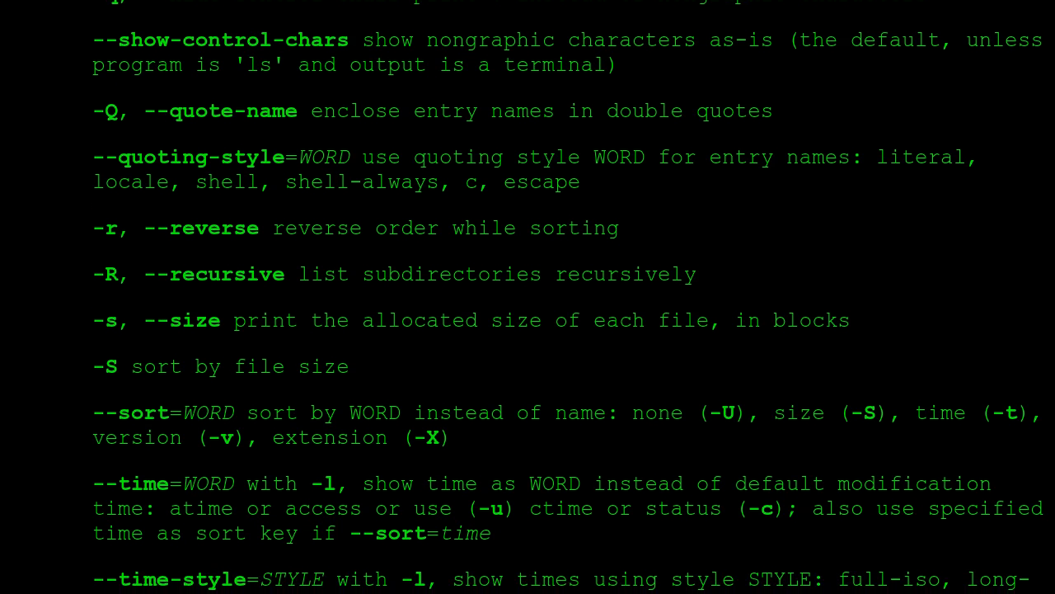
pyautogui.scroll(-3)
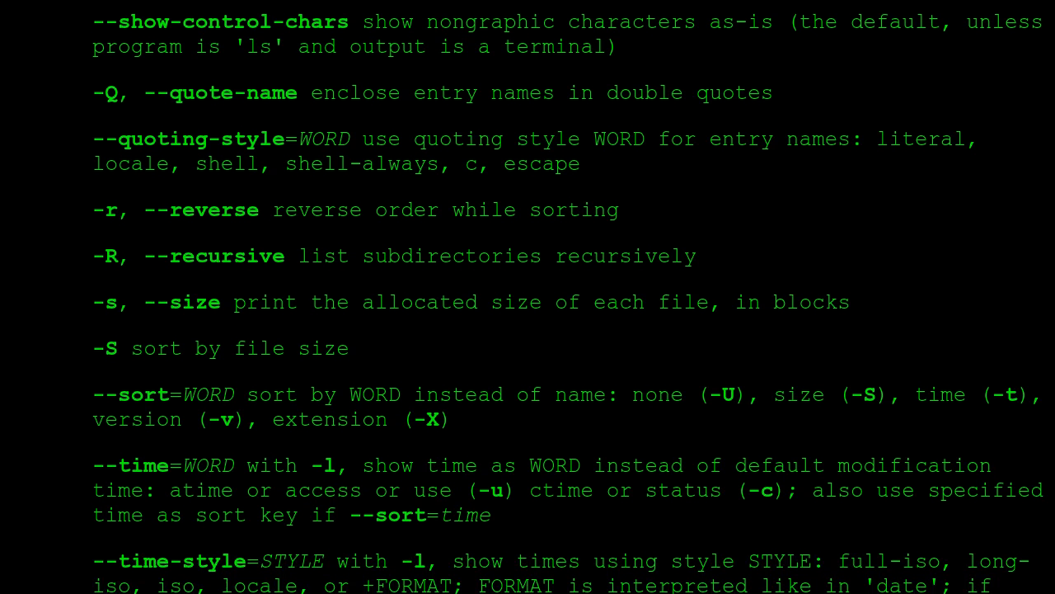
pyautogui.scroll(-3)
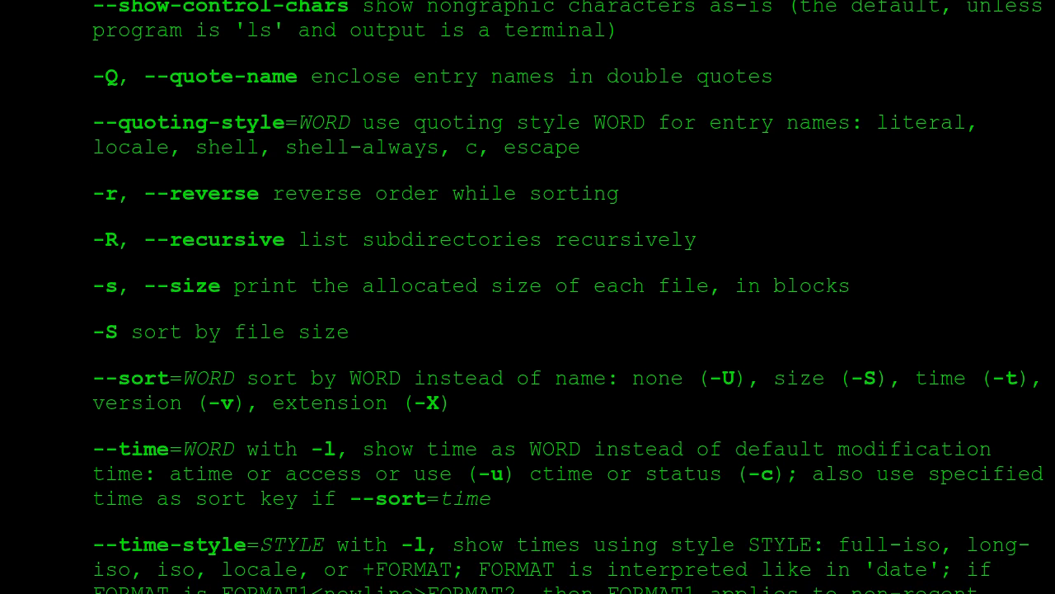
pyautogui.scroll(-3)
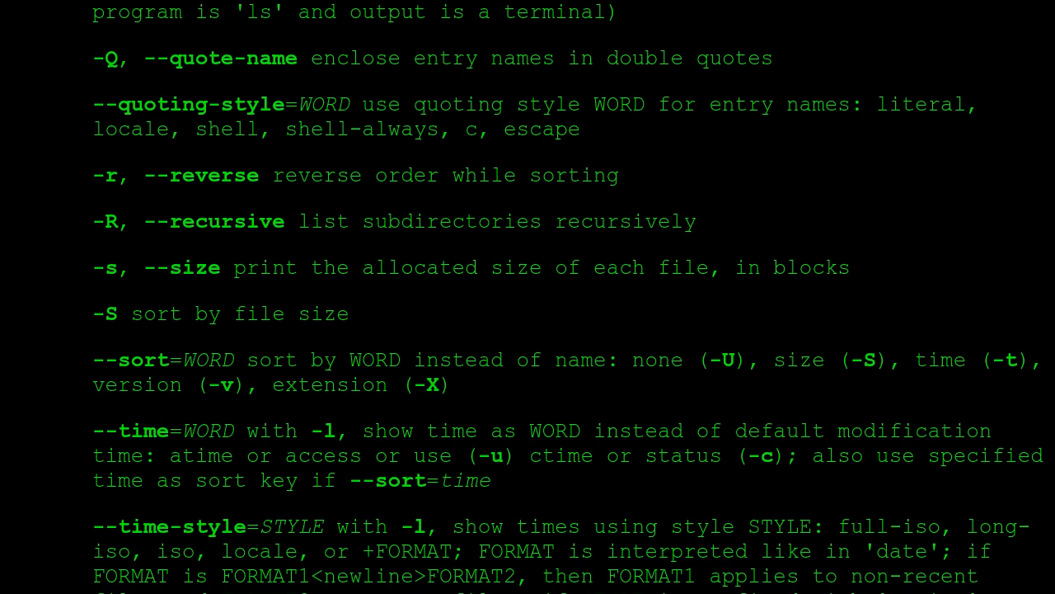
pyautogui.scroll(-3)
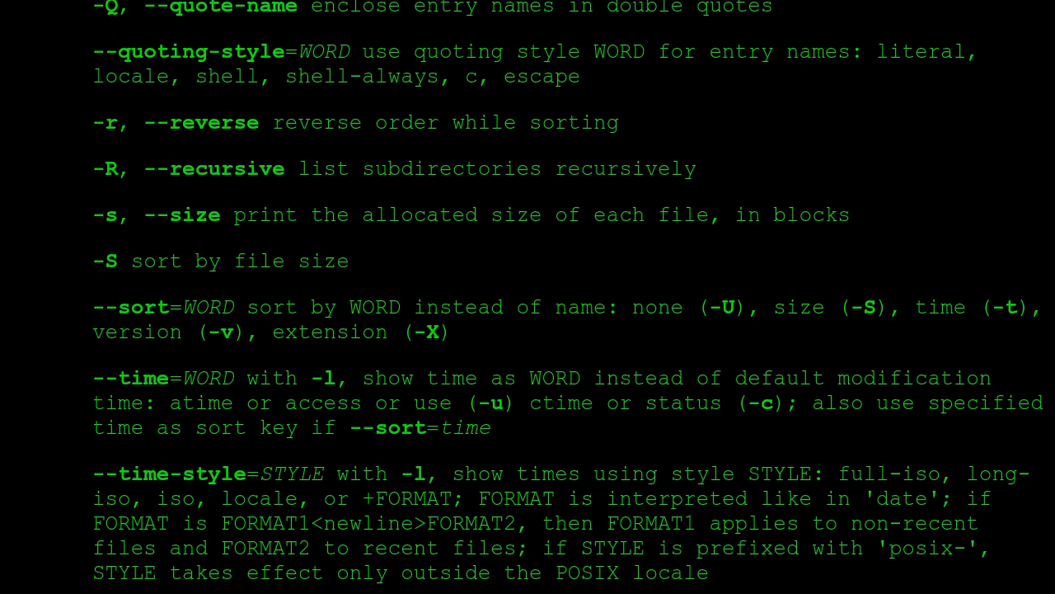
pyautogui.scroll(-3)
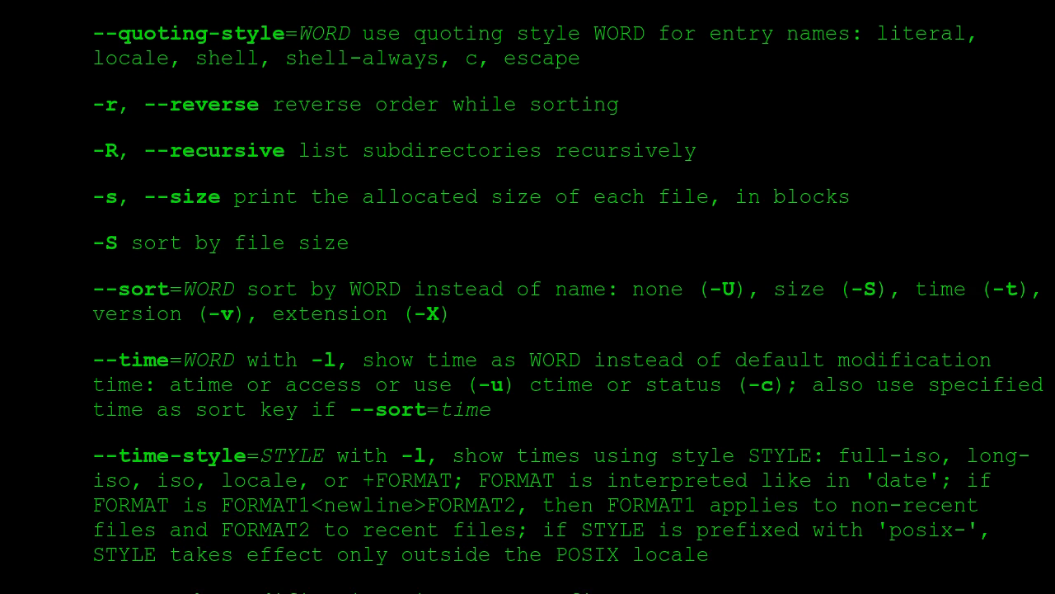
pyautogui.scroll(-3)
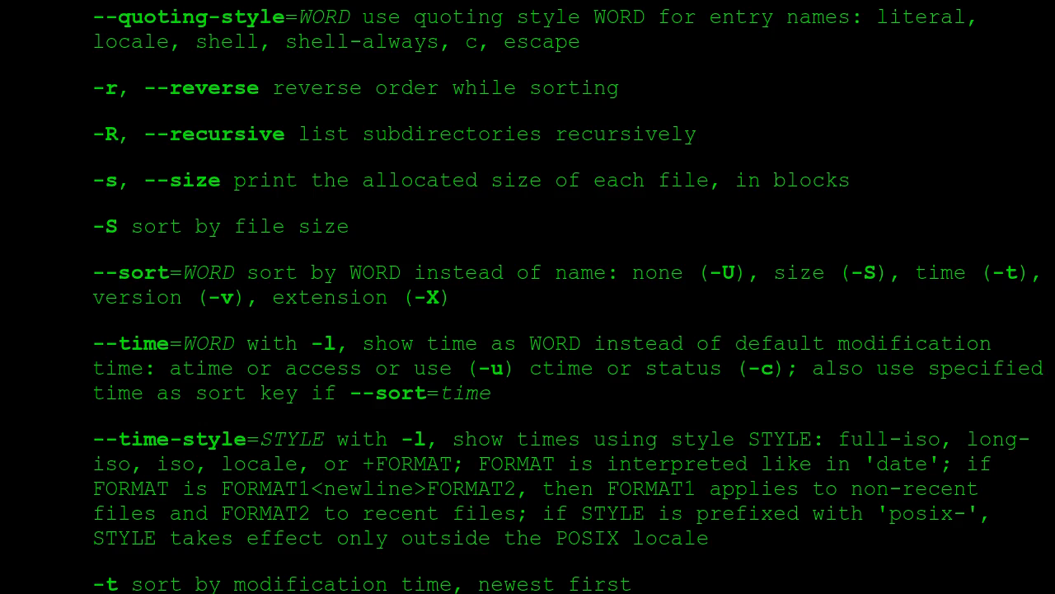
pyautogui.scroll(-3)
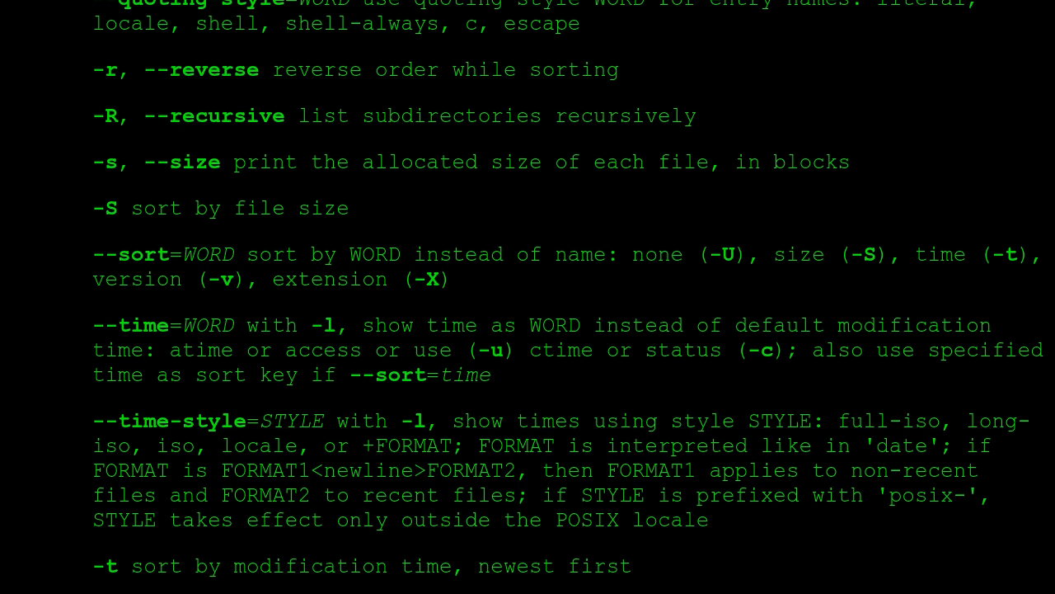
pyautogui.scroll(-3)
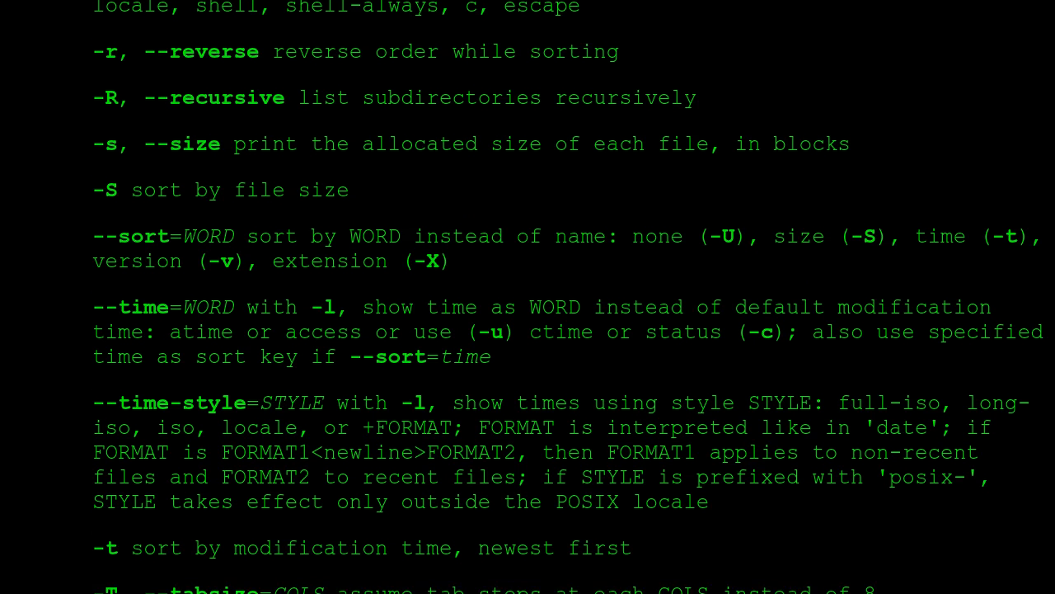
pyautogui.scroll(-3)
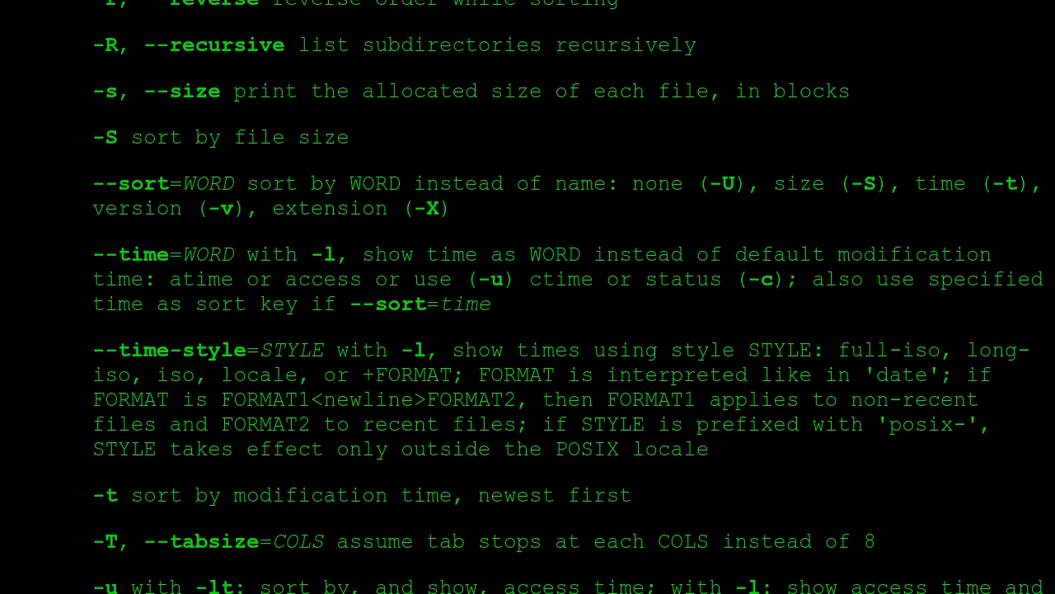
pyautogui.scroll(-3)
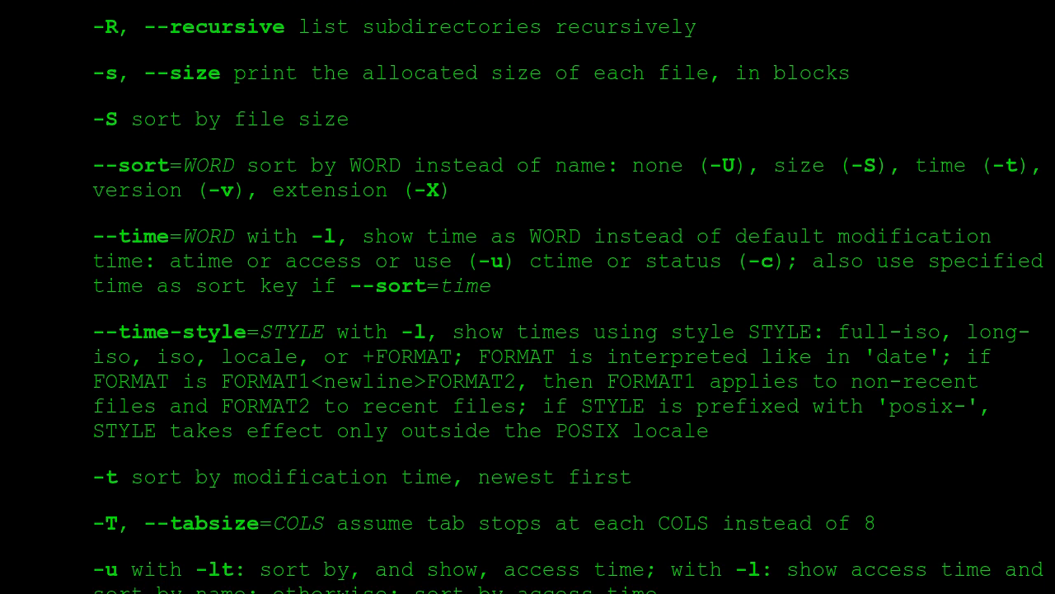
pyautogui.scroll(-3)
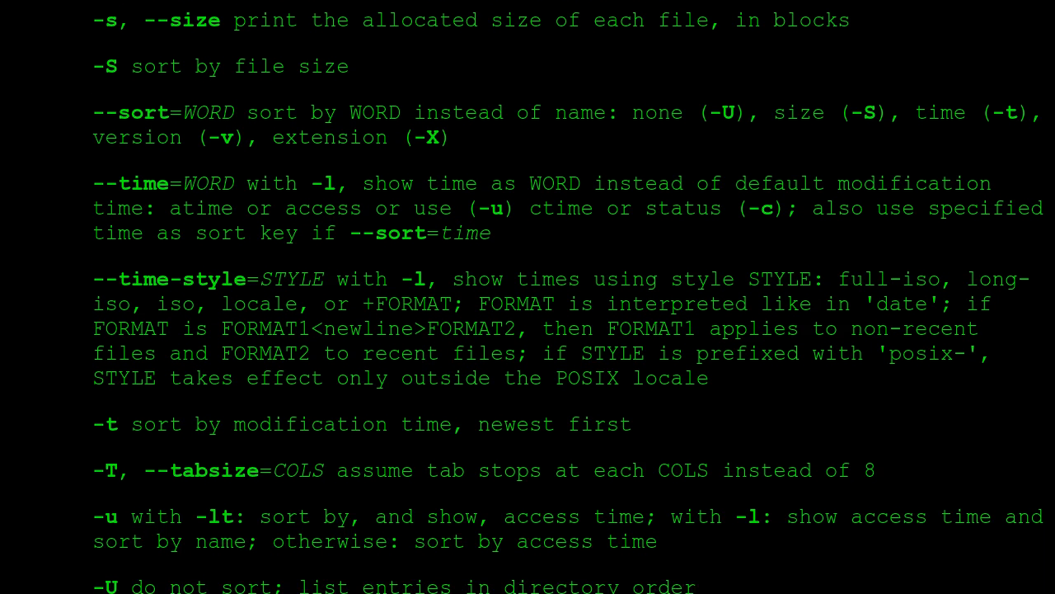
pyautogui.scroll(-3)
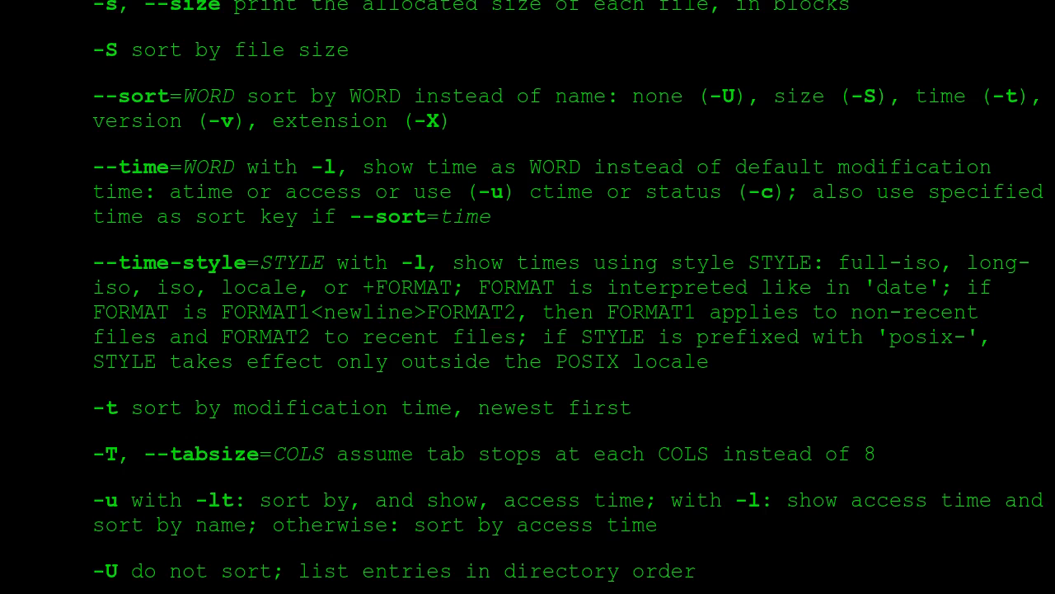
pyautogui.scroll(-3)
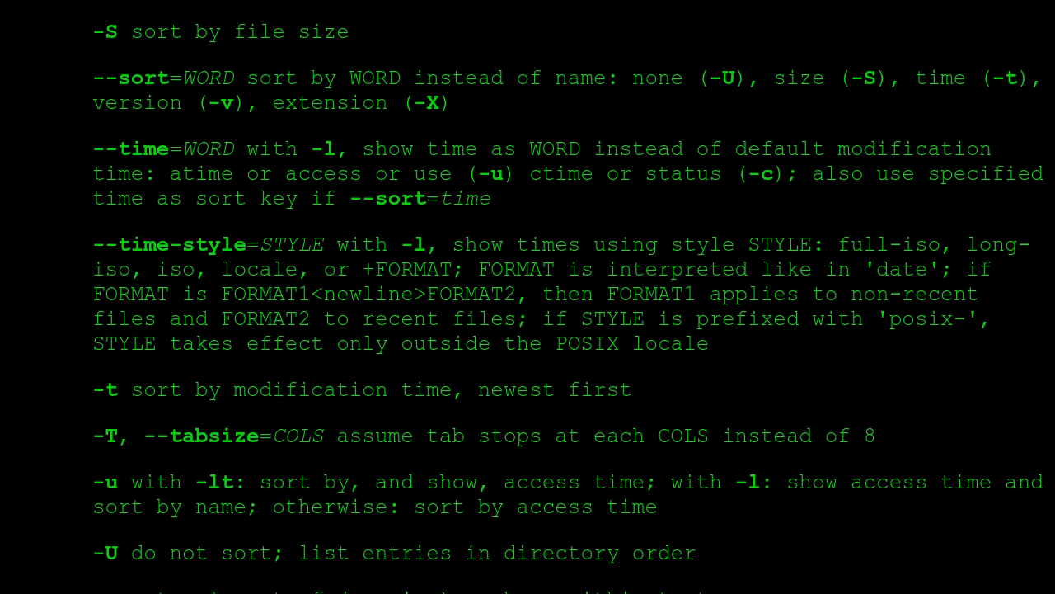
pyautogui.scroll(-3)
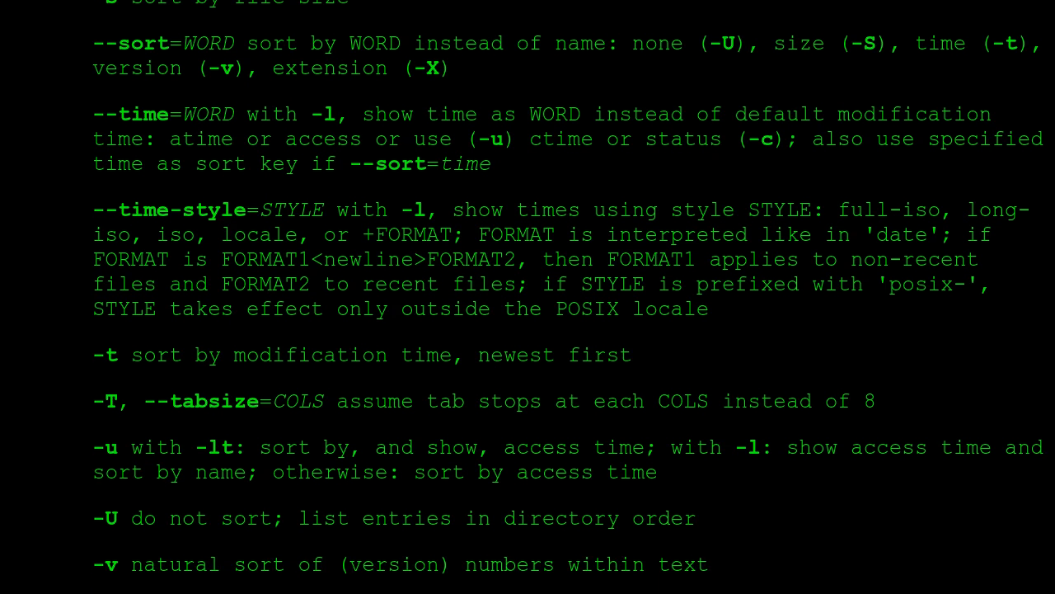
pyautogui.scroll(-3)
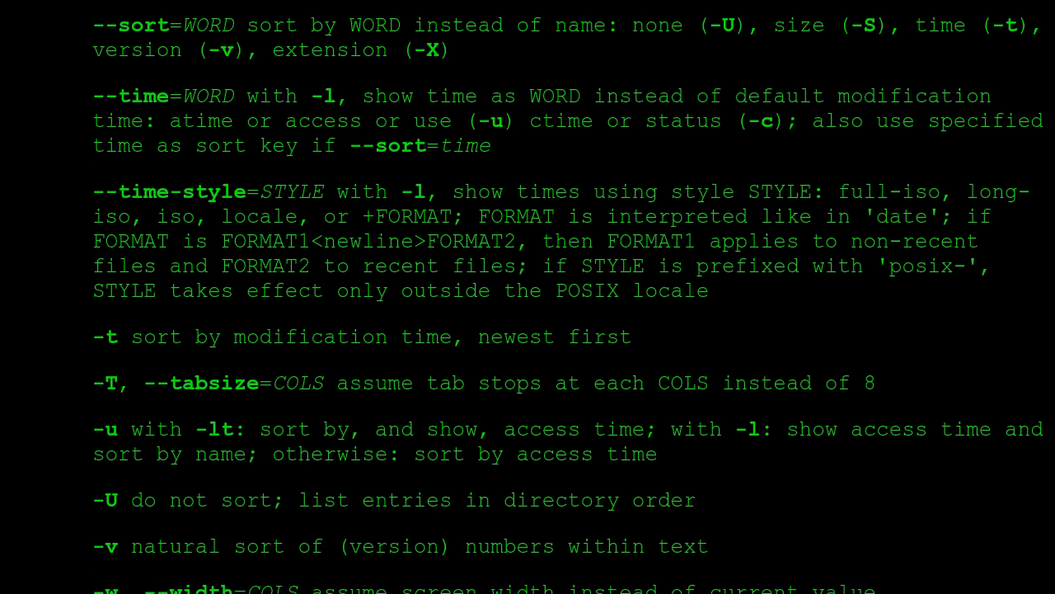
pyautogui.scroll(-3)
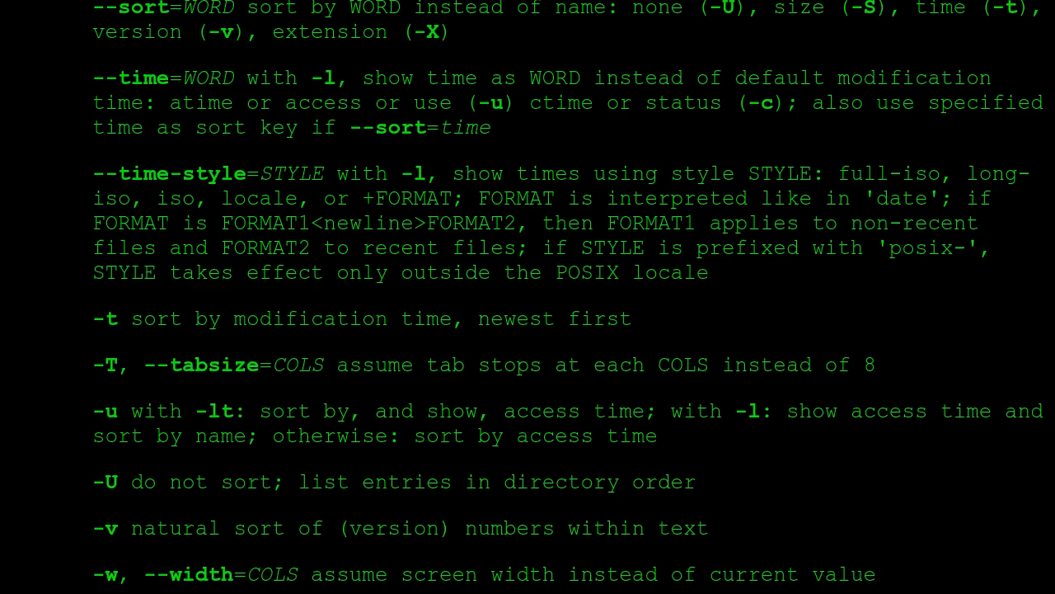
pyautogui.scroll(-3)
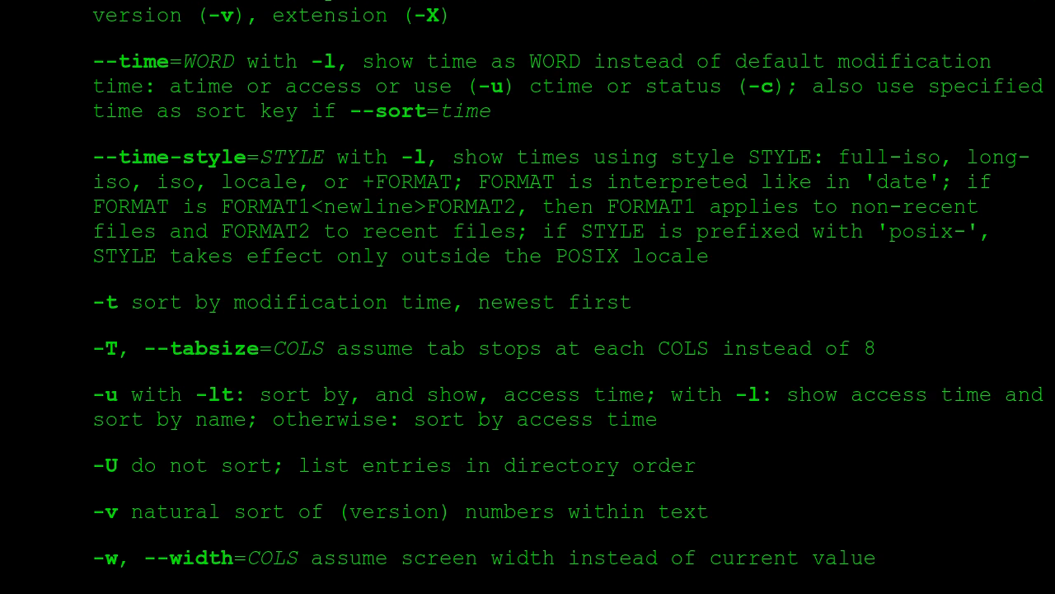
pyautogui.scroll(-3)
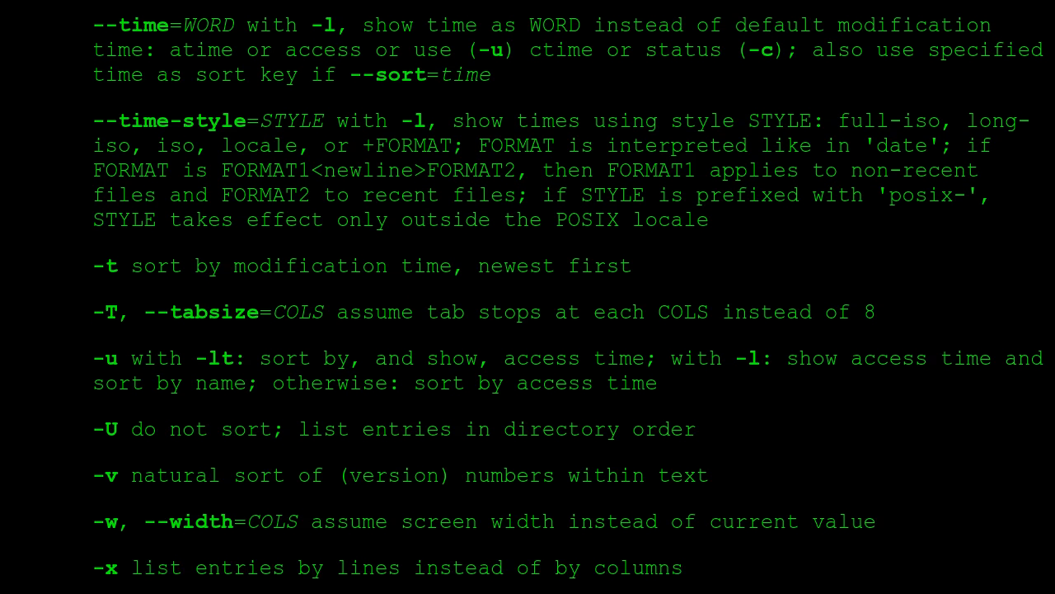
pyautogui.scroll(-3)
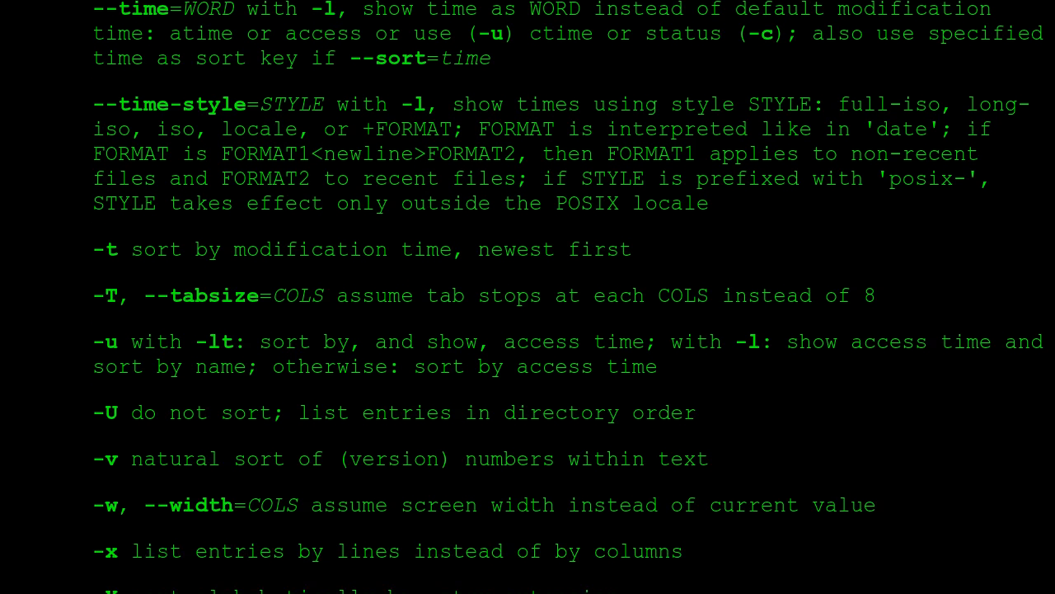
pyautogui.scroll(-3)
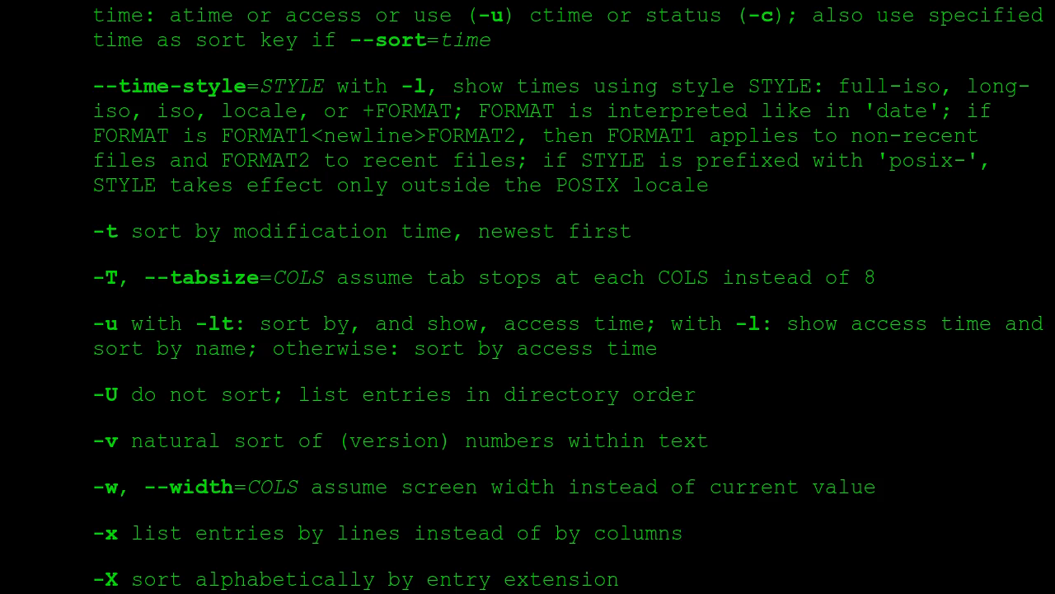
pyautogui.scroll(-3)
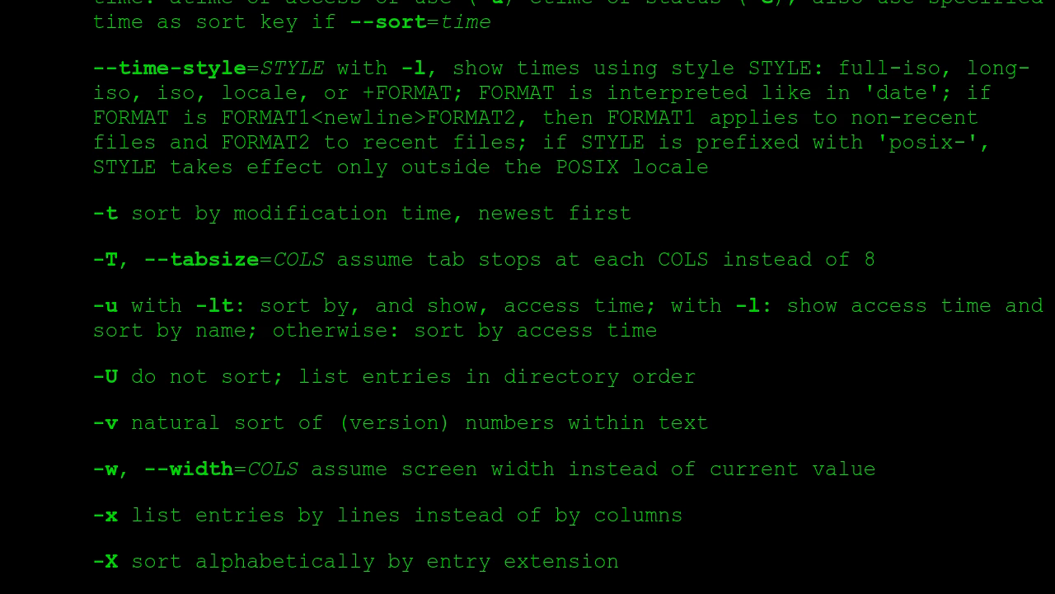
pyautogui.scroll(-3)
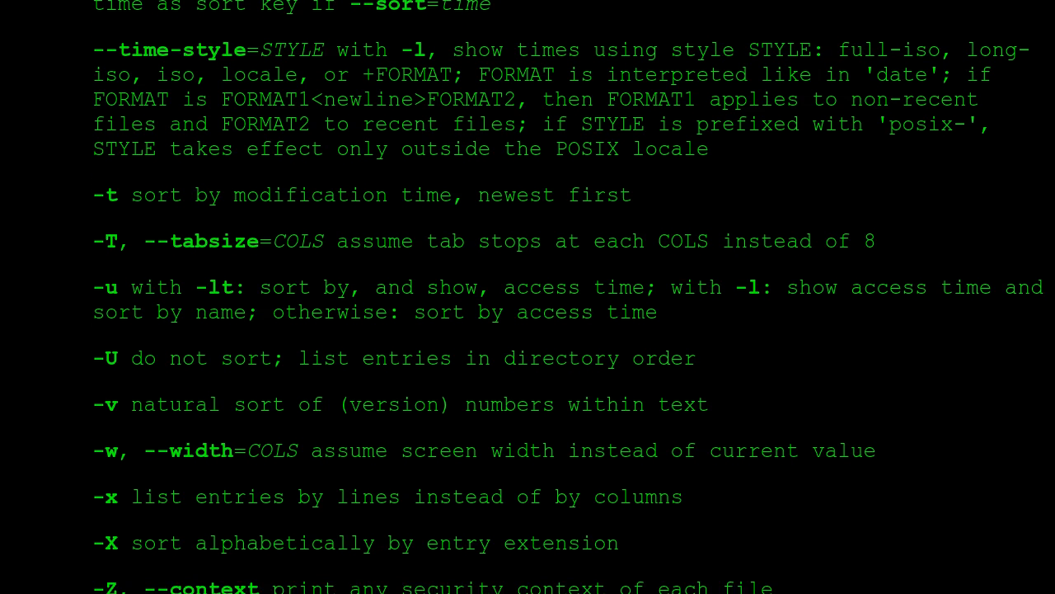
pyautogui.scroll(-3)
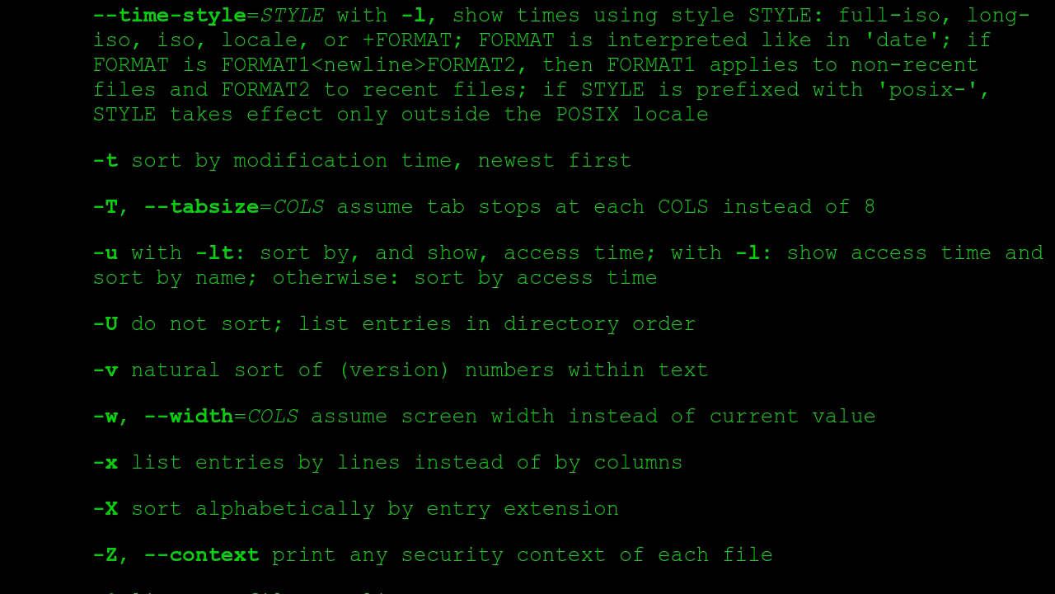
pyautogui.scroll(-3)
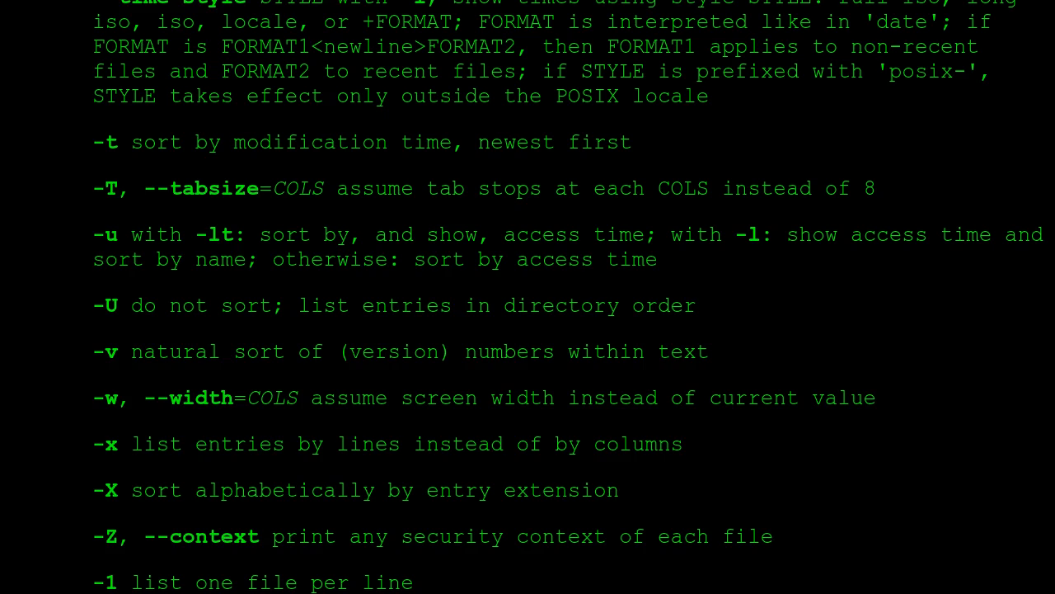
pyautogui.scroll(-3)
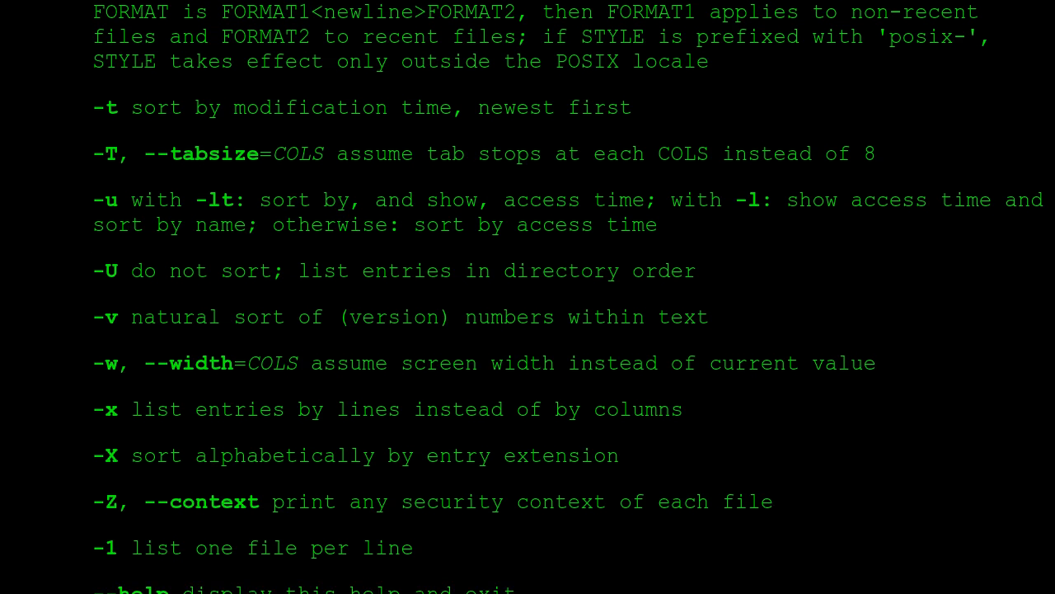
pyautogui.scroll(-3)
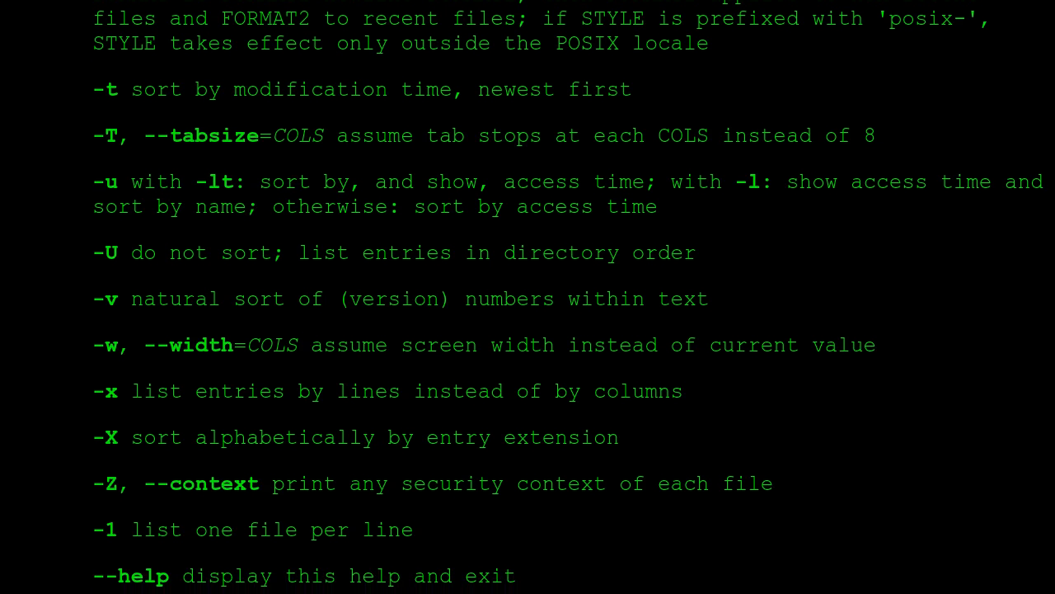
pyautogui.scroll(-3)
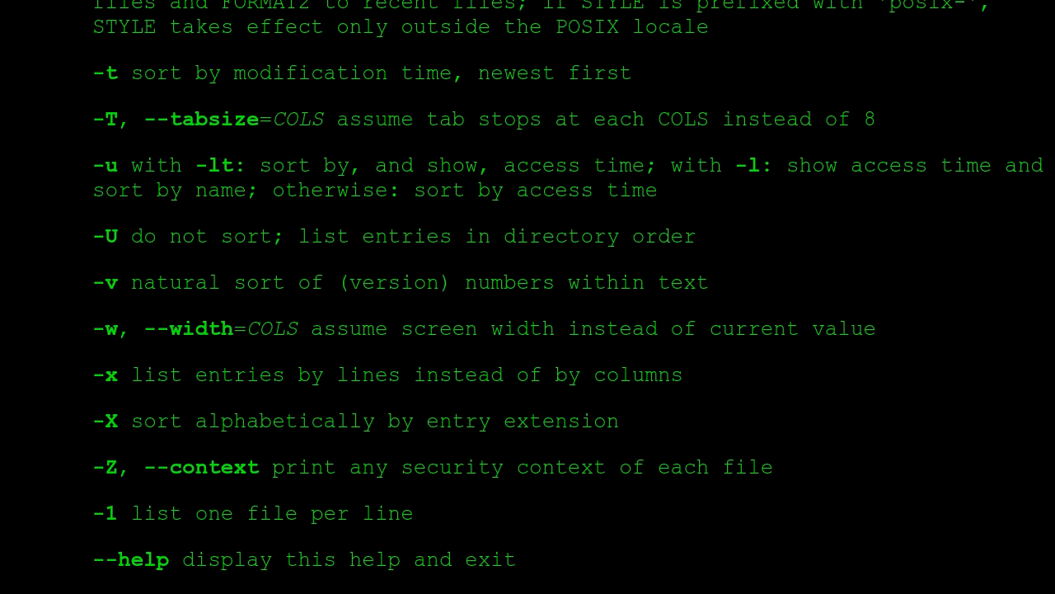
pyautogui.scroll(-3)
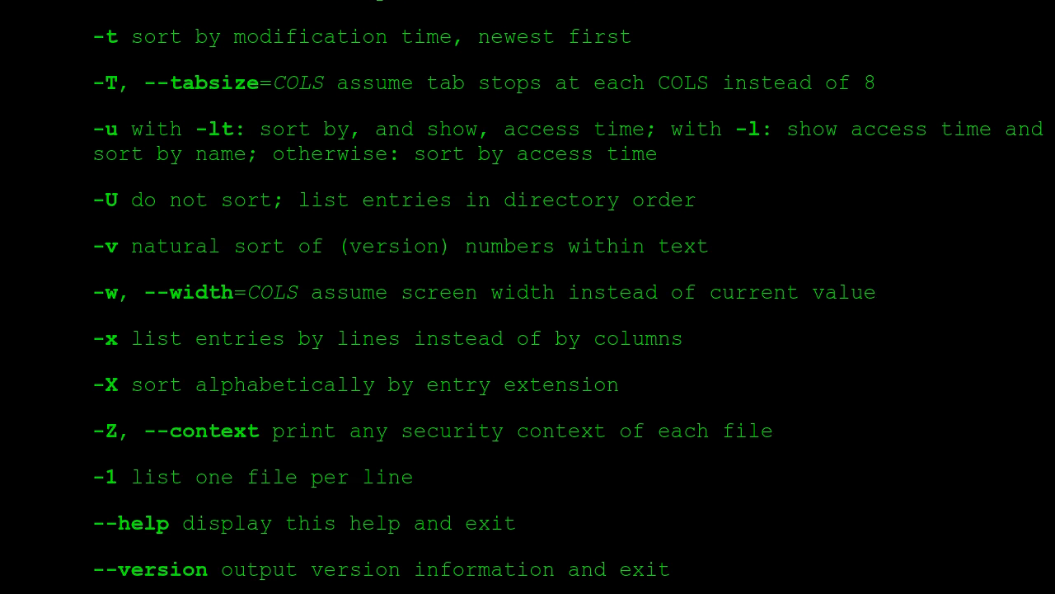
pyautogui.scroll(-3)
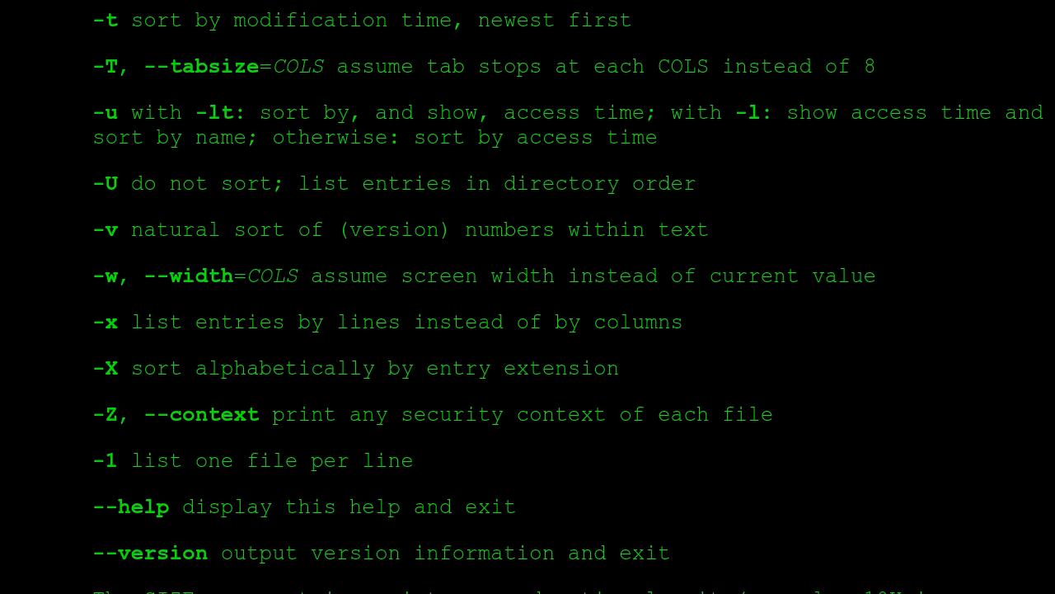
pyautogui.scroll(-3)
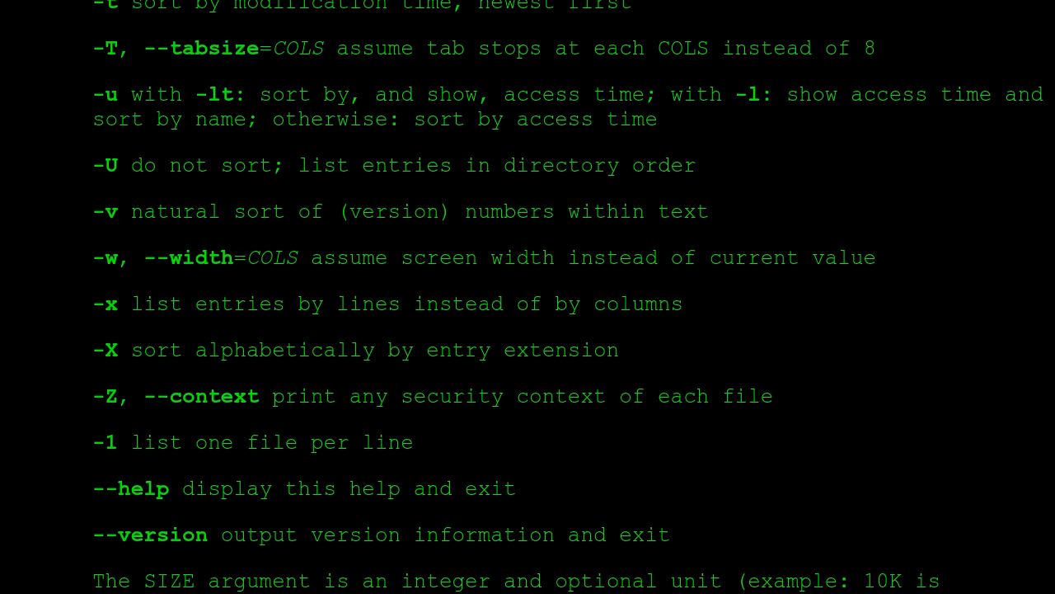
pyautogui.scroll(-3)
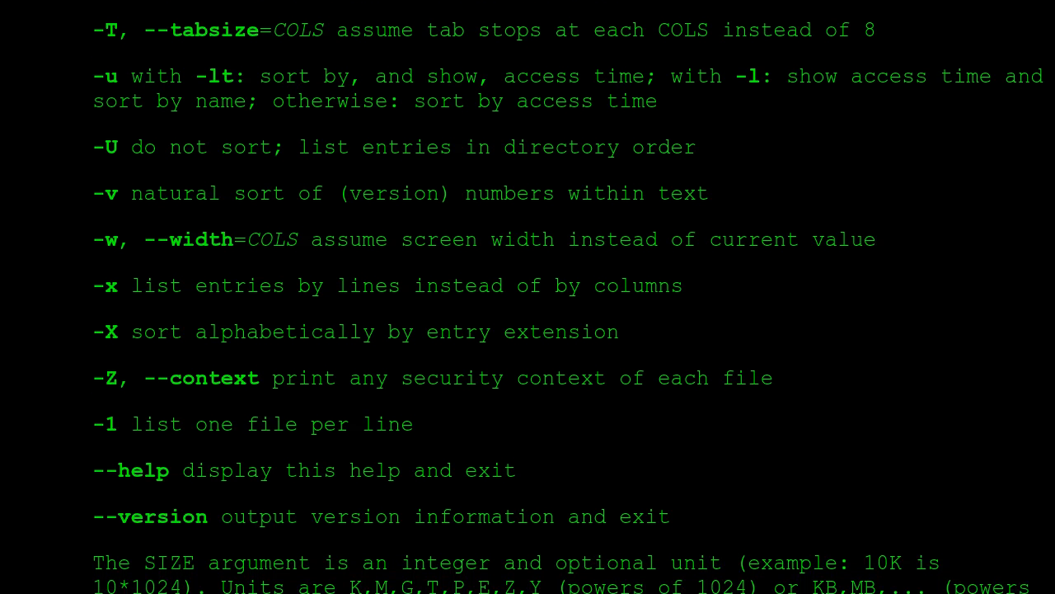
pyautogui.scroll(-3)
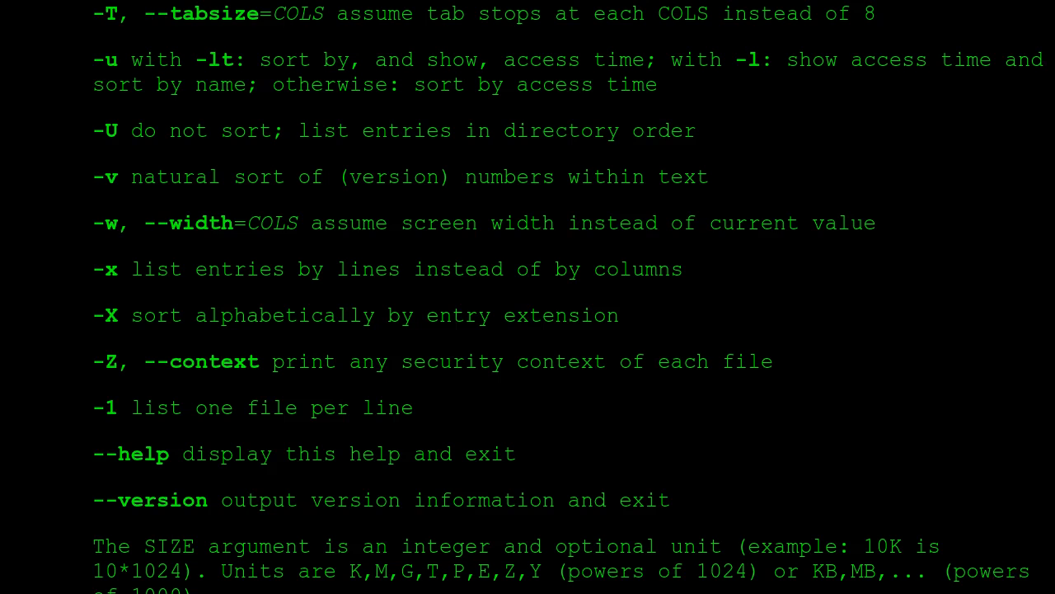
pyautogui.scroll(-3)
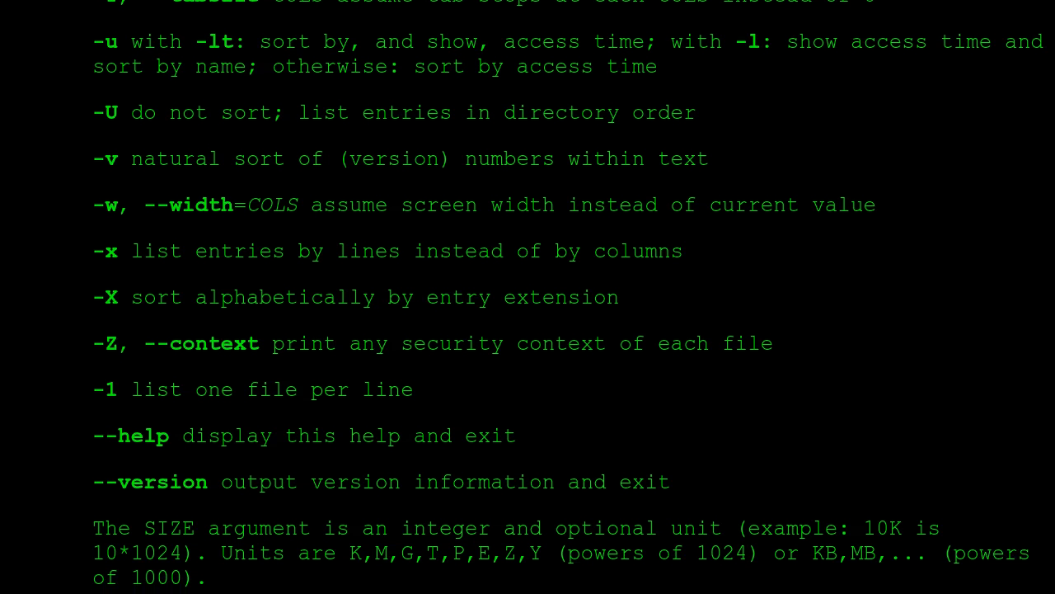
pyautogui.scroll(-3)
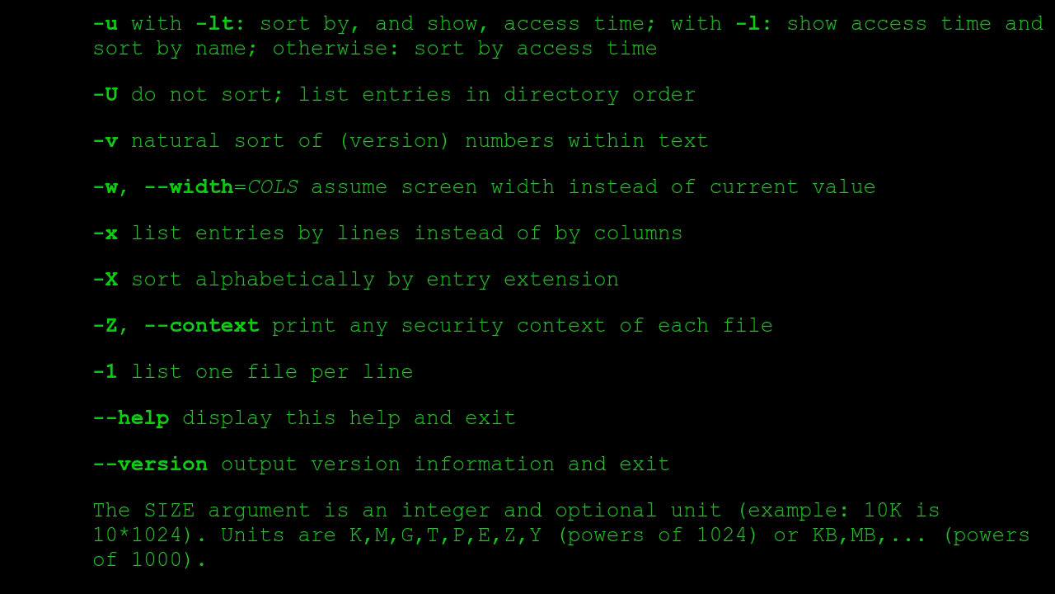
pyautogui.scroll(-3)
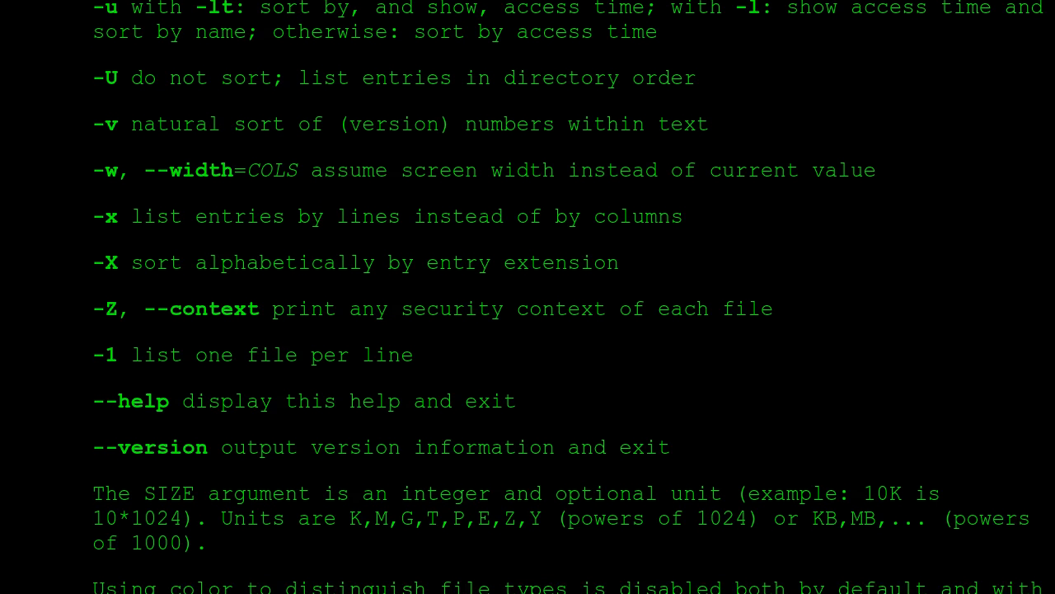
pyautogui.scroll(-3)
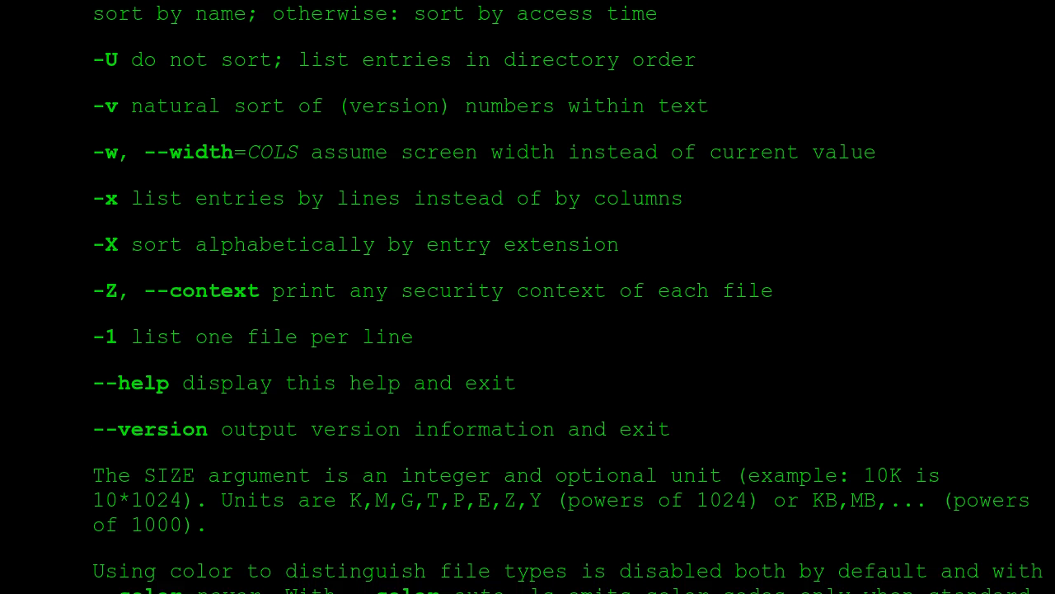
pyautogui.scroll(-3)
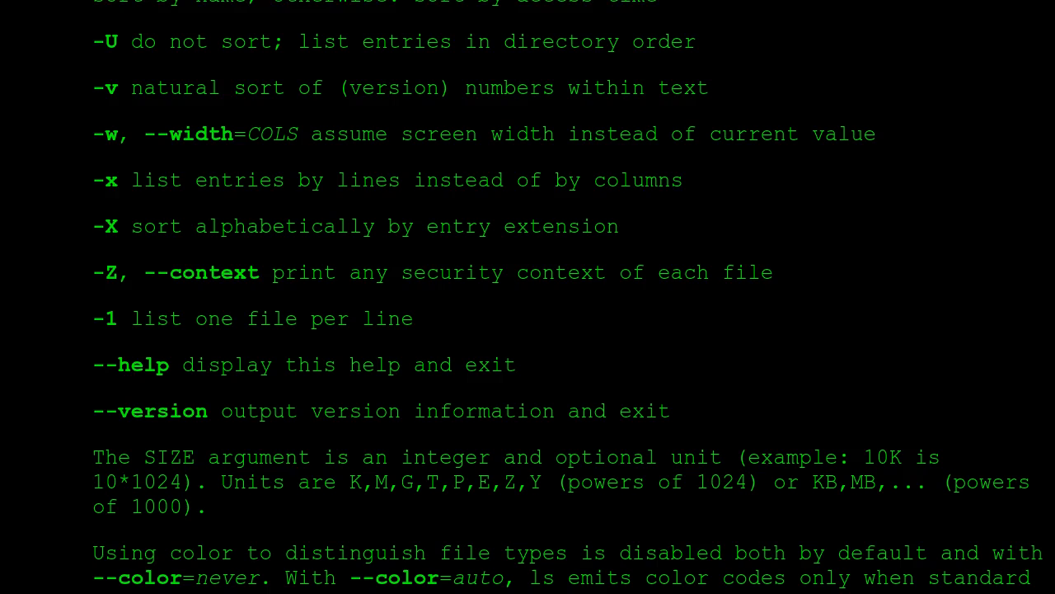
pyautogui.scroll(-3)
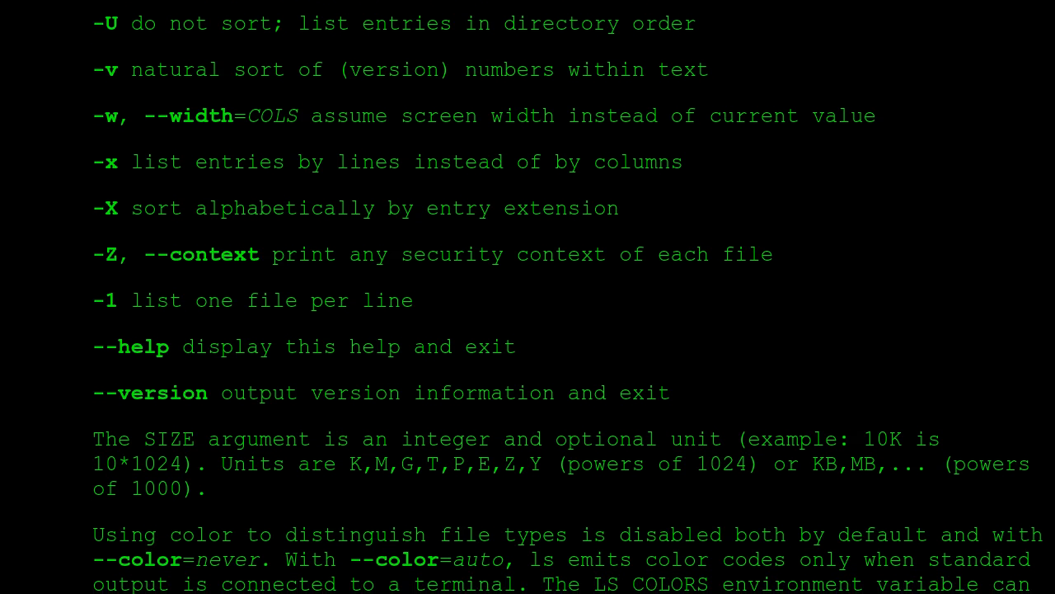
pyautogui.scroll(-3)
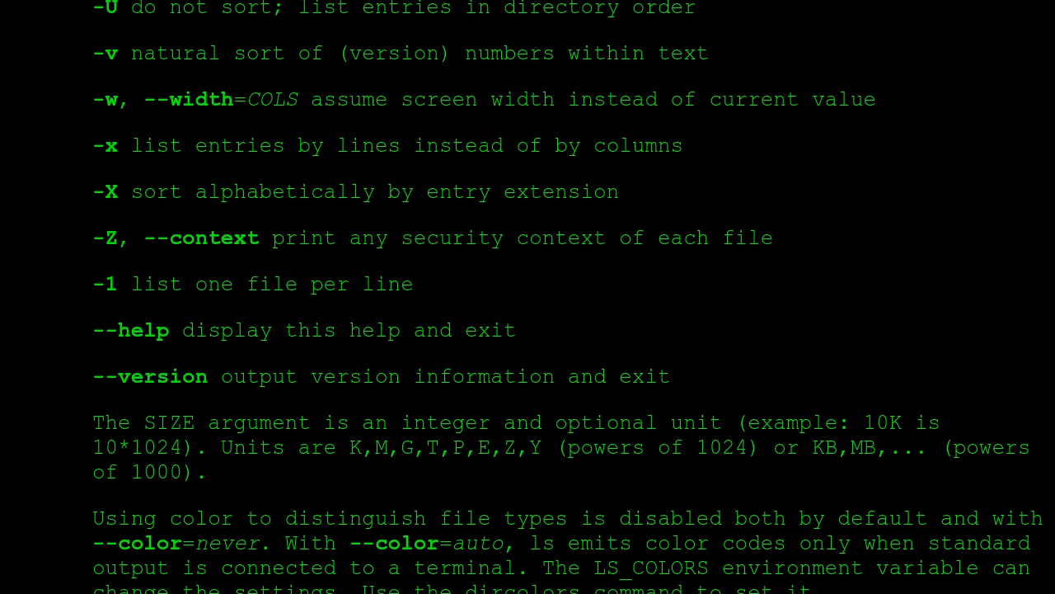
pyautogui.scroll(-3)
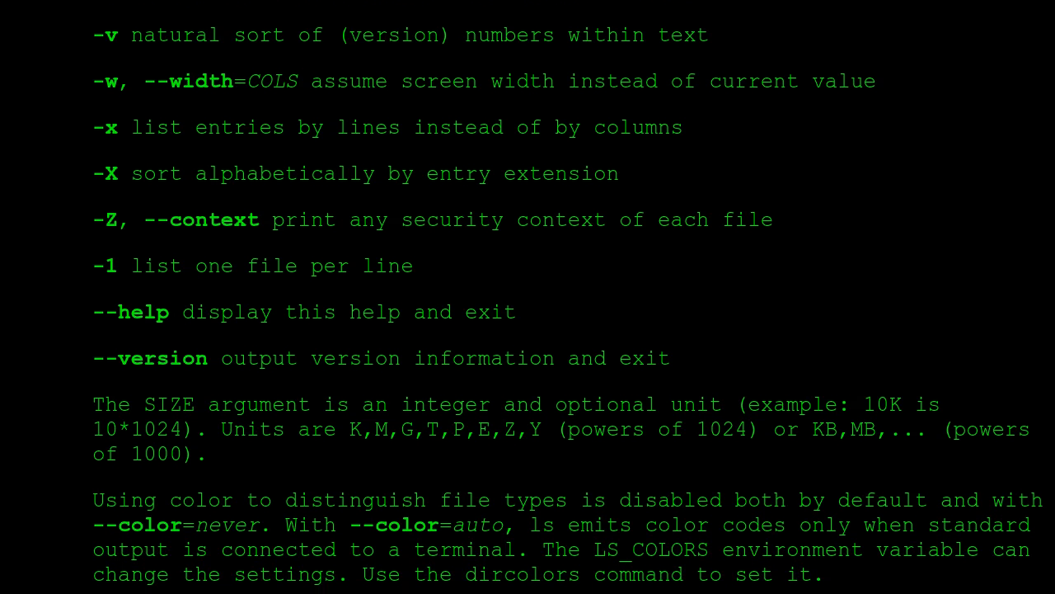
pyautogui.scroll(-3)
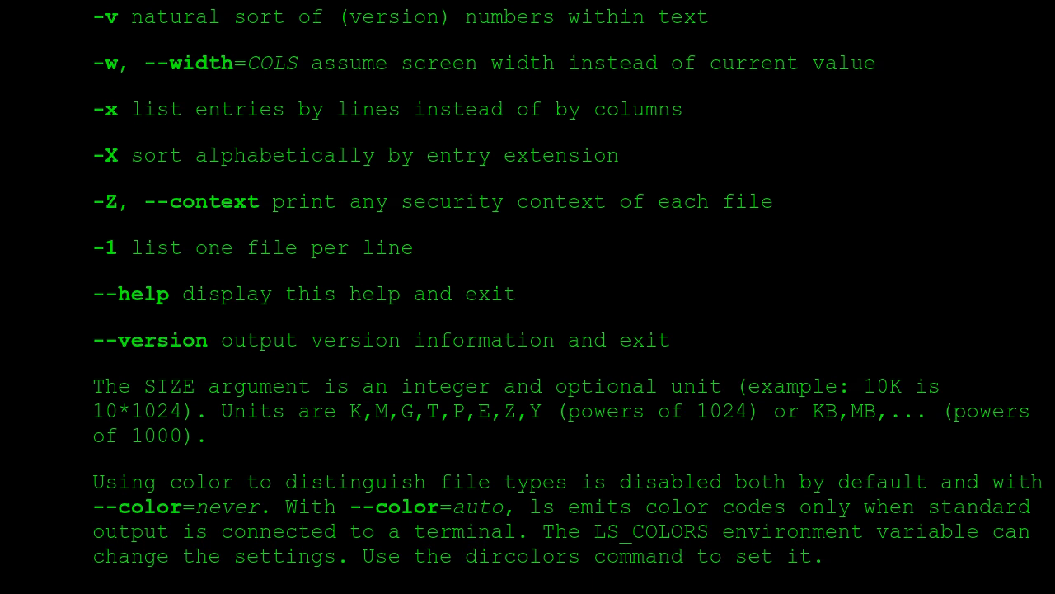
pyautogui.scroll(-3)
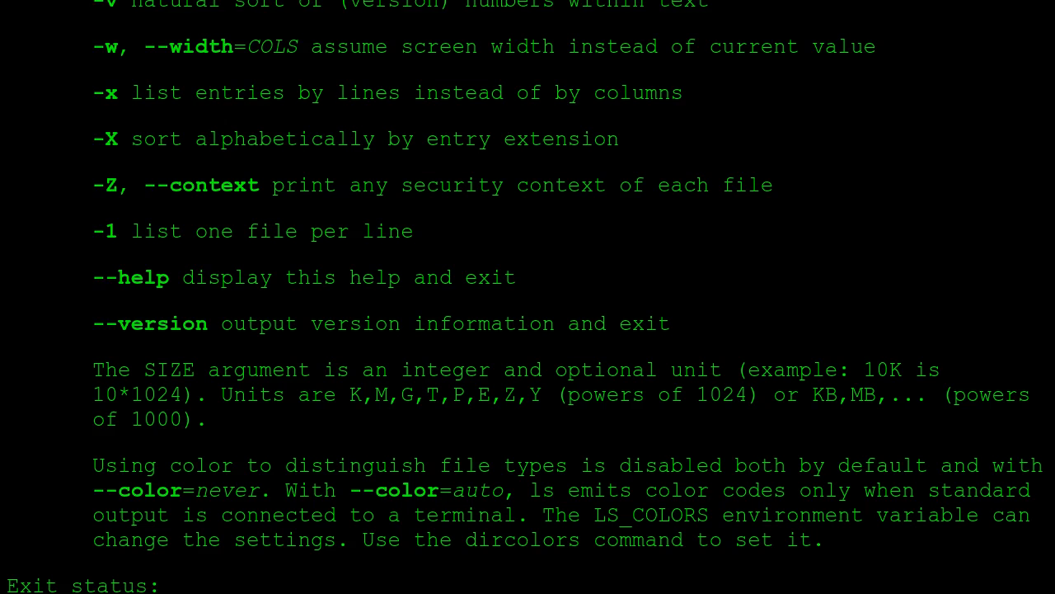
pyautogui.scroll(-3)
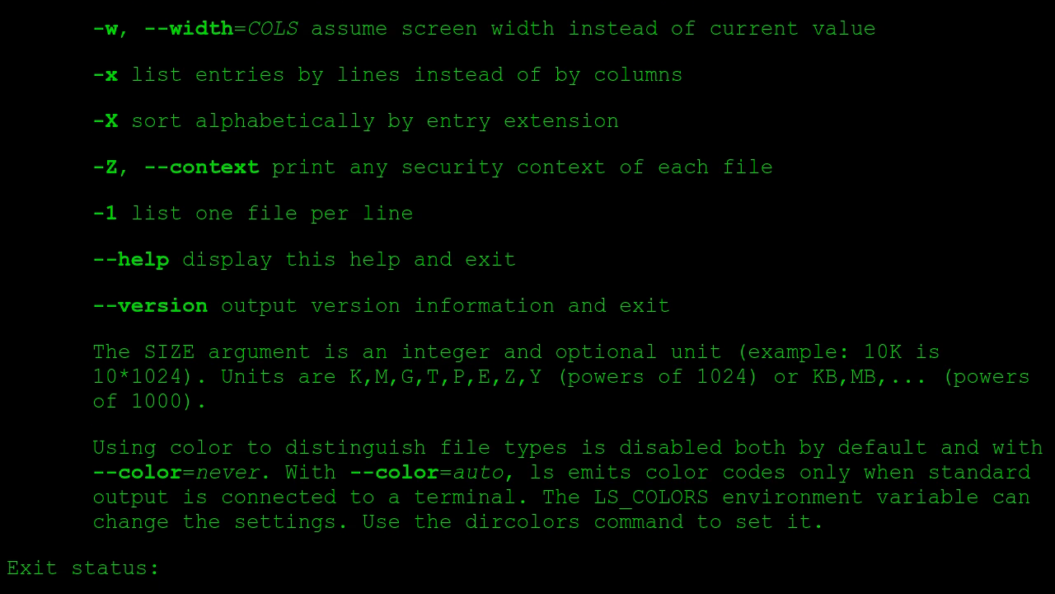
pyautogui.scroll(-3)
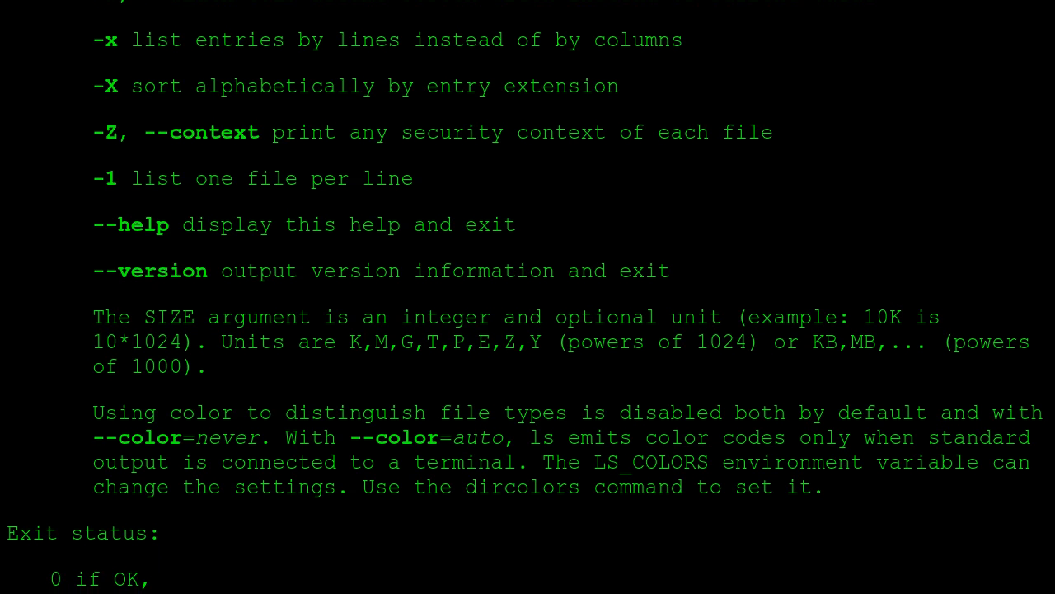
pyautogui.scroll(-3)
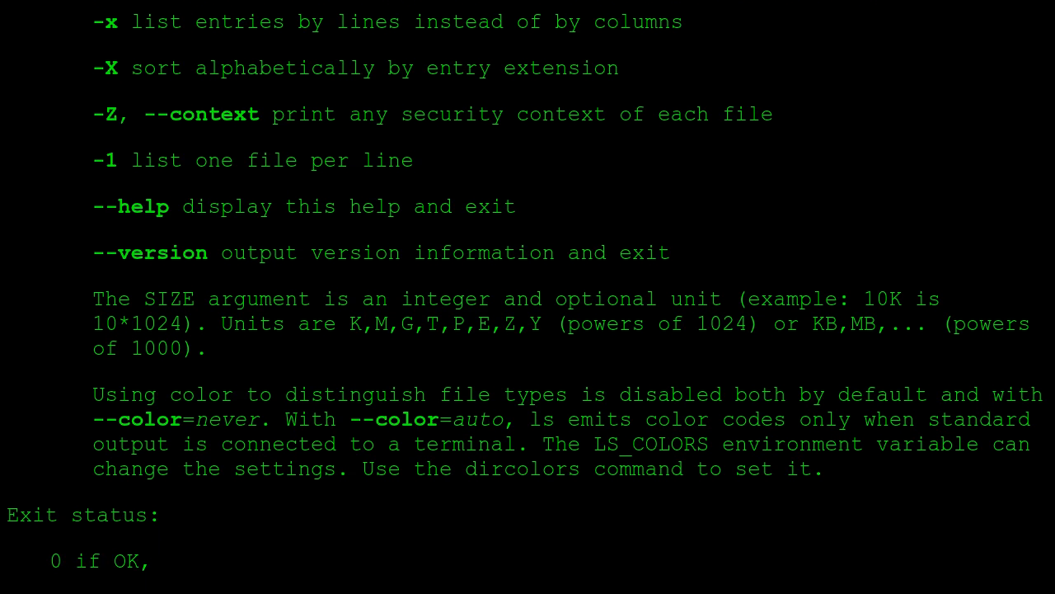
pyautogui.scroll(-3)
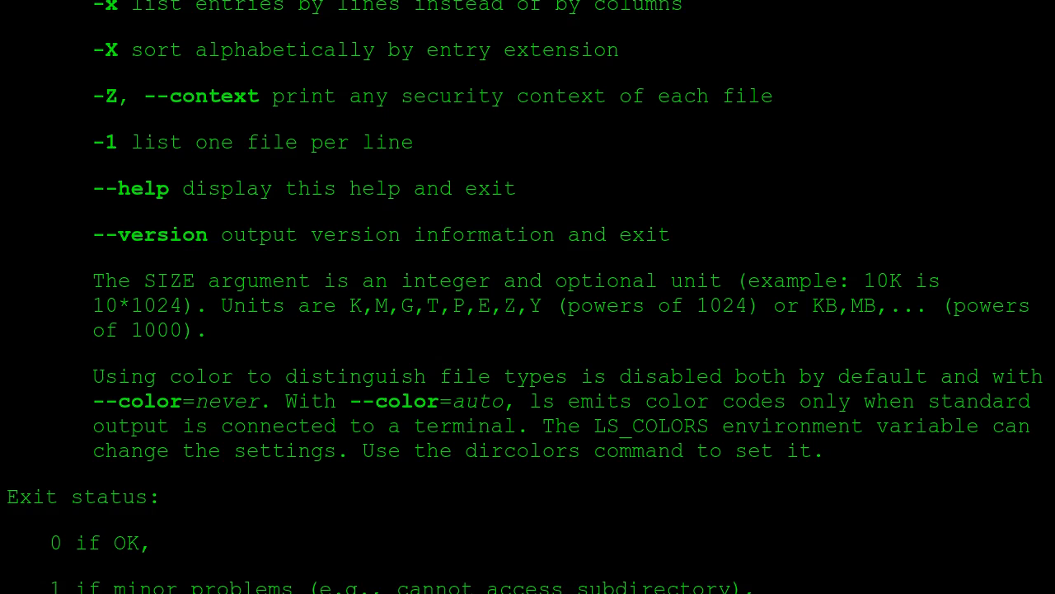
pyautogui.scroll(-3)
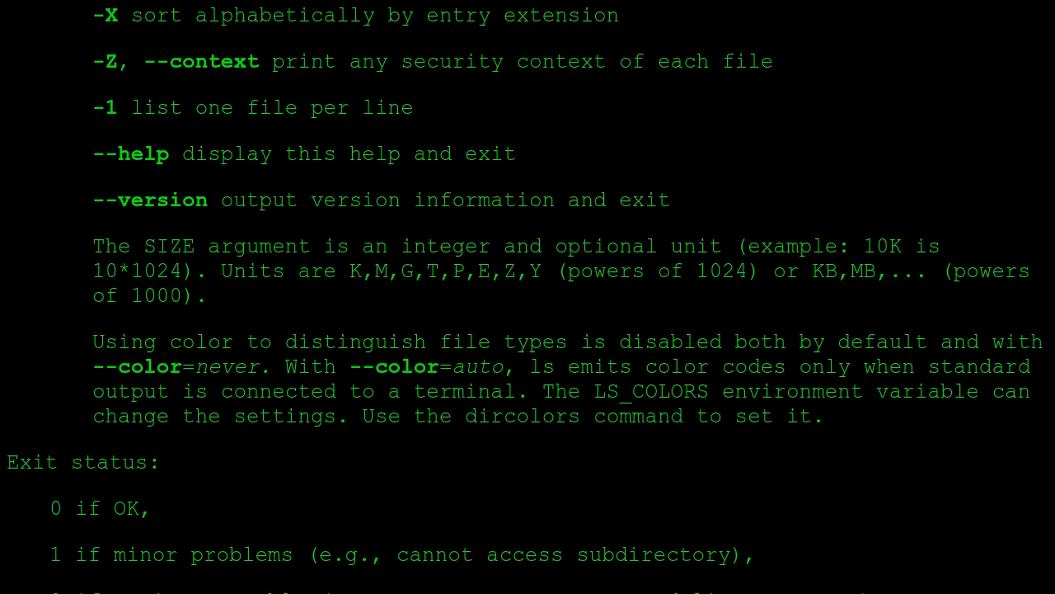
pyautogui.scroll(-3)
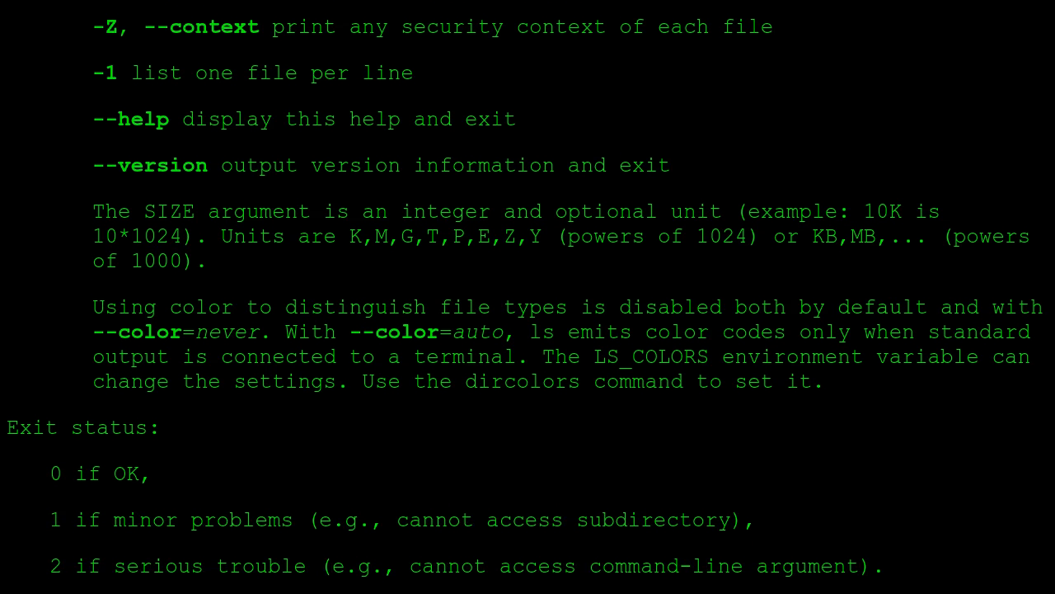
pyautogui.scroll(-3)
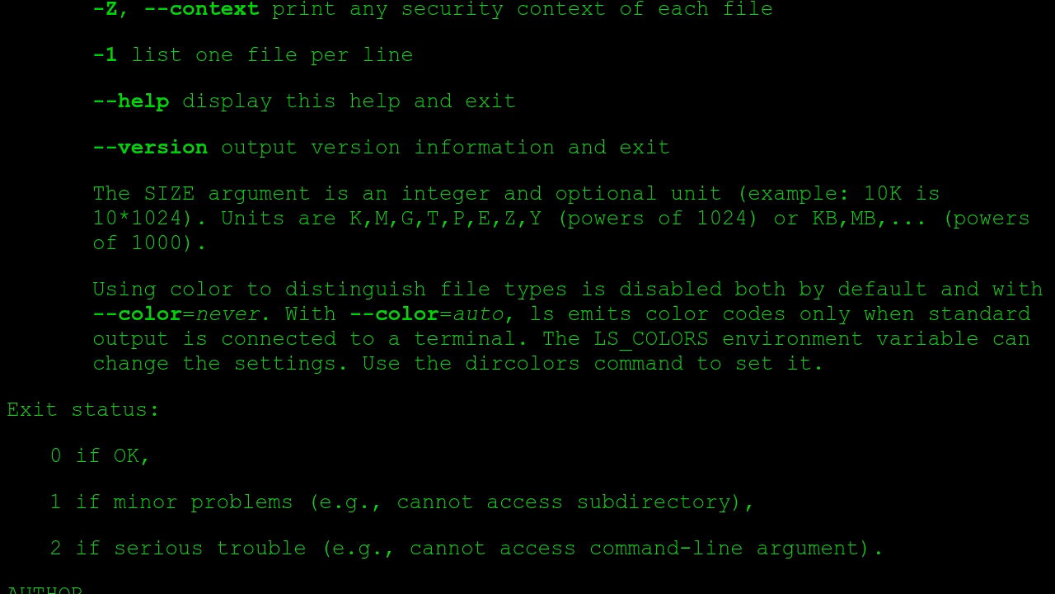
pyautogui.scroll(-3)
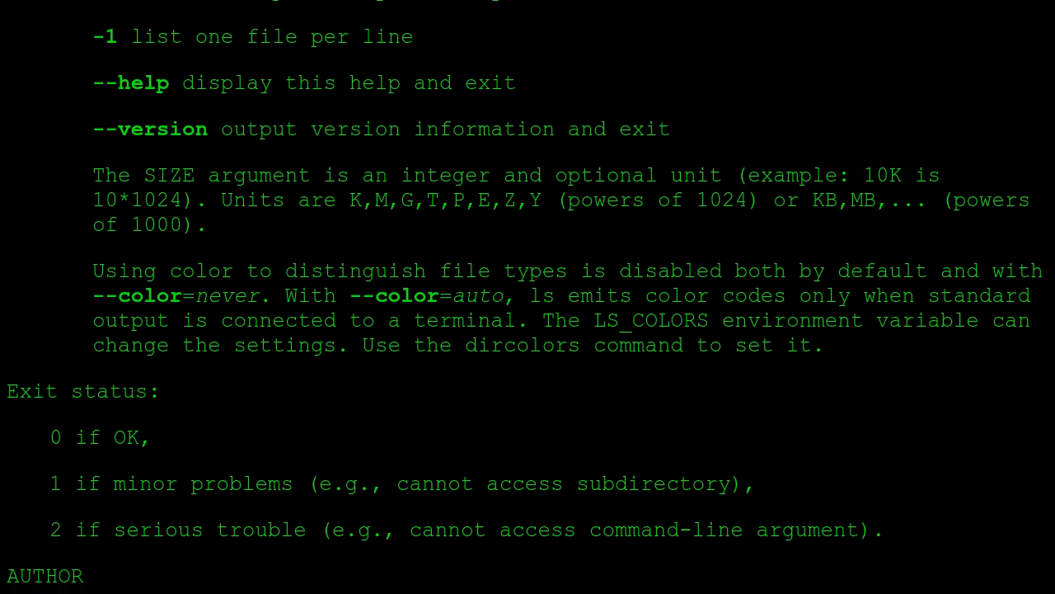
pyautogui.scroll(-3)
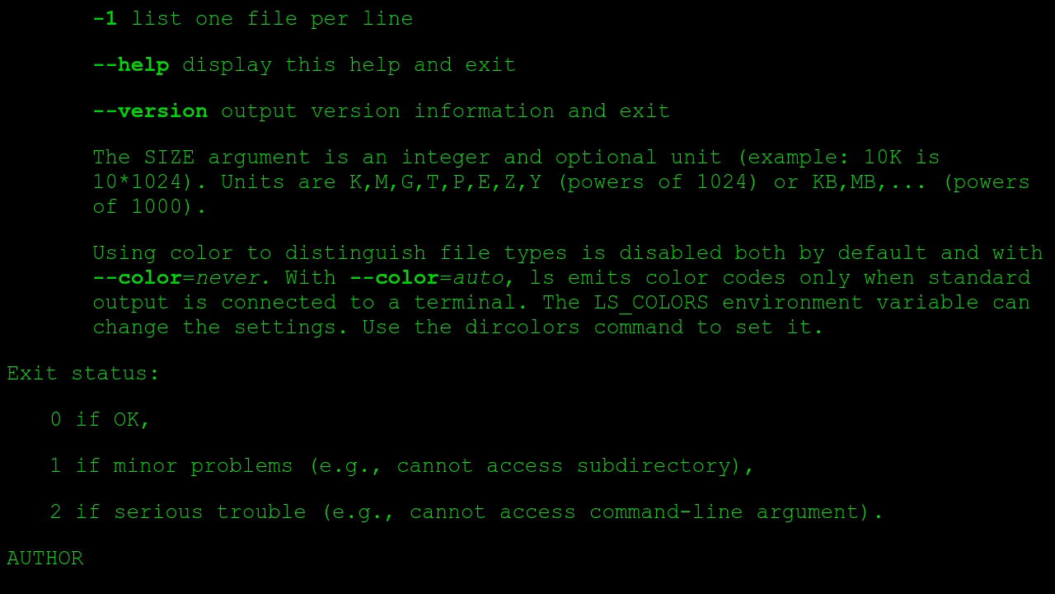
pyautogui.scroll(-3)
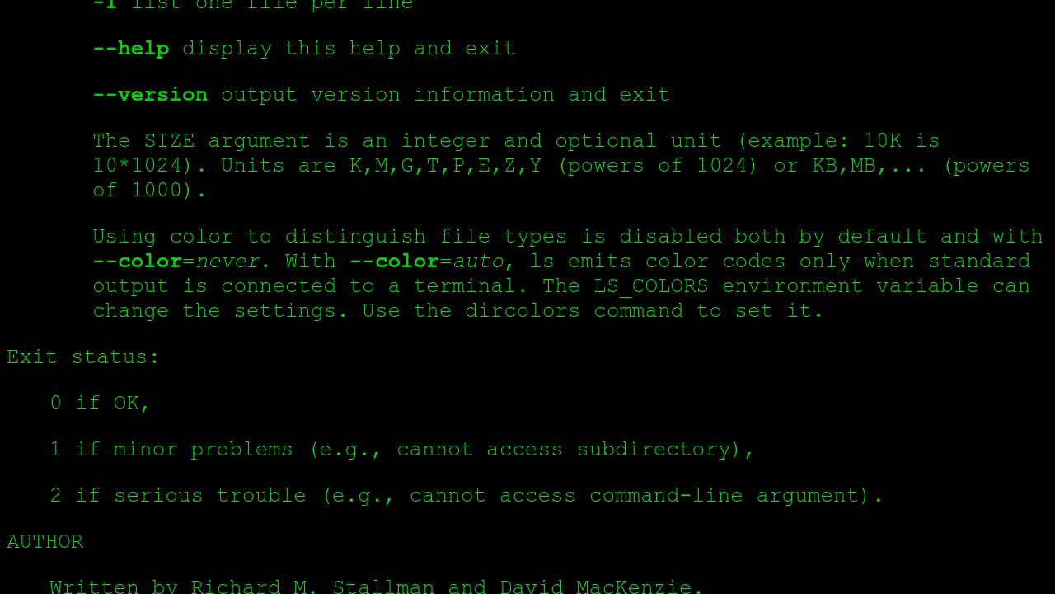
pyautogui.scroll(-3)
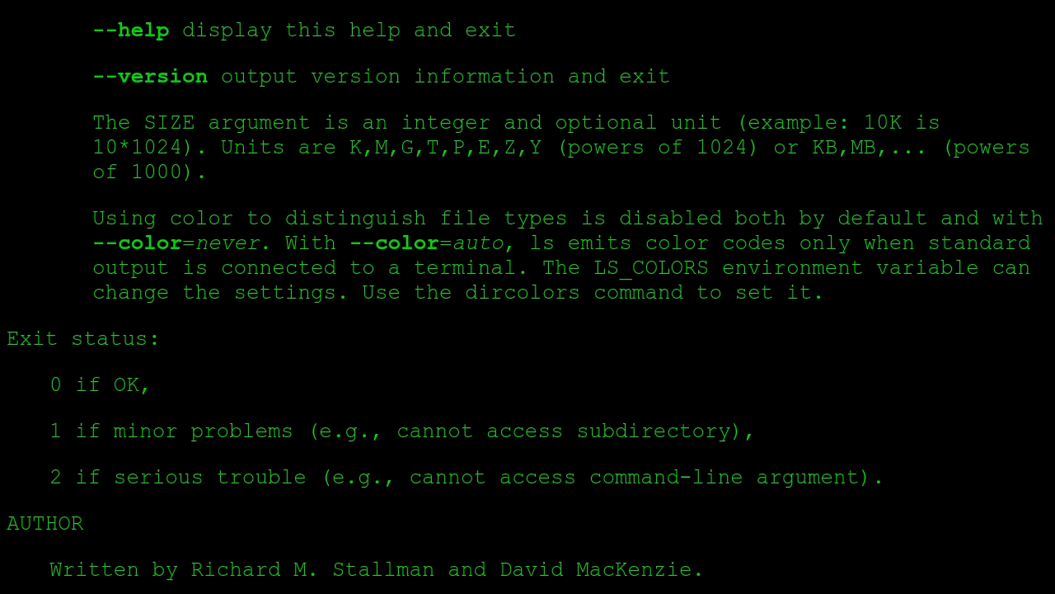
pyautogui.scroll(-3)
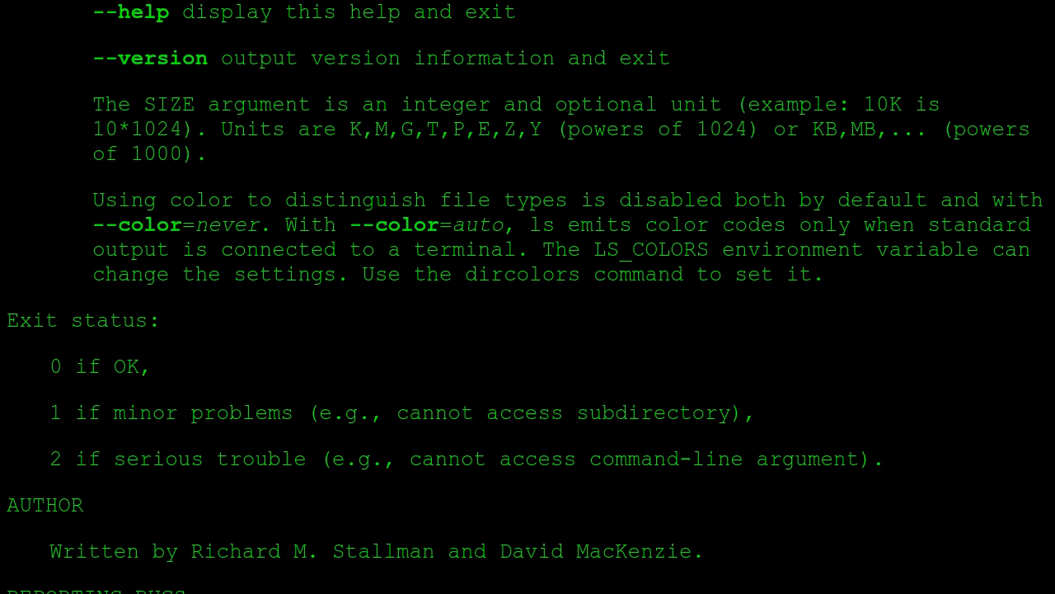
pyautogui.scroll(-3)
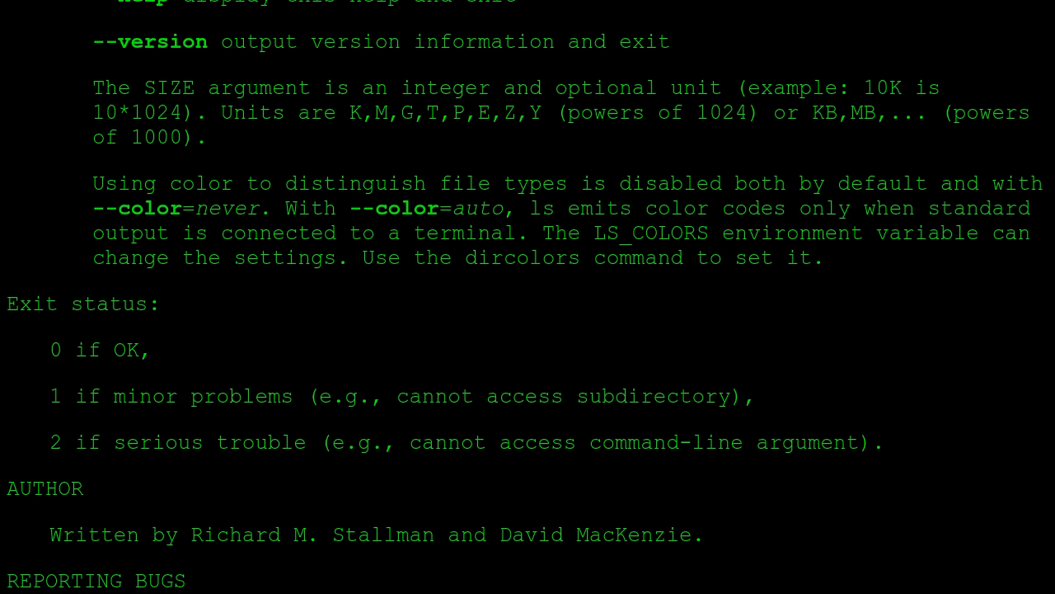
pyautogui.scroll(-3)
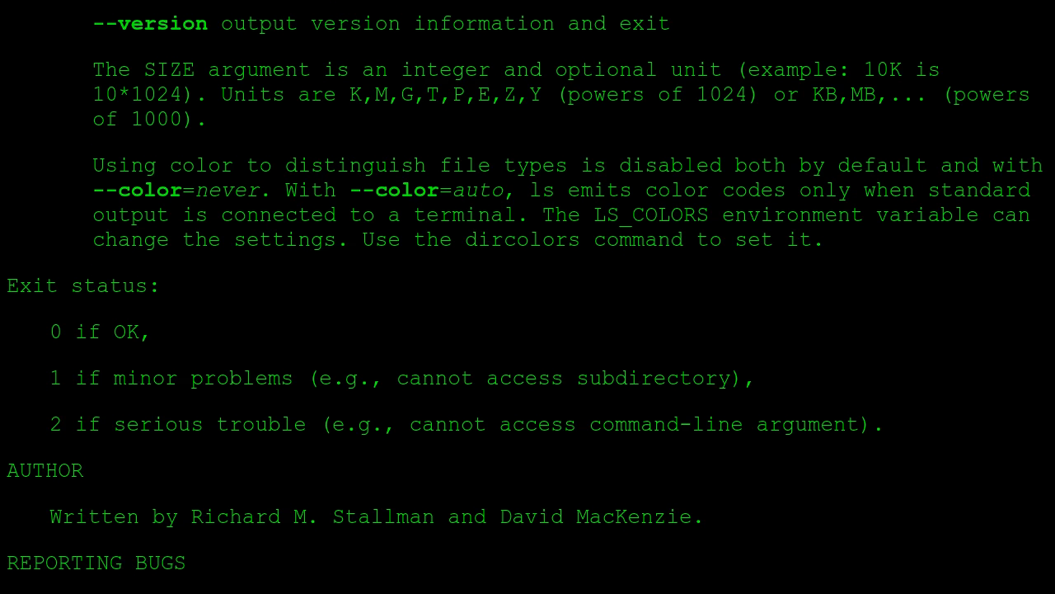
pyautogui.scroll(-3)
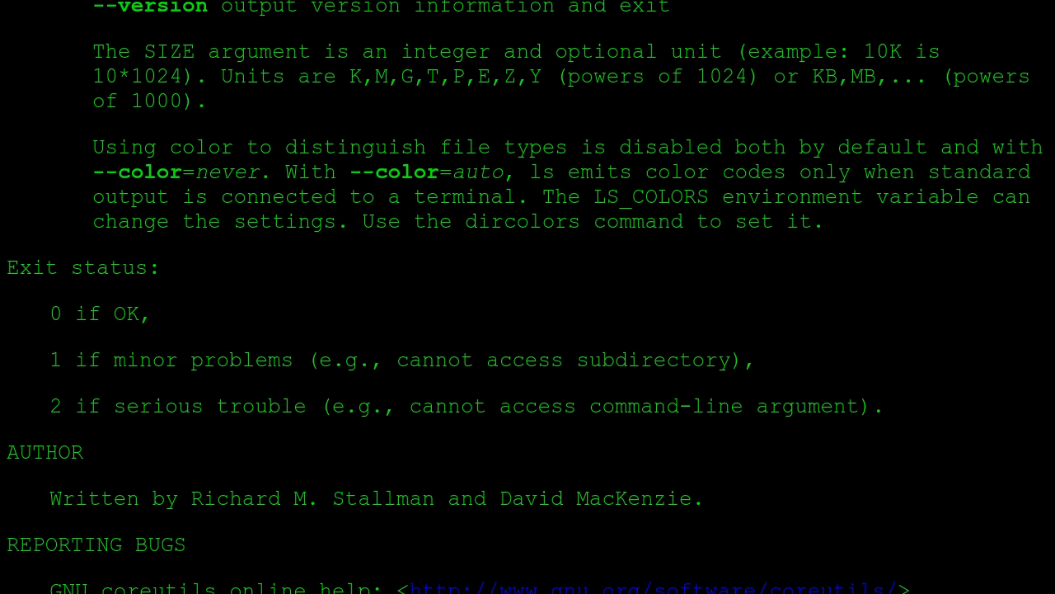
pyautogui.scroll(-3)
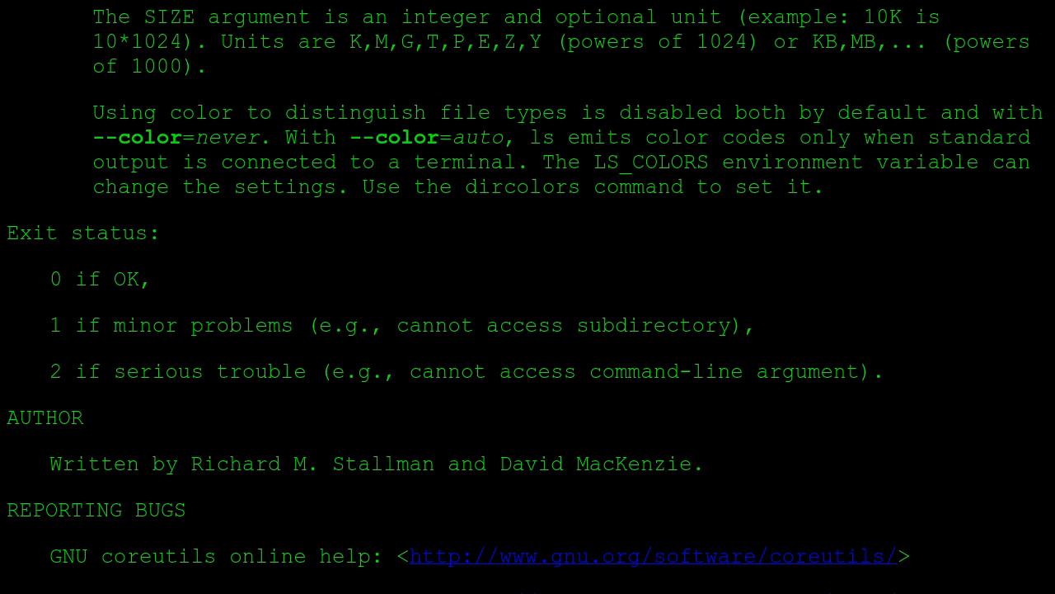
pyautogui.scroll(-3)
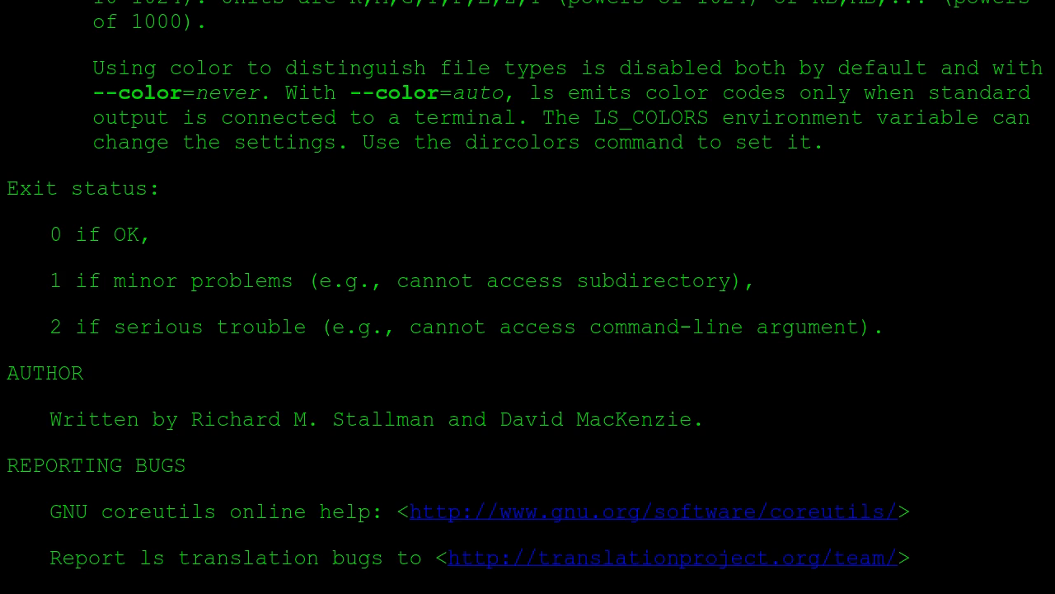
pyautogui.scroll(-3)
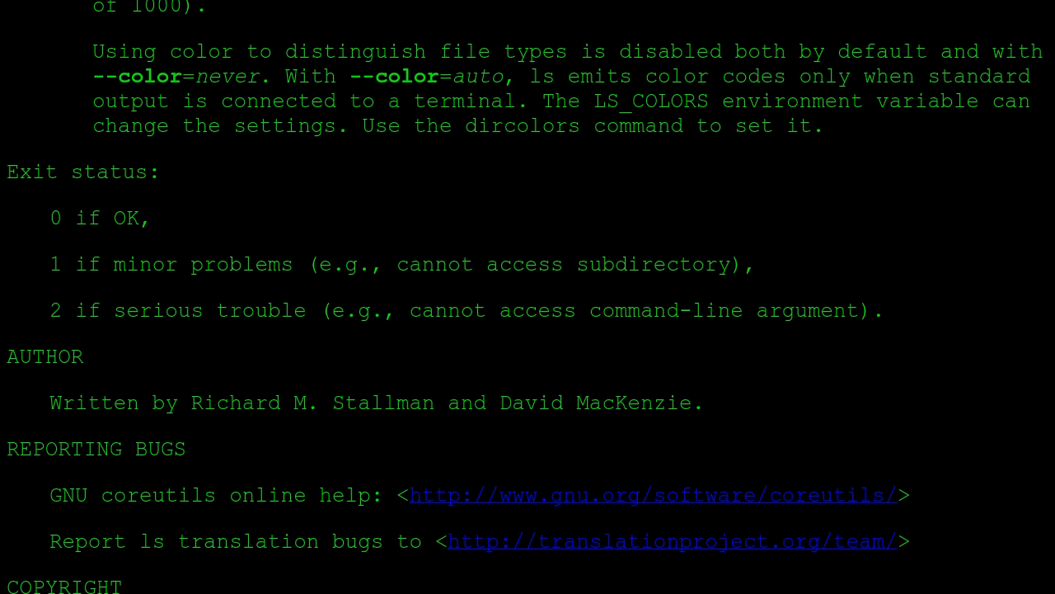
pyautogui.scroll(-3)
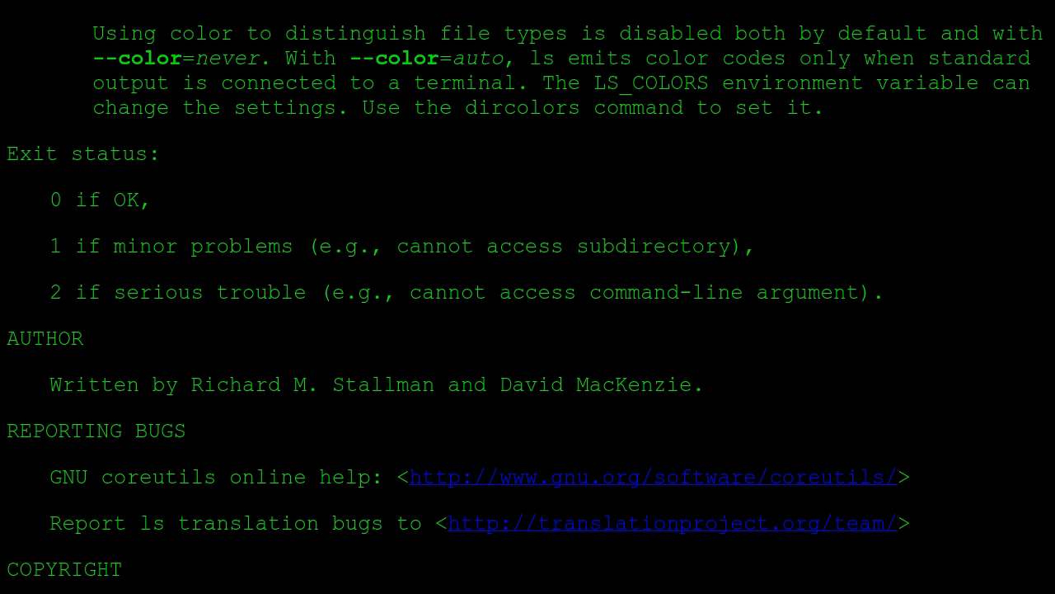
pyautogui.scroll(-3)
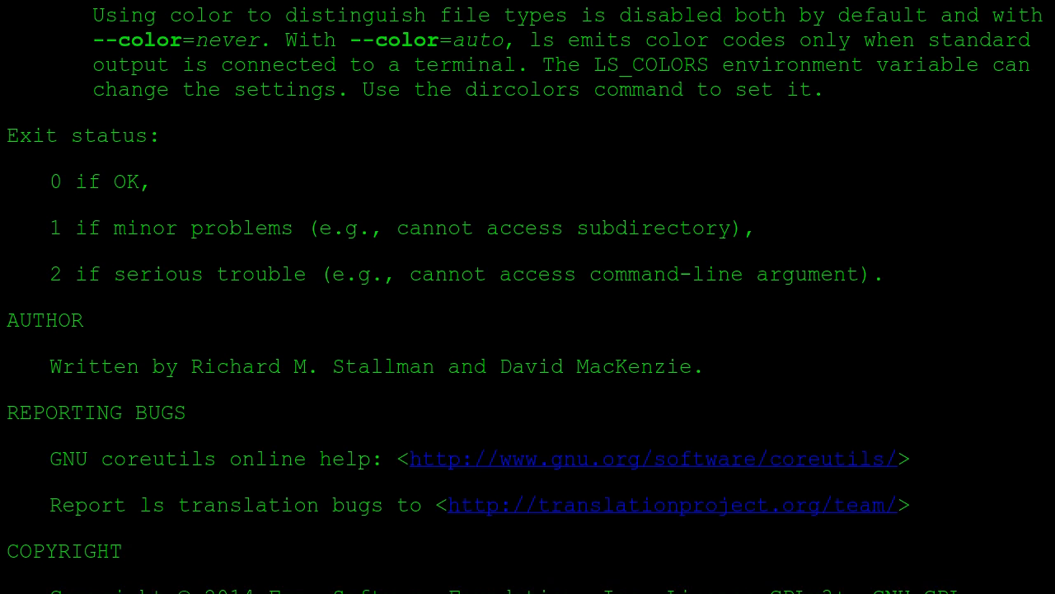
pyautogui.scroll(-3)
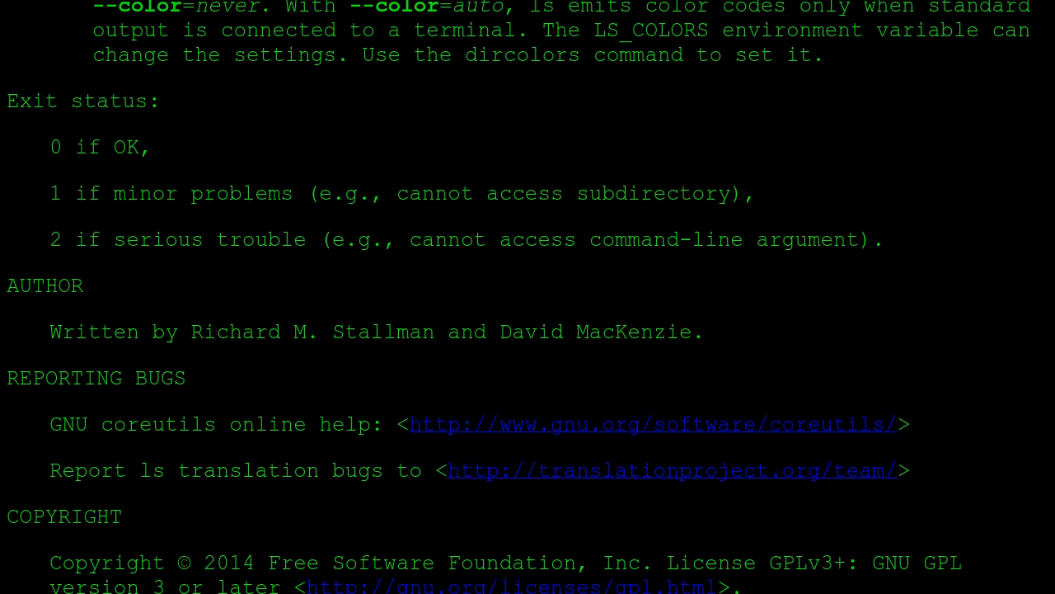
pyautogui.scroll(-3)
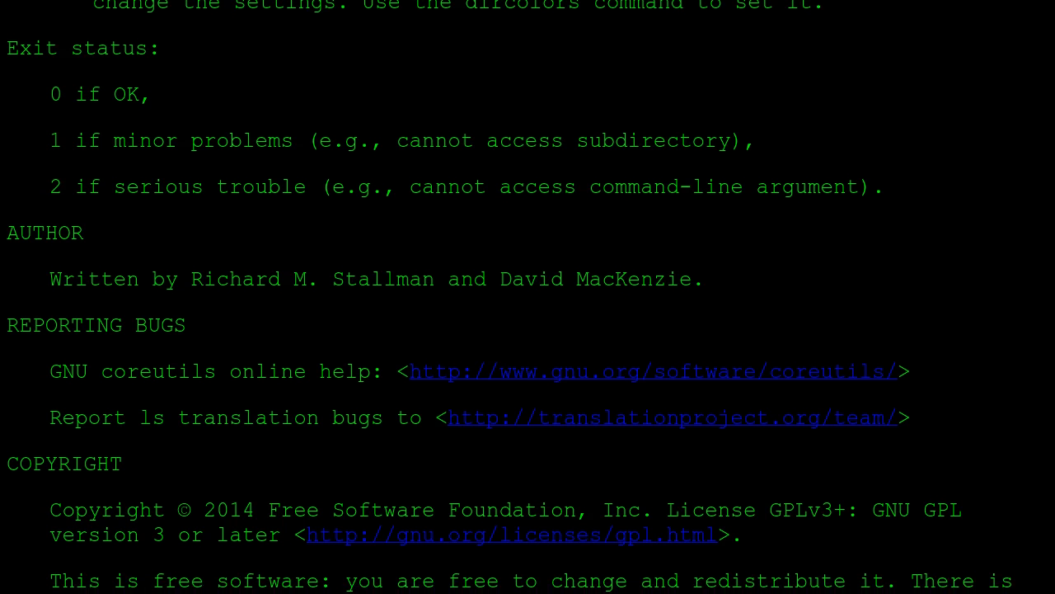
pyautogui.scroll(-3)
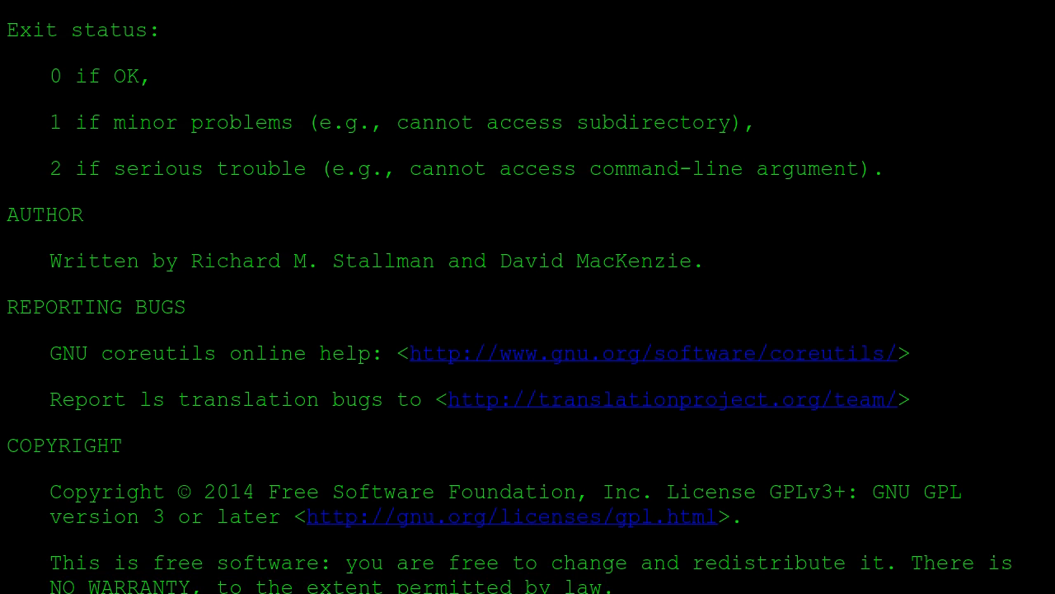
pyautogui.scroll(-3)
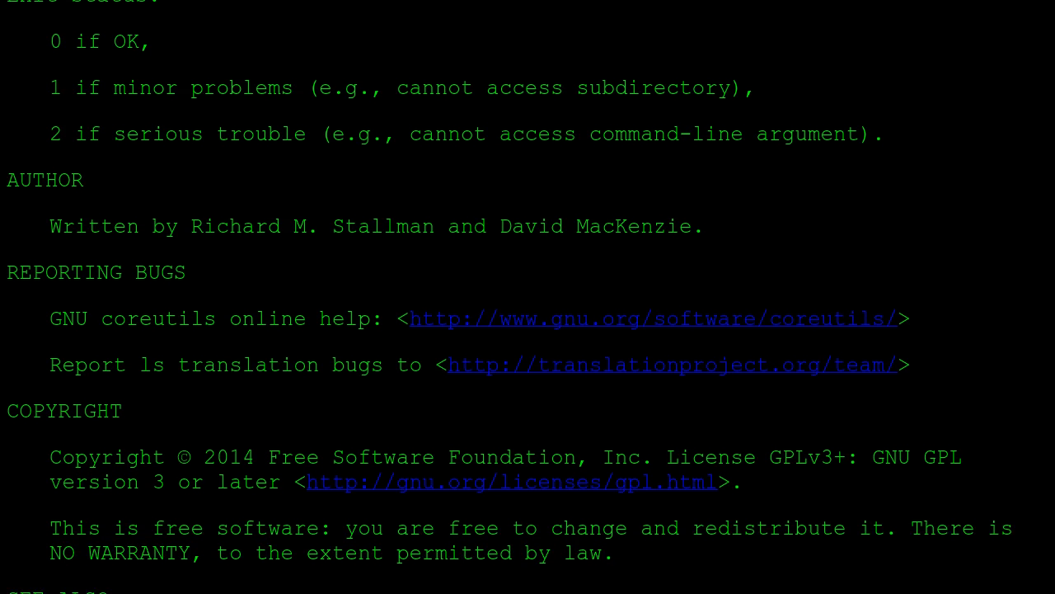
pyautogui.scroll(-3)
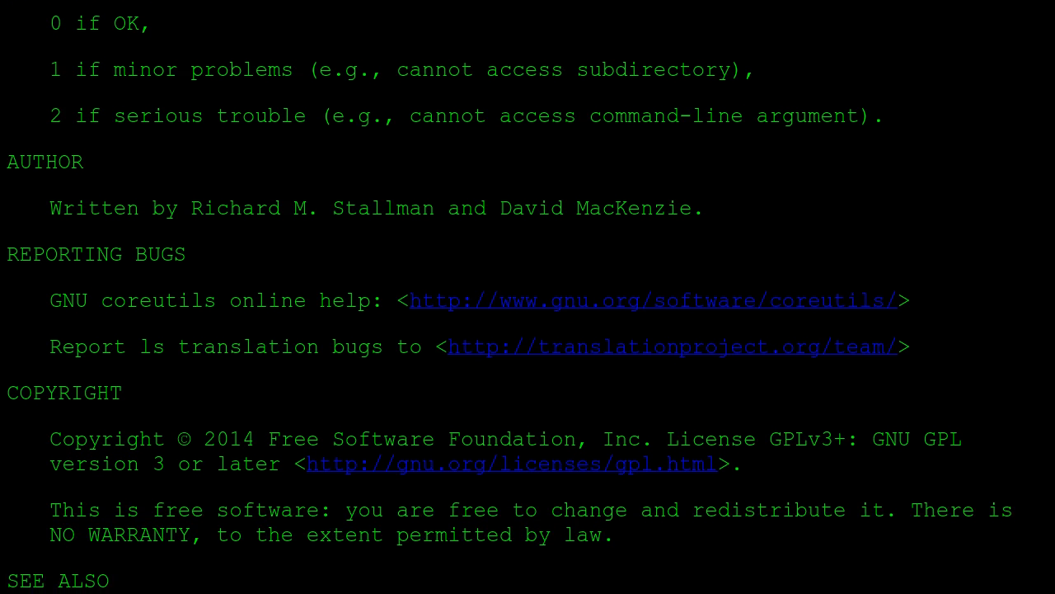
pyautogui.scroll(-3)
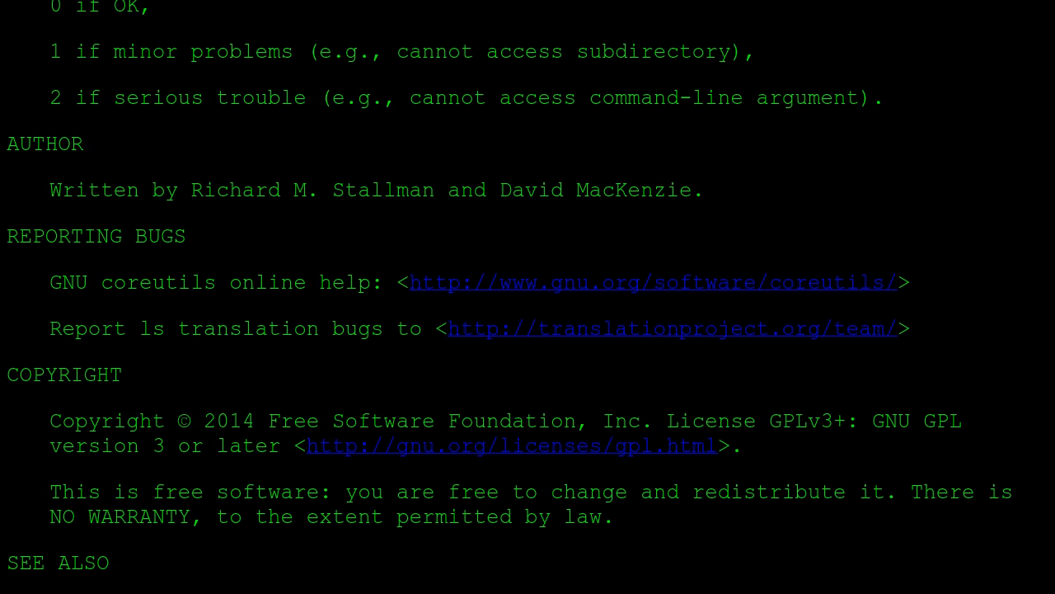
pyautogui.scroll(-3)
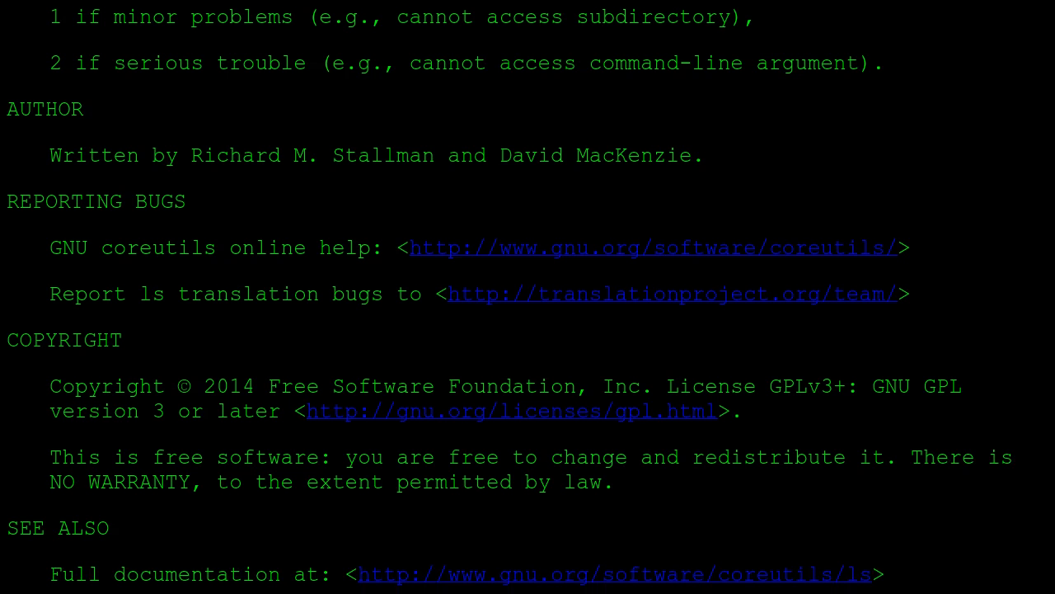
pyautogui.scroll(-3)
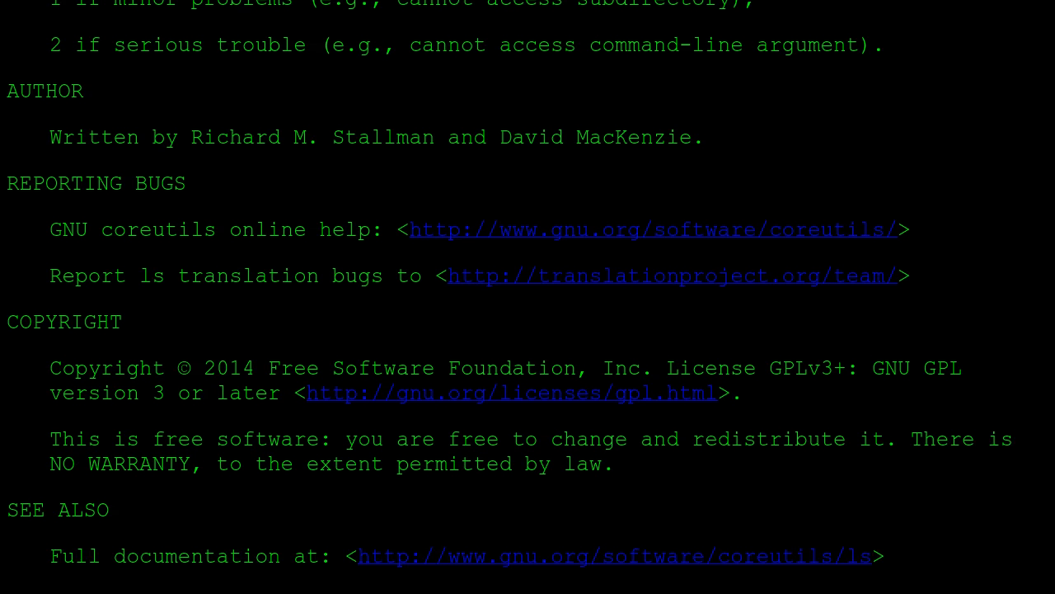
pyautogui.scroll(-3)
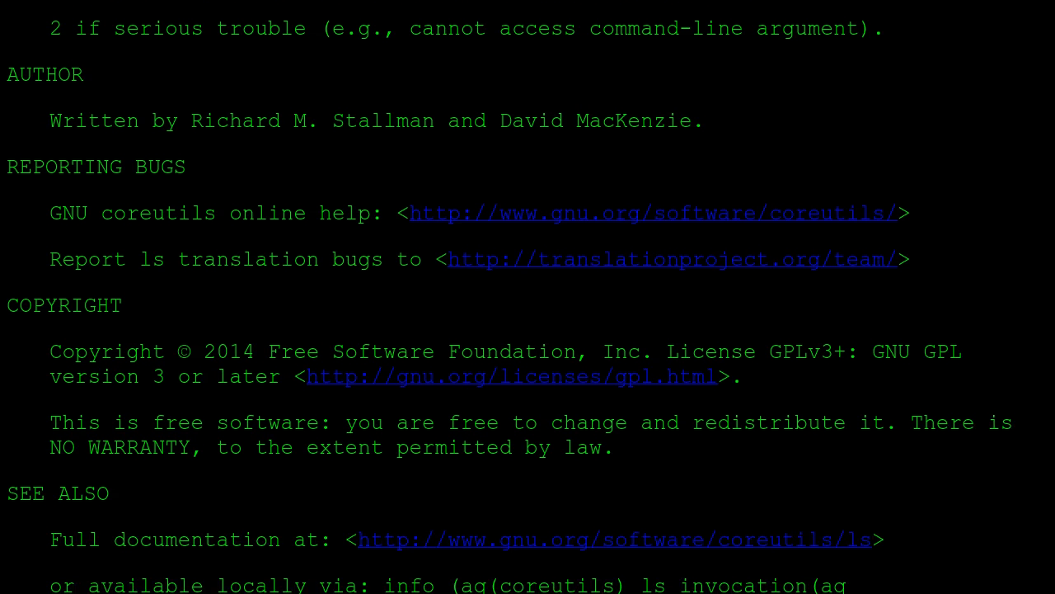
pyautogui.scroll(-3)
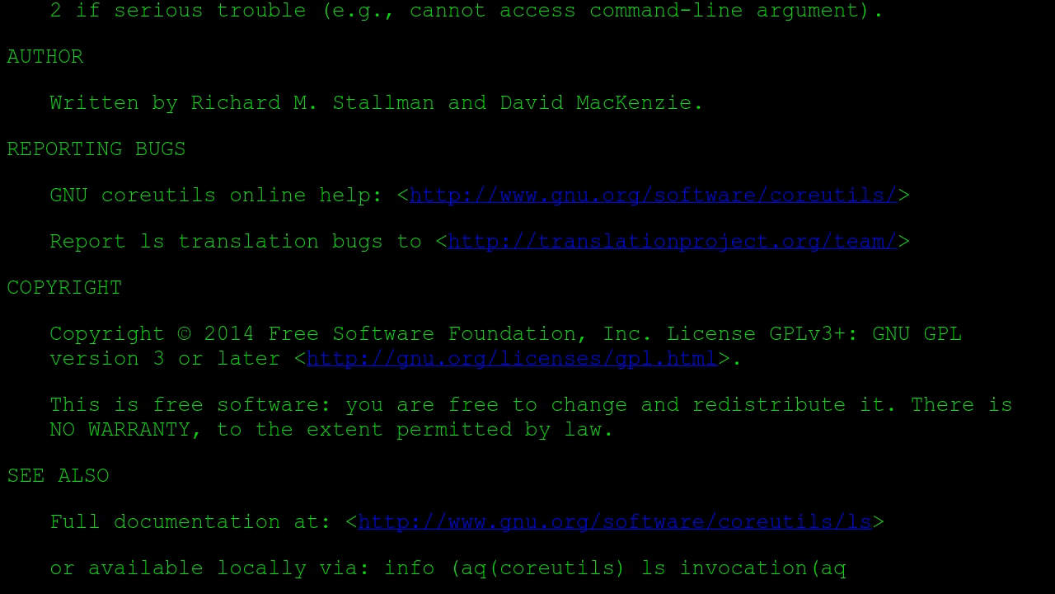
pyautogui.scroll(-3)
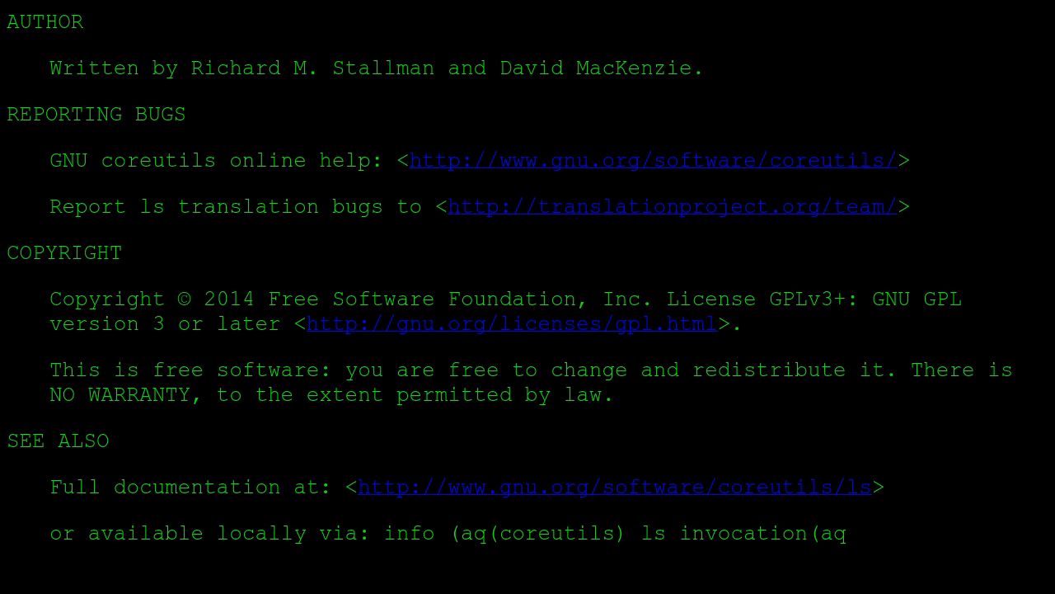
pyautogui.scroll(-3)
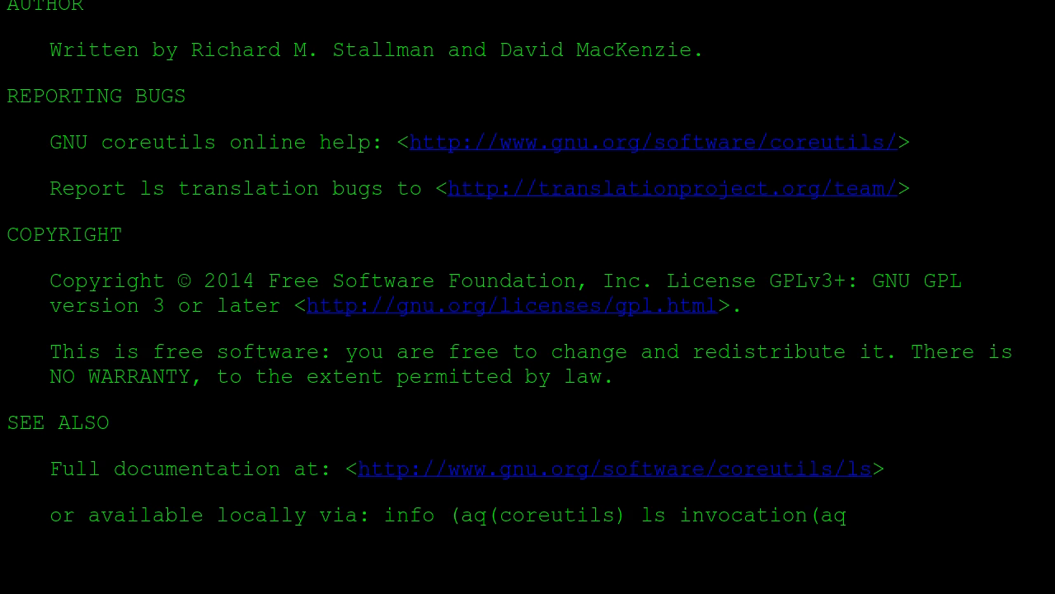
pyautogui.scroll(-3)
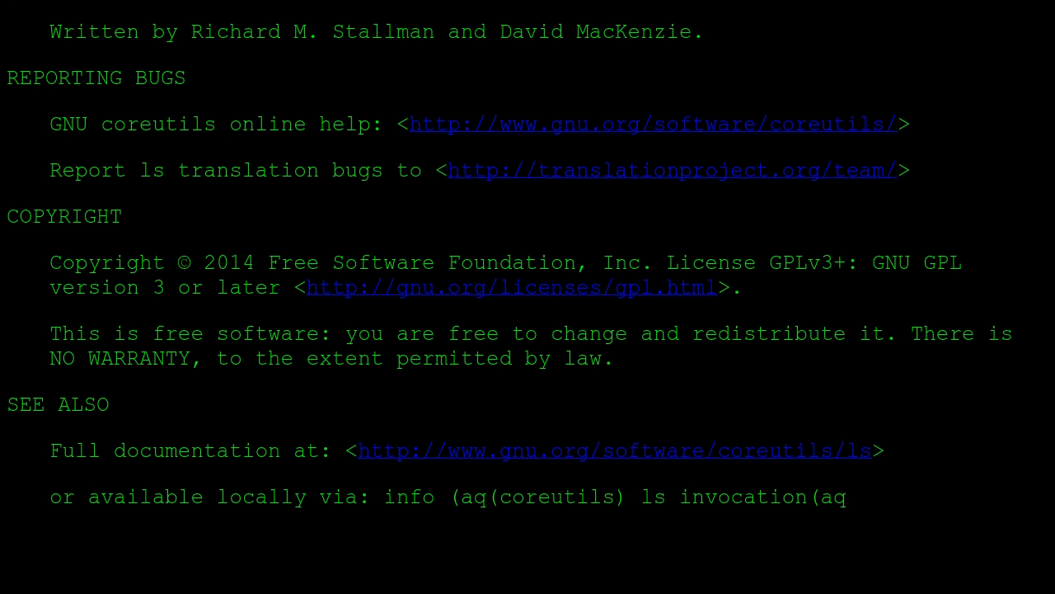
pyautogui.scroll(-3)
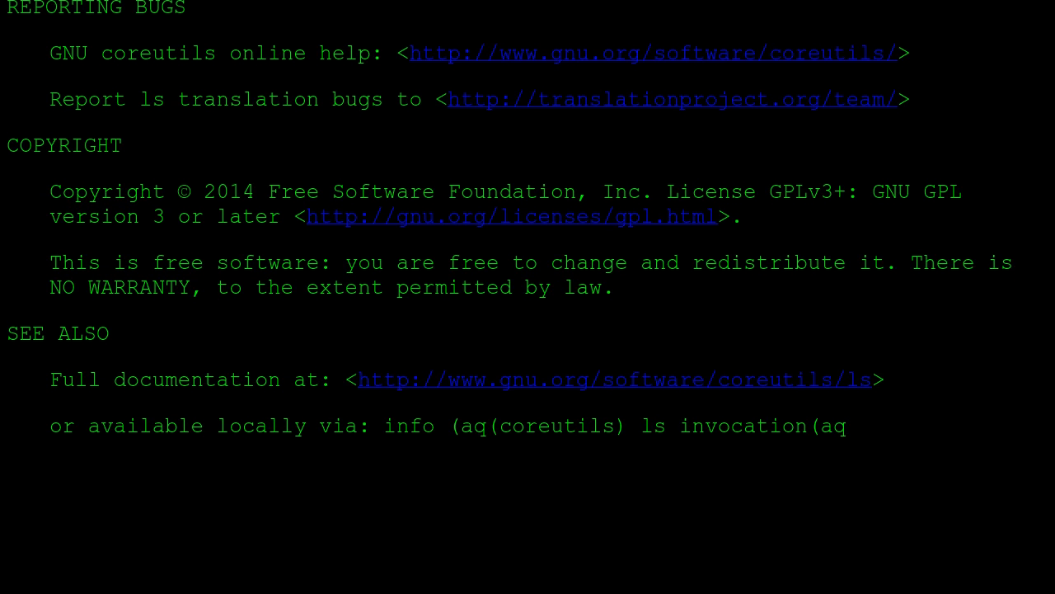
pyautogui.scroll(-3)
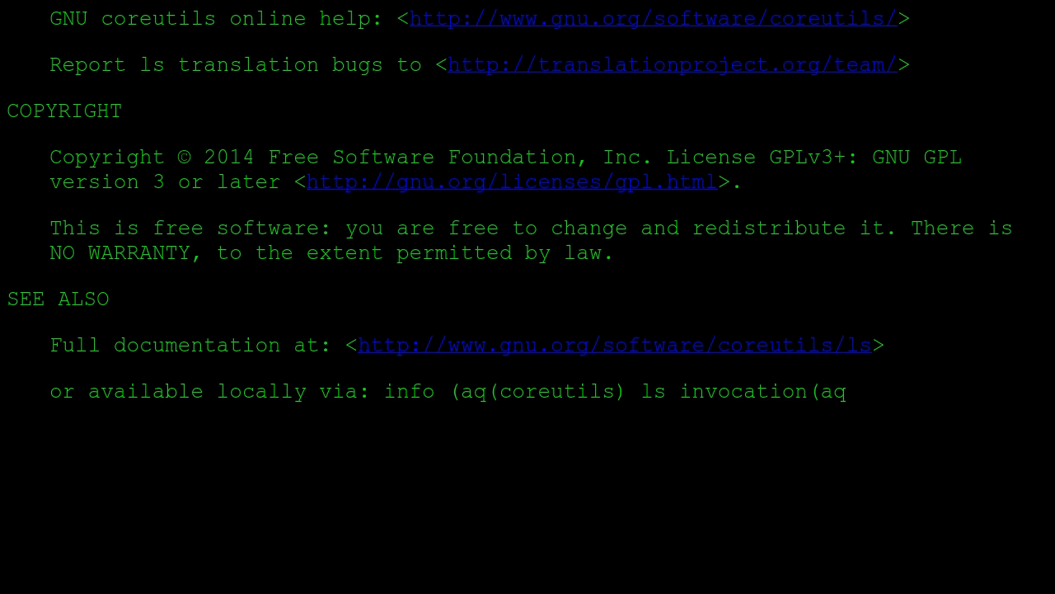
pyautogui.scroll(-3)
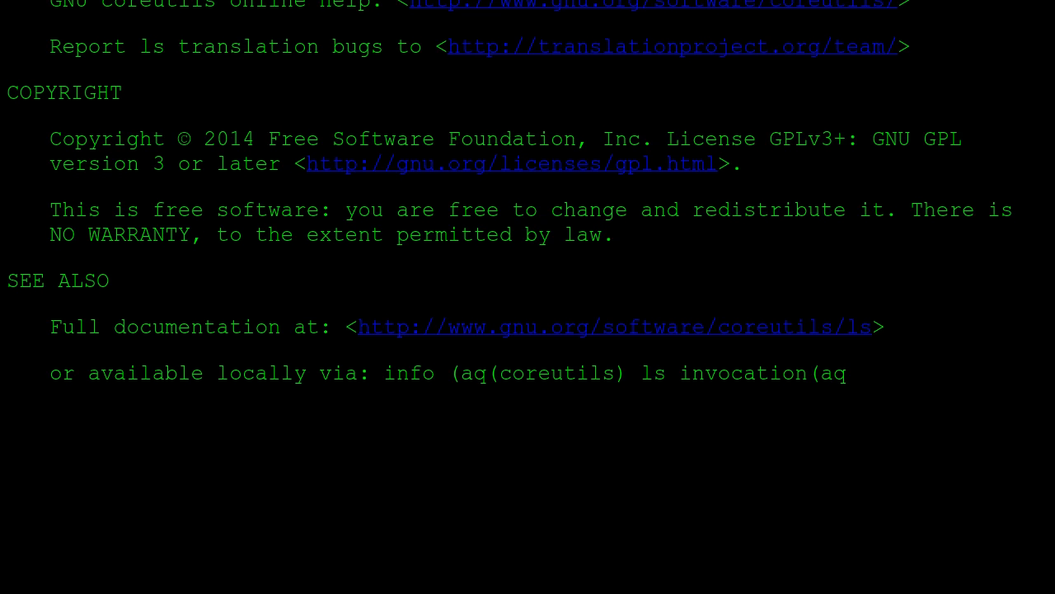
pyautogui.scroll(-3)
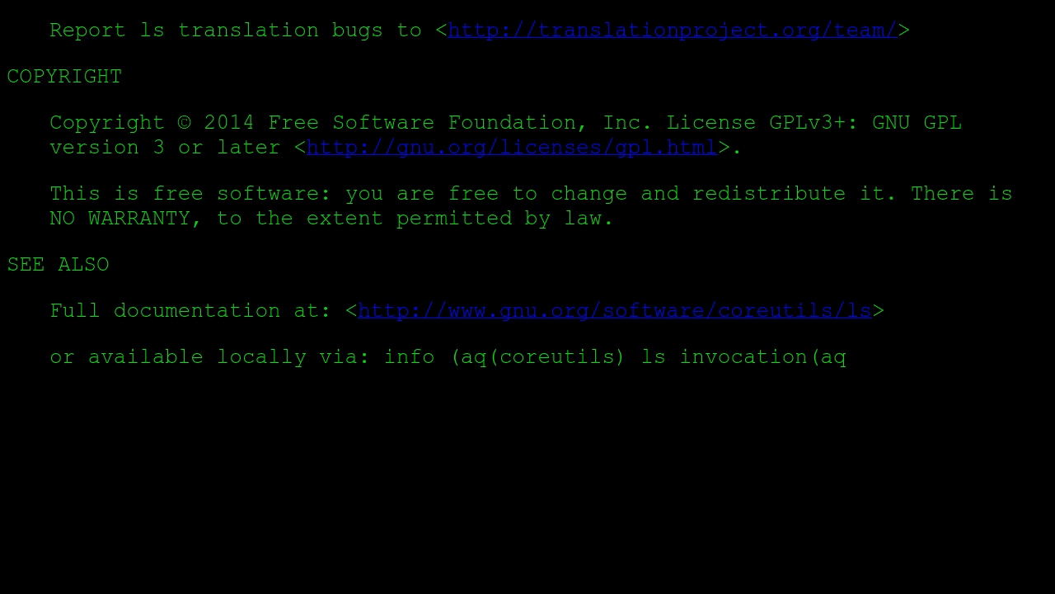
pyautogui.scroll(-3)
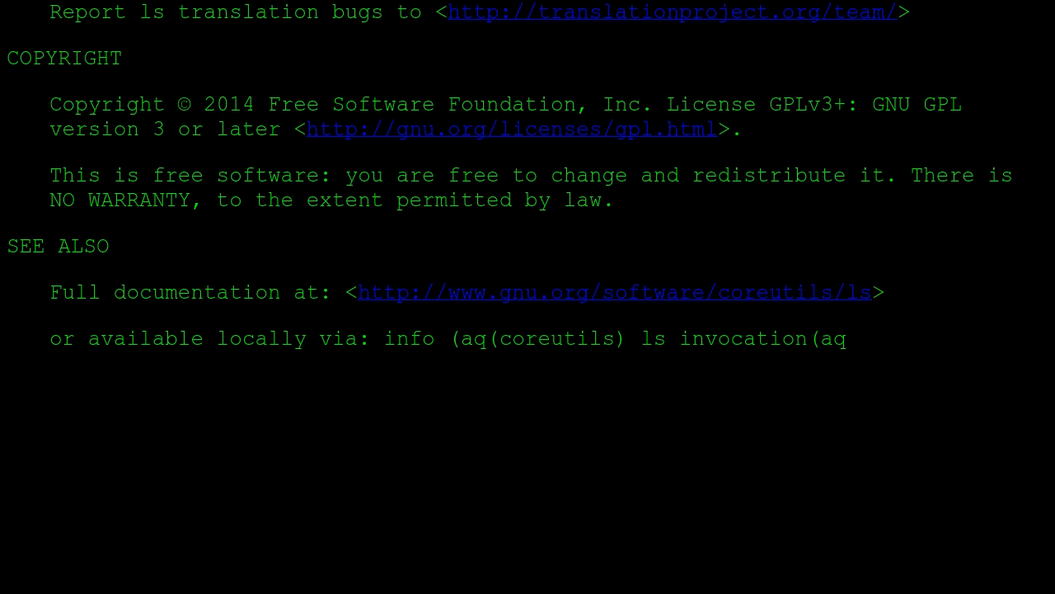
pyautogui.scroll(-3)
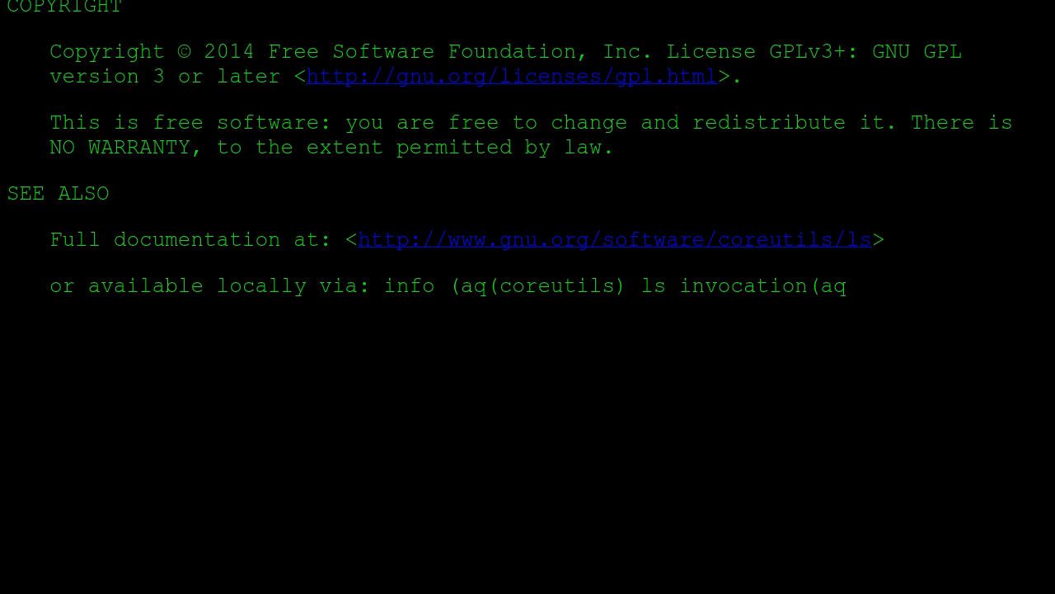
pyautogui.scroll(-3)
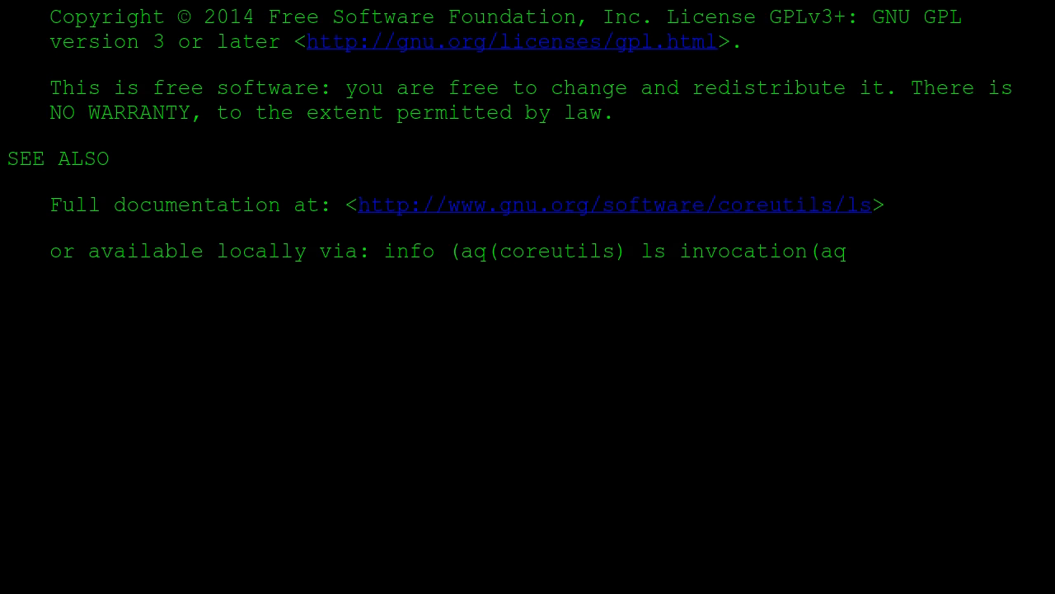
pyautogui.scroll(-3)
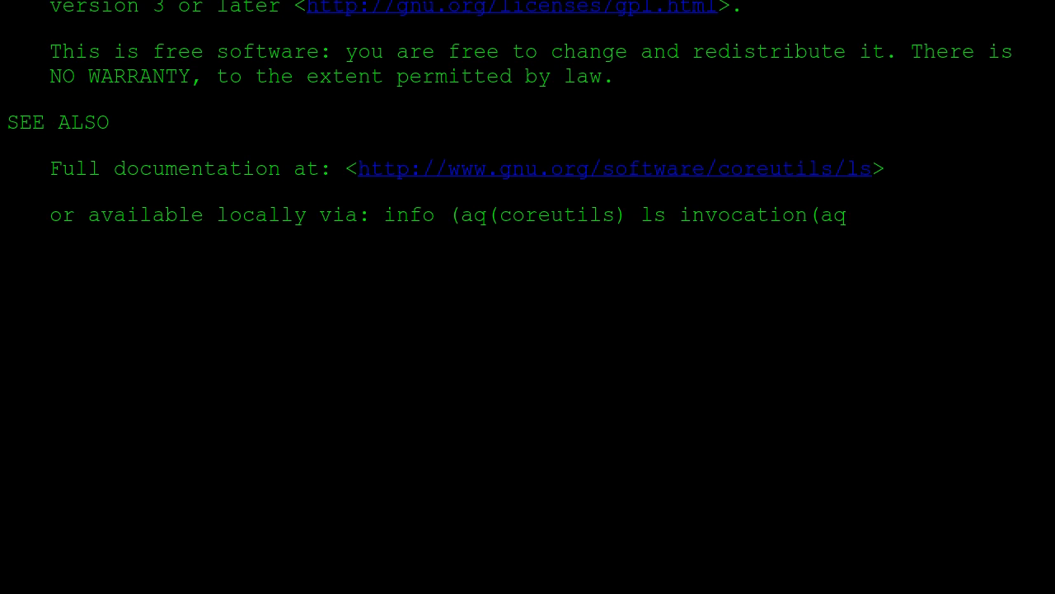
pyautogui.scroll(-3)
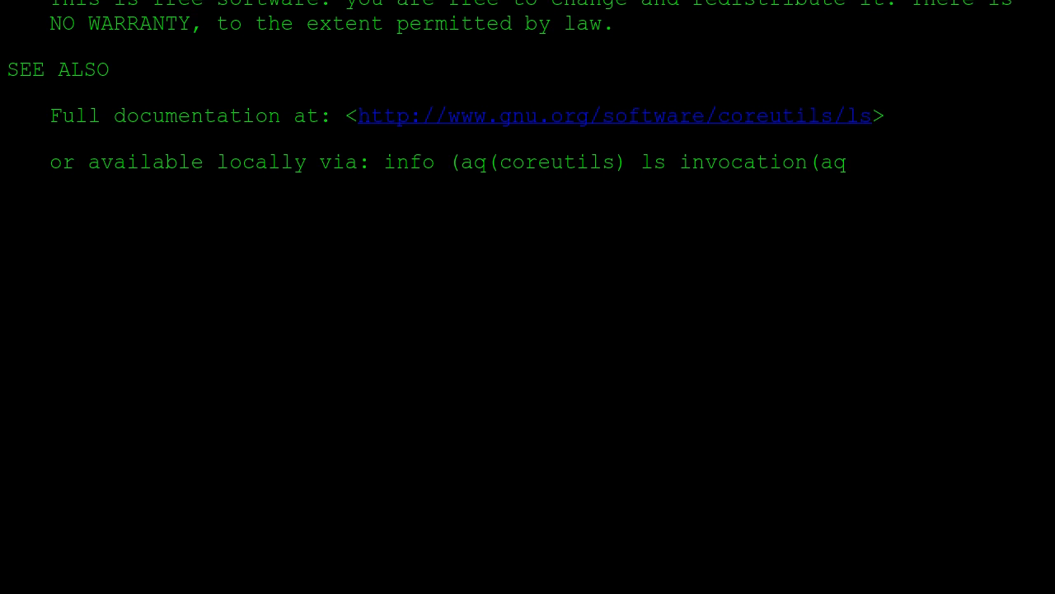
pyautogui.scroll(-3)
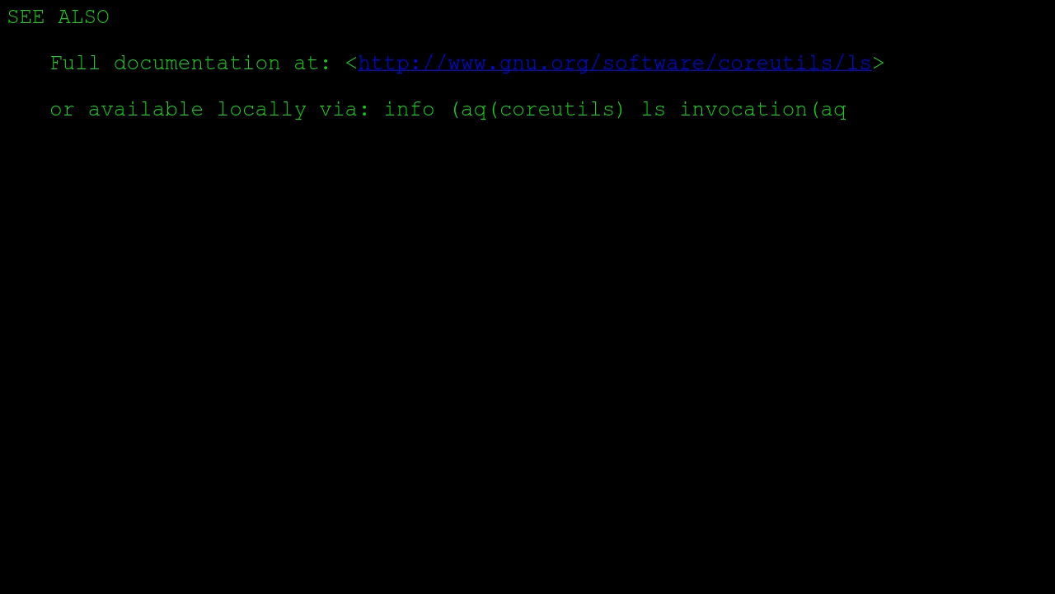
pyautogui.scroll(-3)
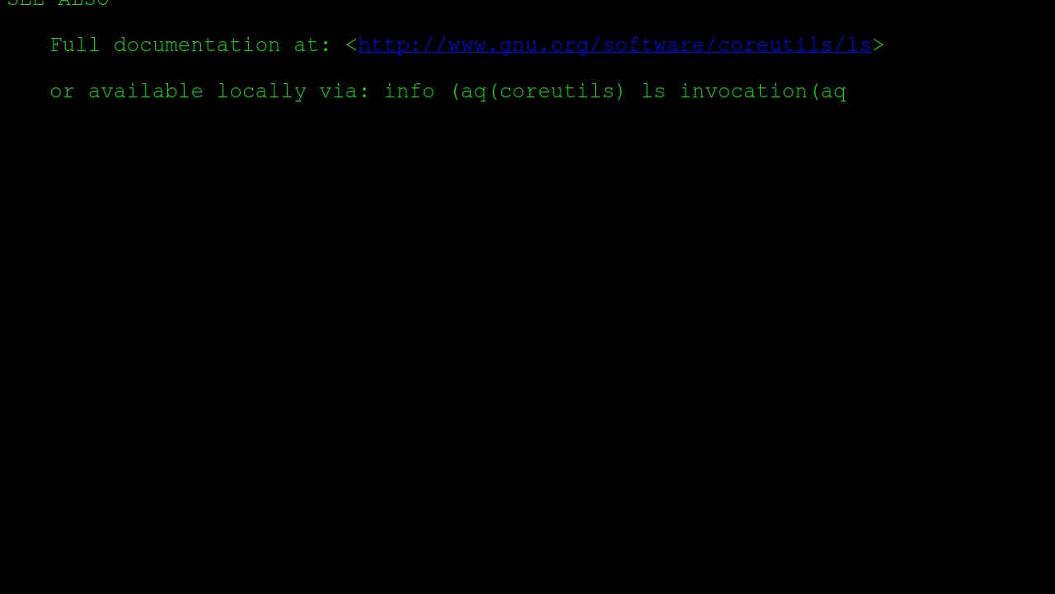